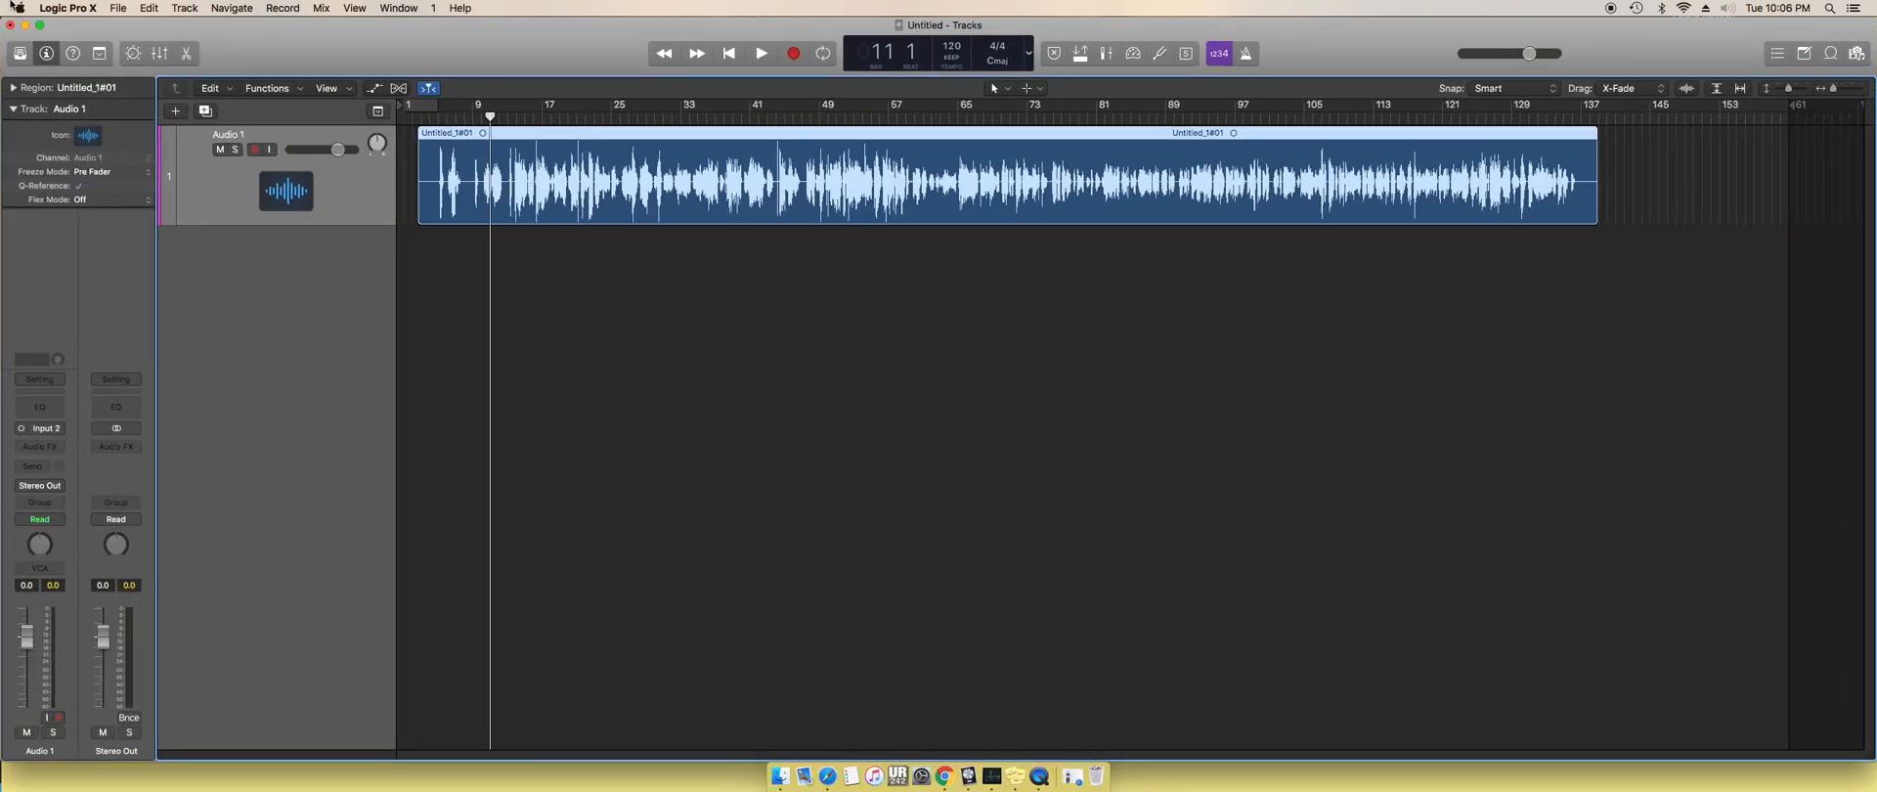
- View Logic's Relocate Sound Library settings and dismiss them
left_click(18, 8)
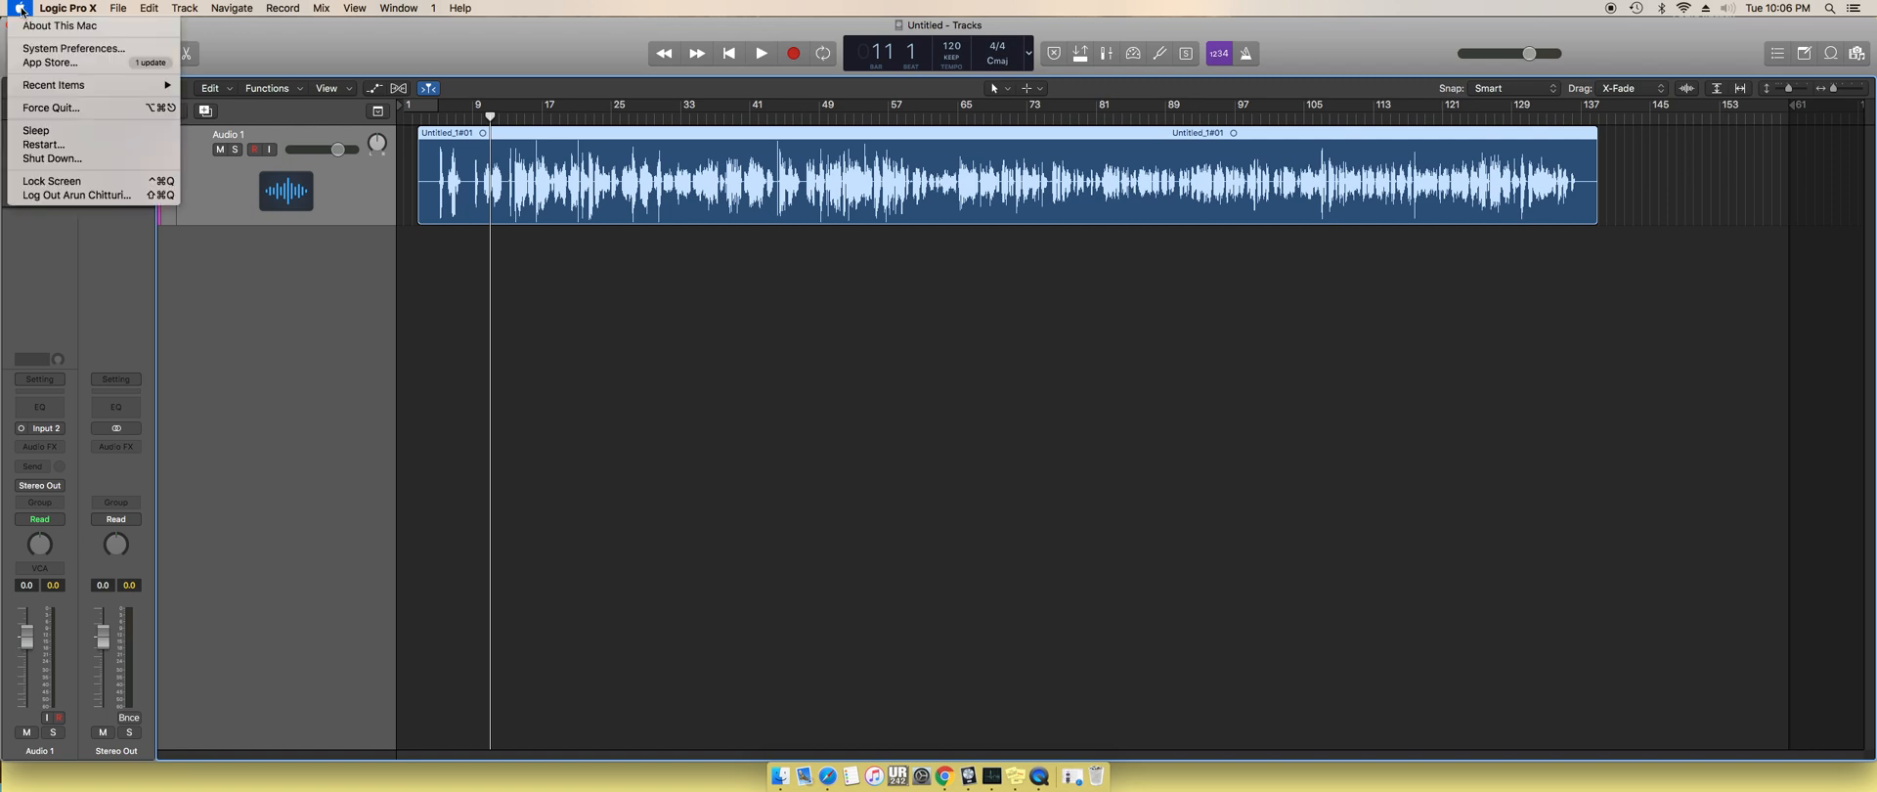
left_click(67, 9)
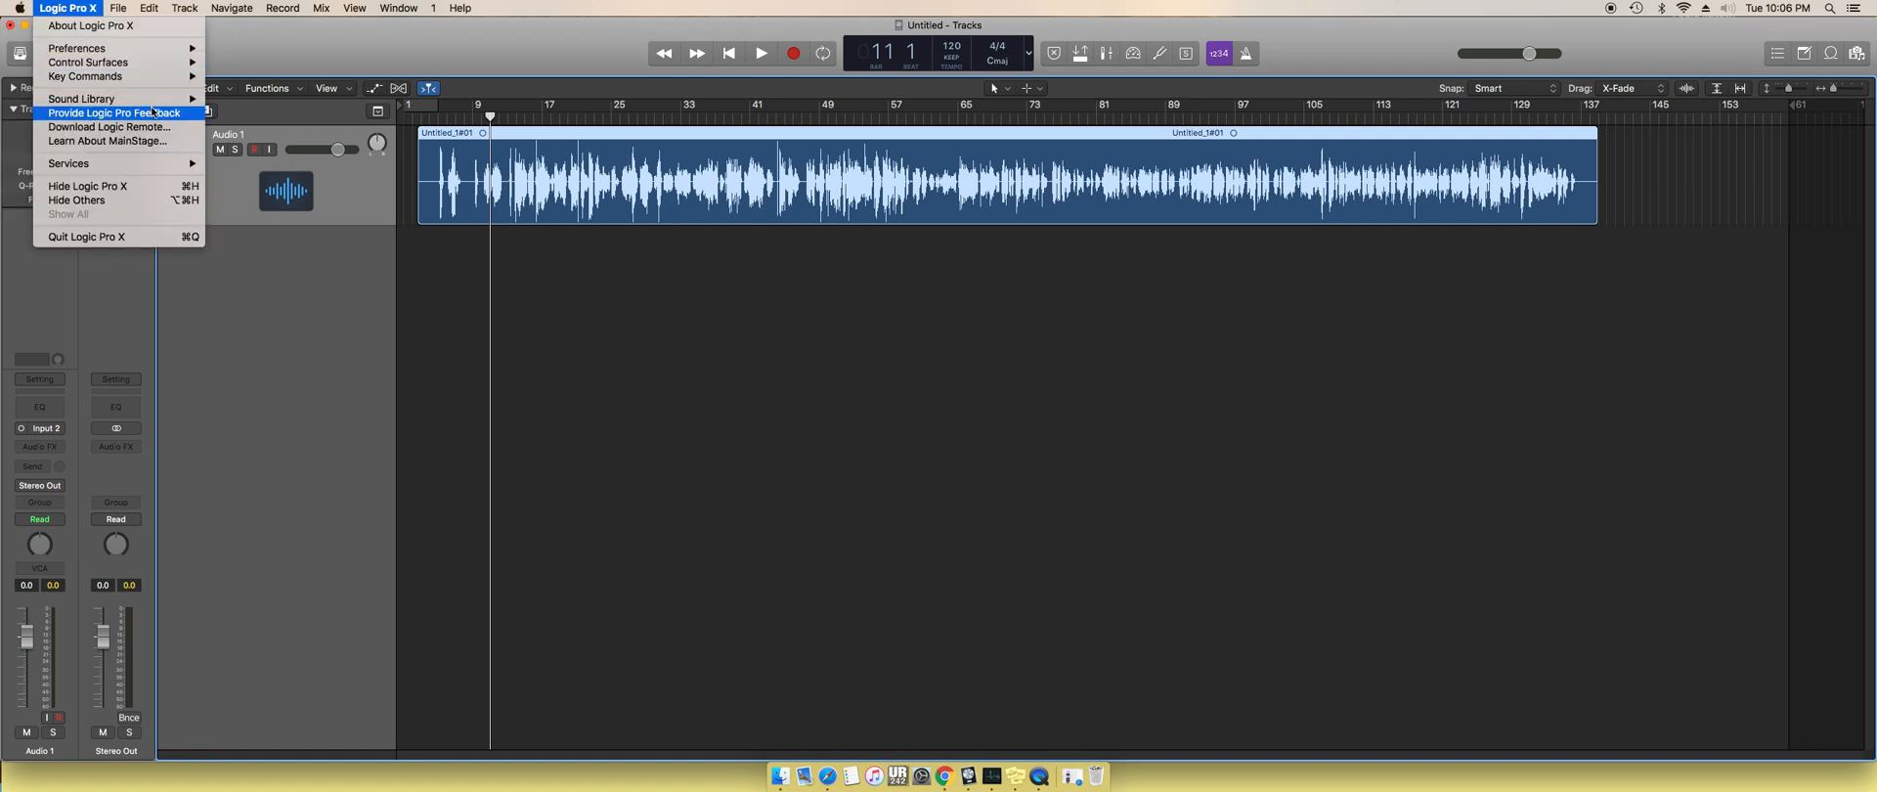
mouse_move(81, 97)
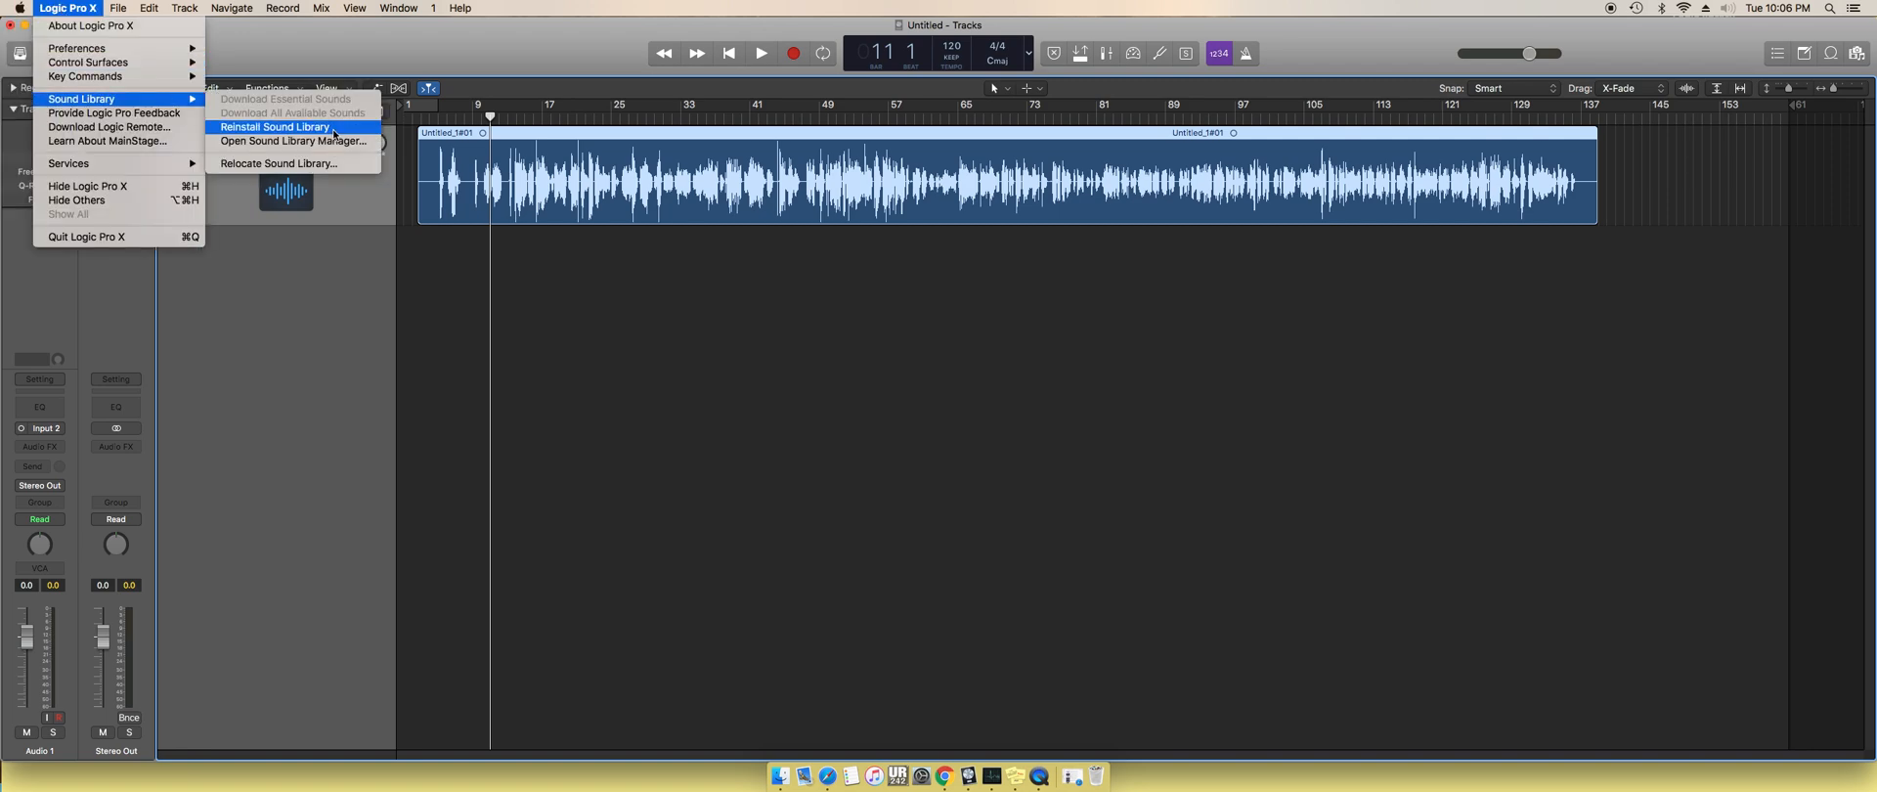
mouse_move(288, 164)
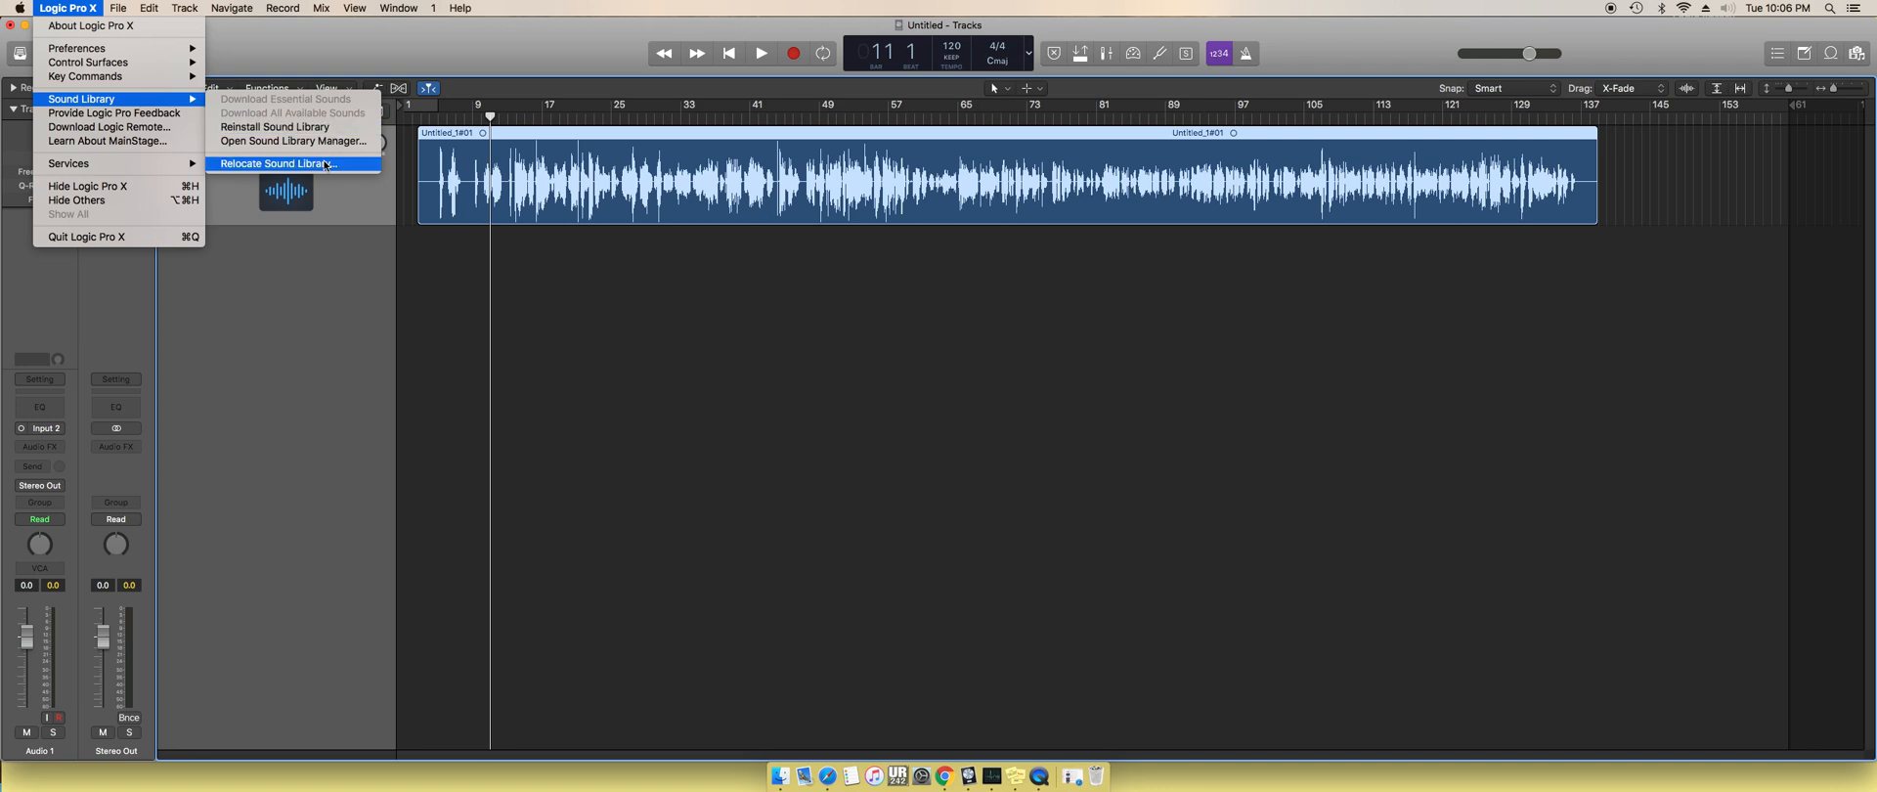
mouse_move(276, 127)
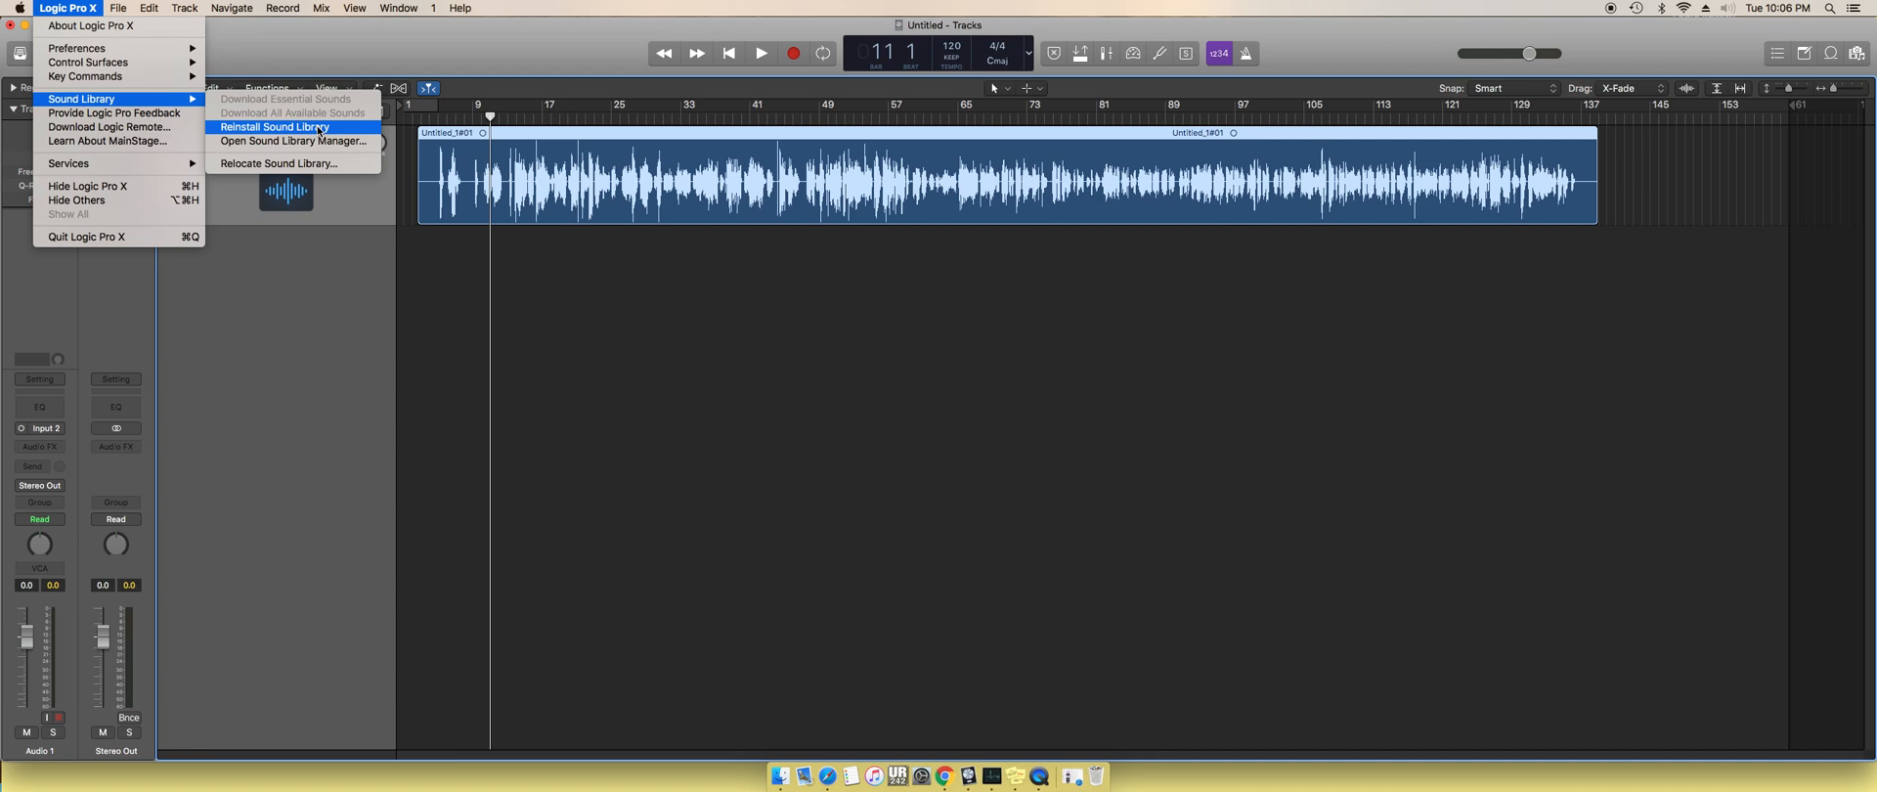
mouse_move(293, 164)
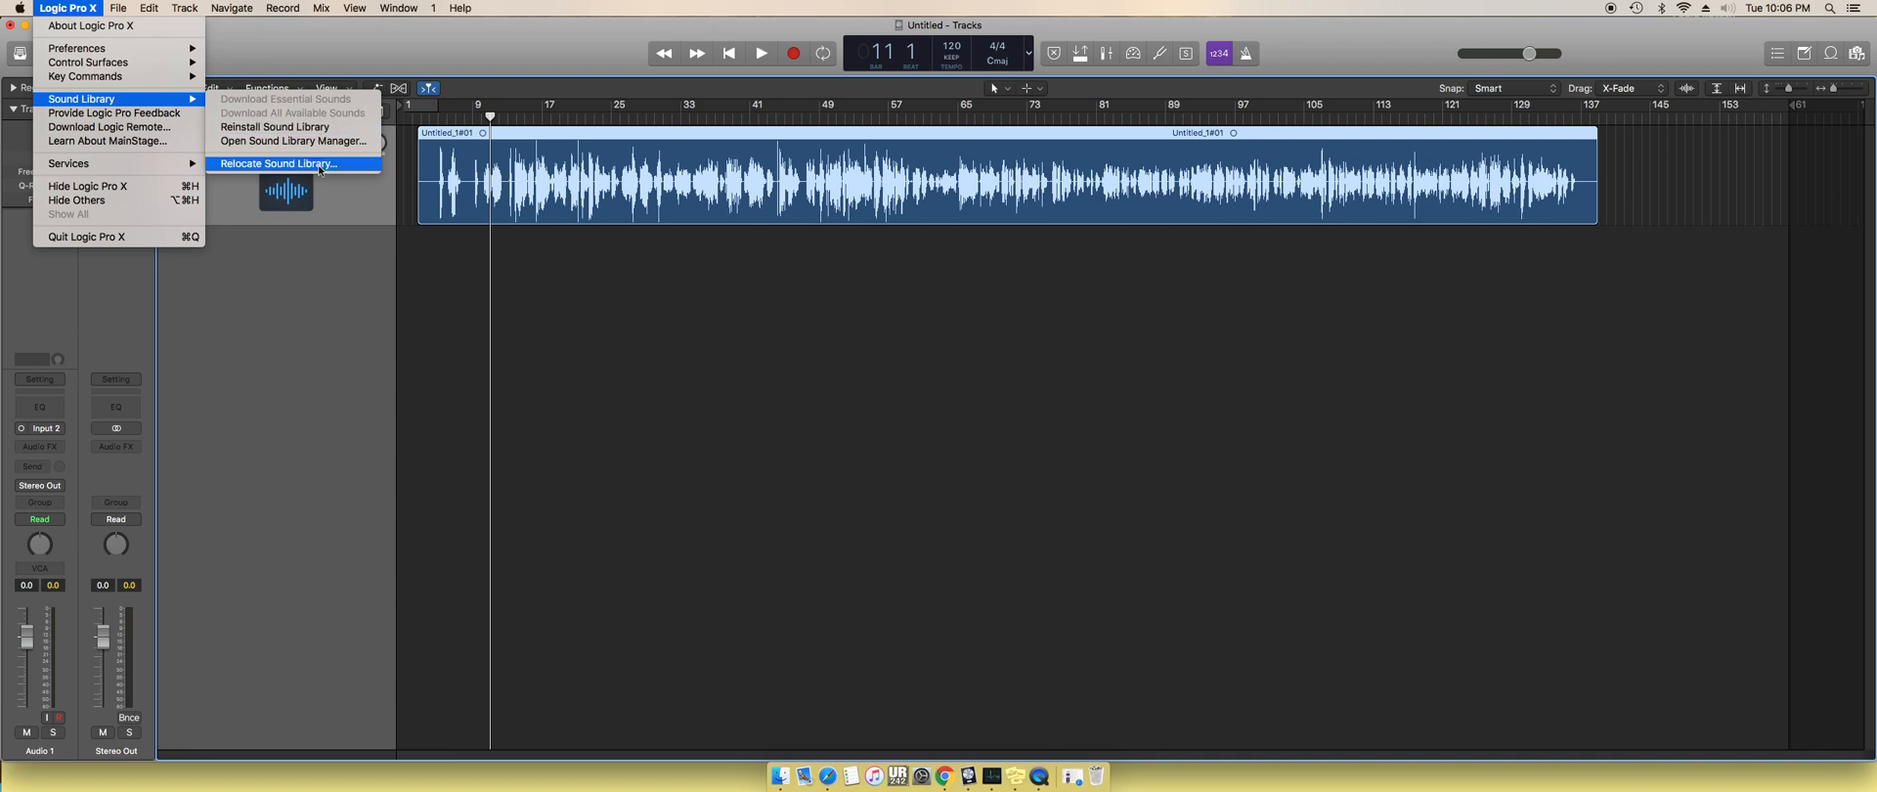
left_click(277, 164)
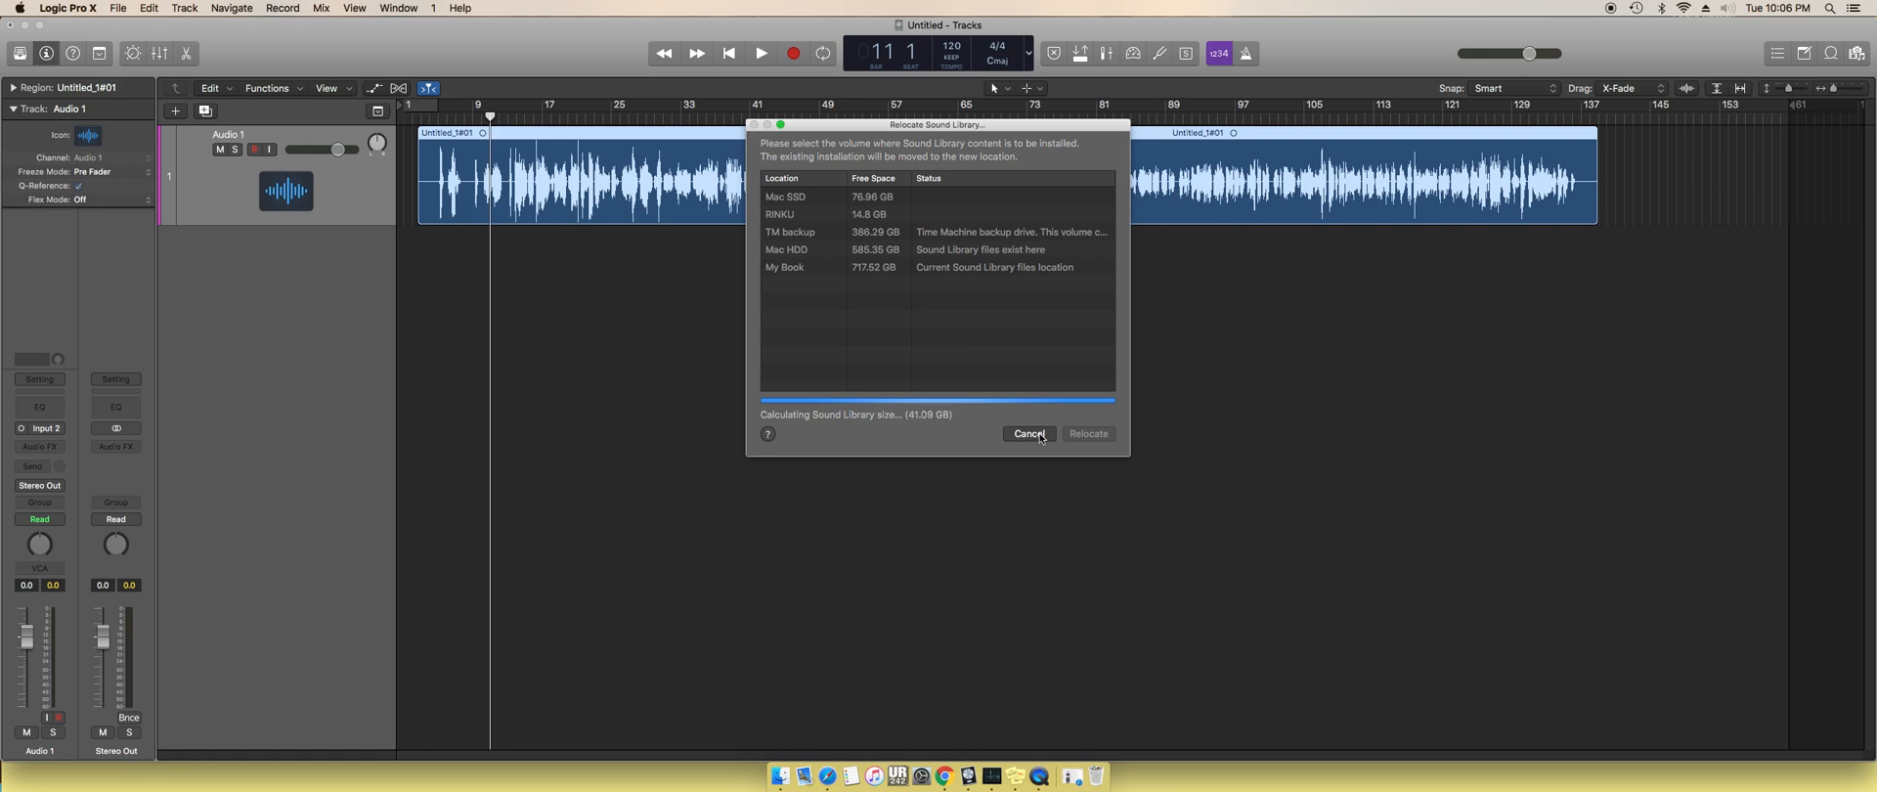
left_click(1027, 433)
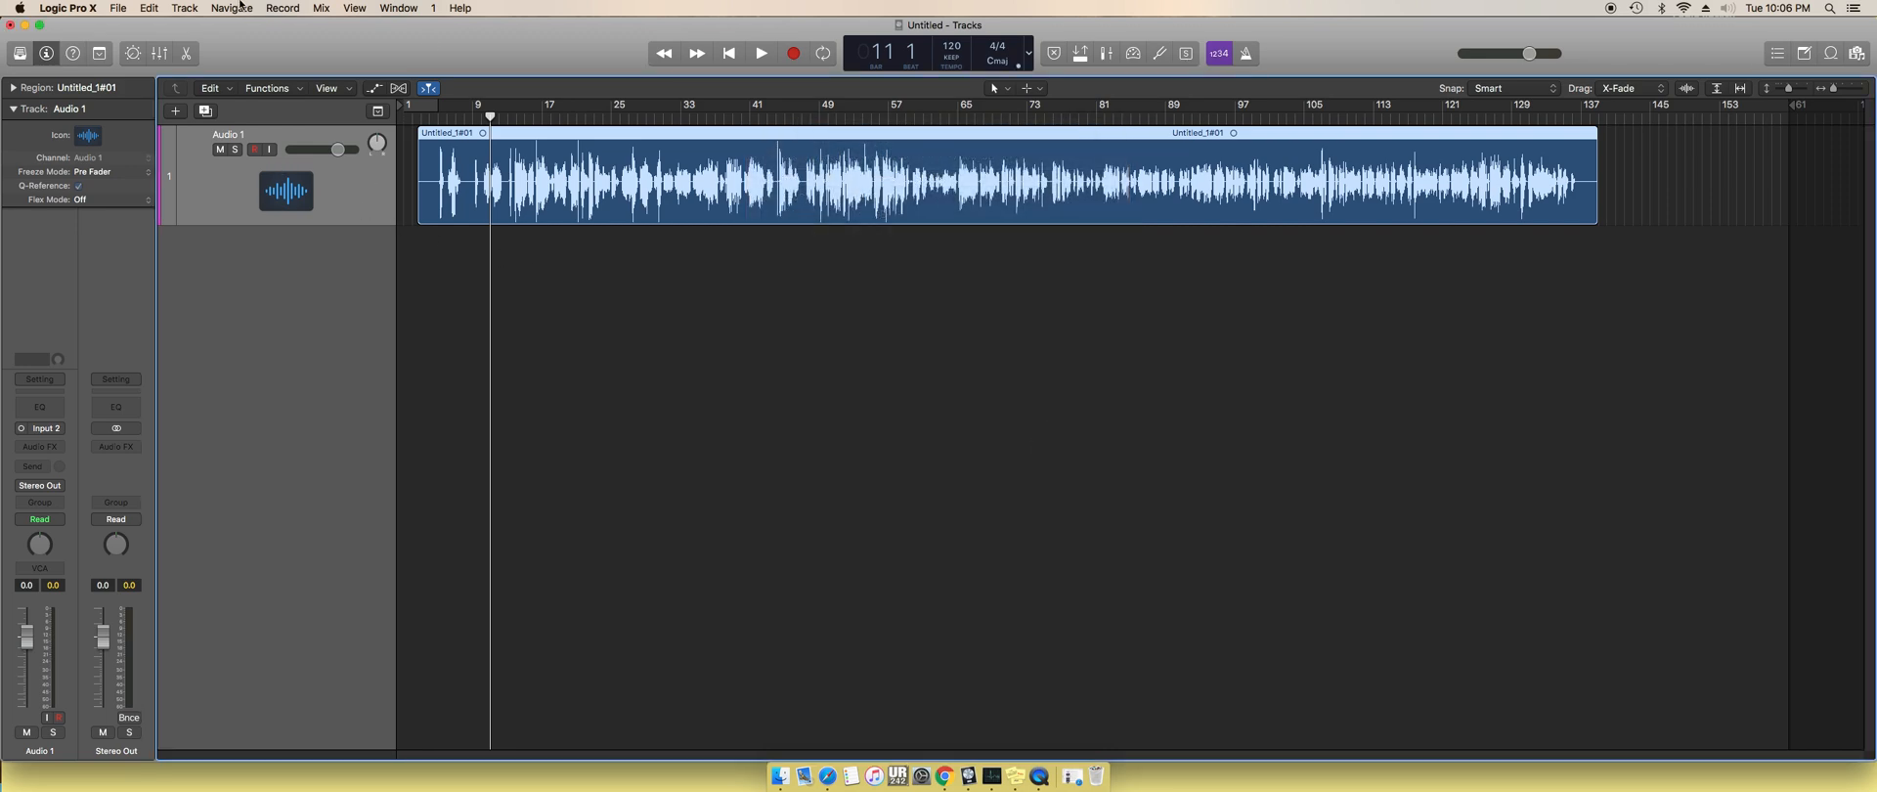
- Open and close the Sound Library Manager without installing, keeping the Untitled project open
left_click(66, 8)
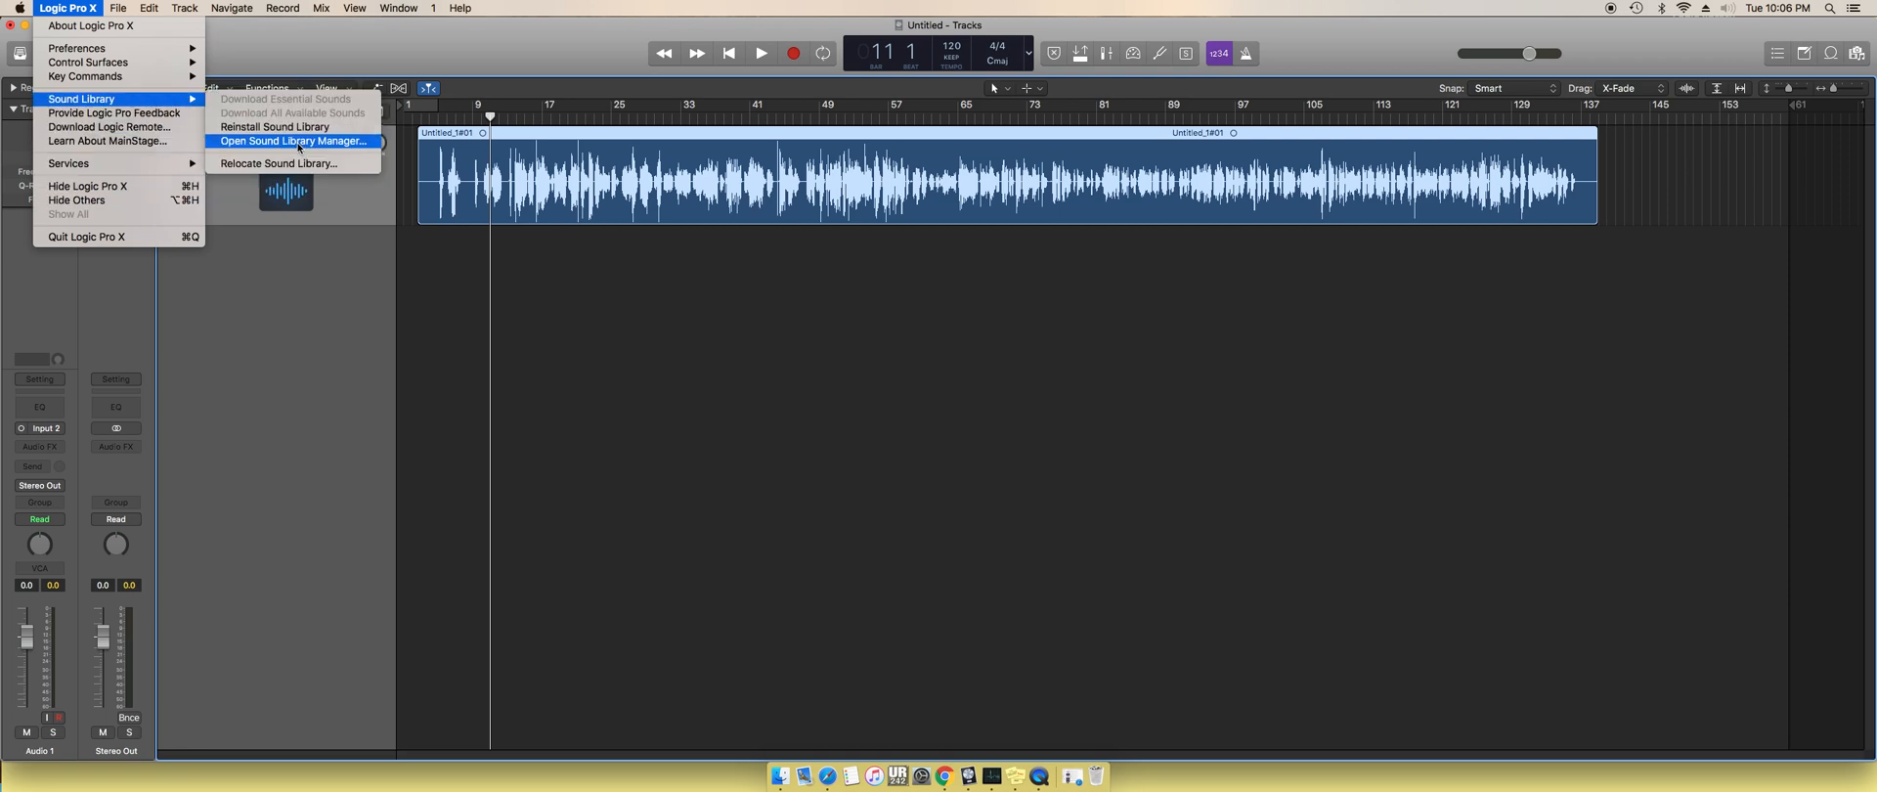
left_click(292, 139)
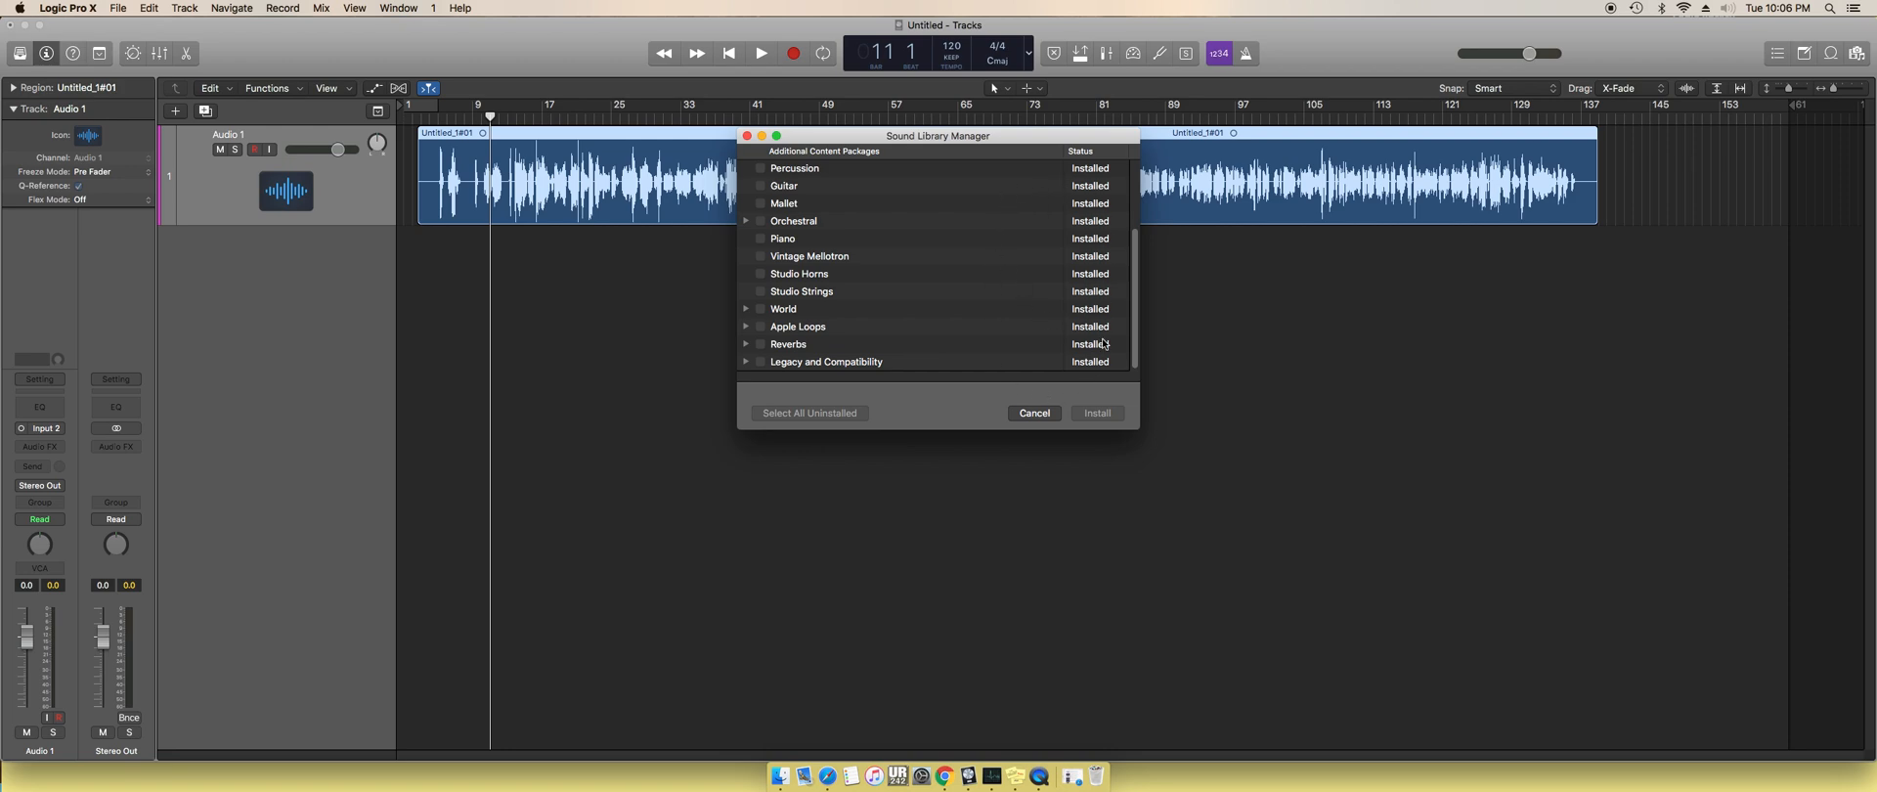
mouse_move(1115, 255)
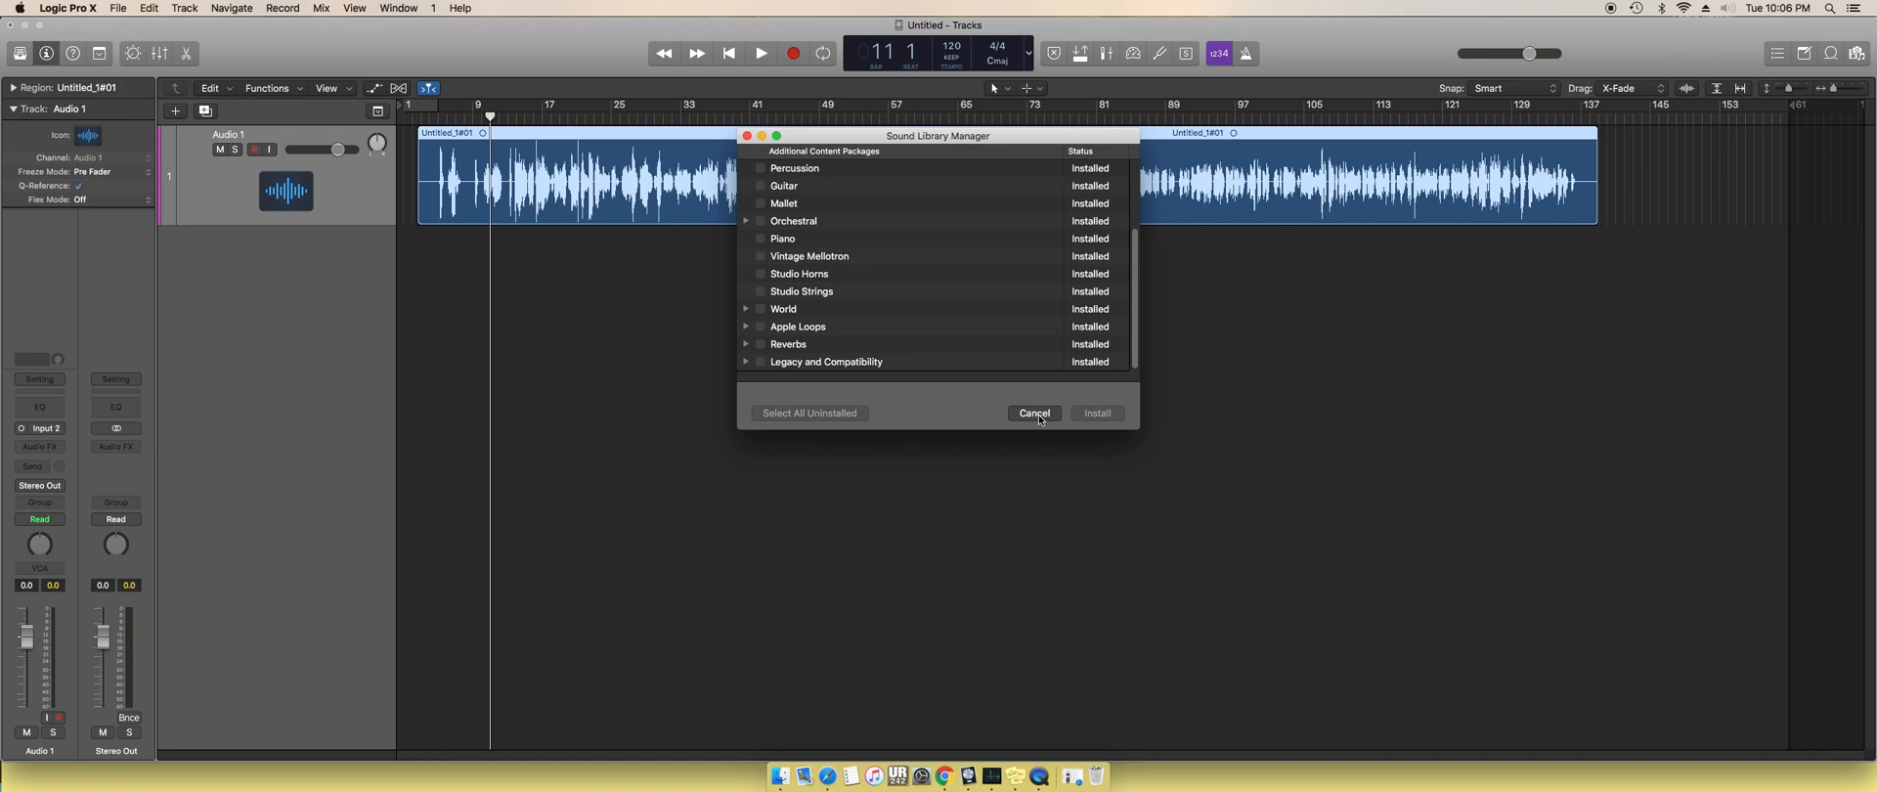
left_click(1033, 412)
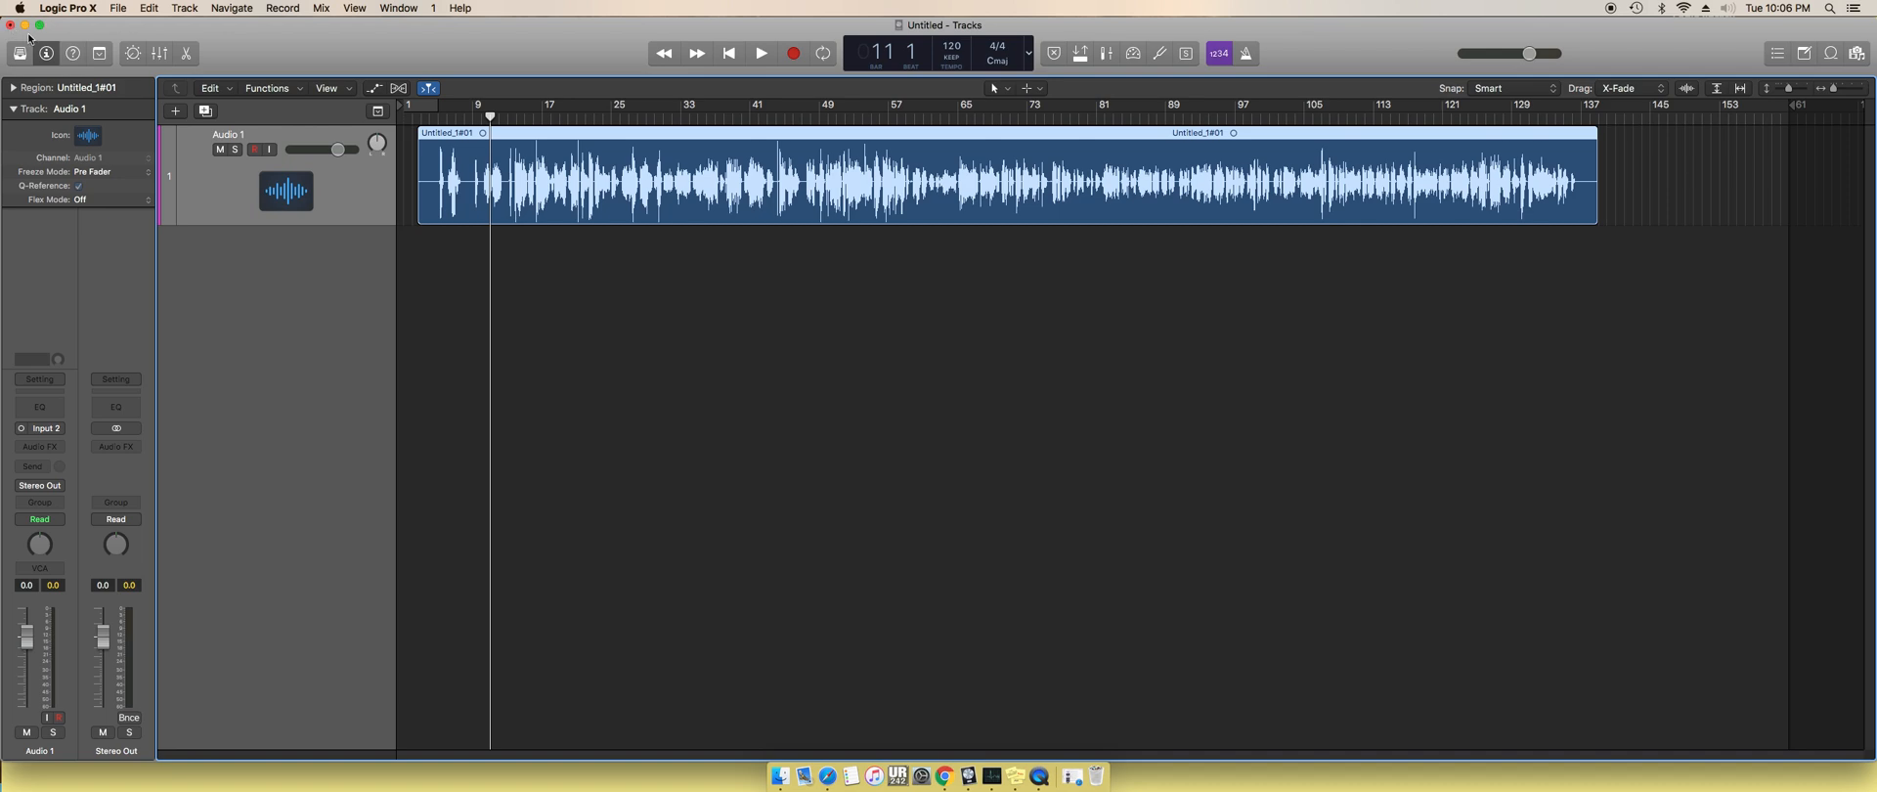
left_click(12, 23)
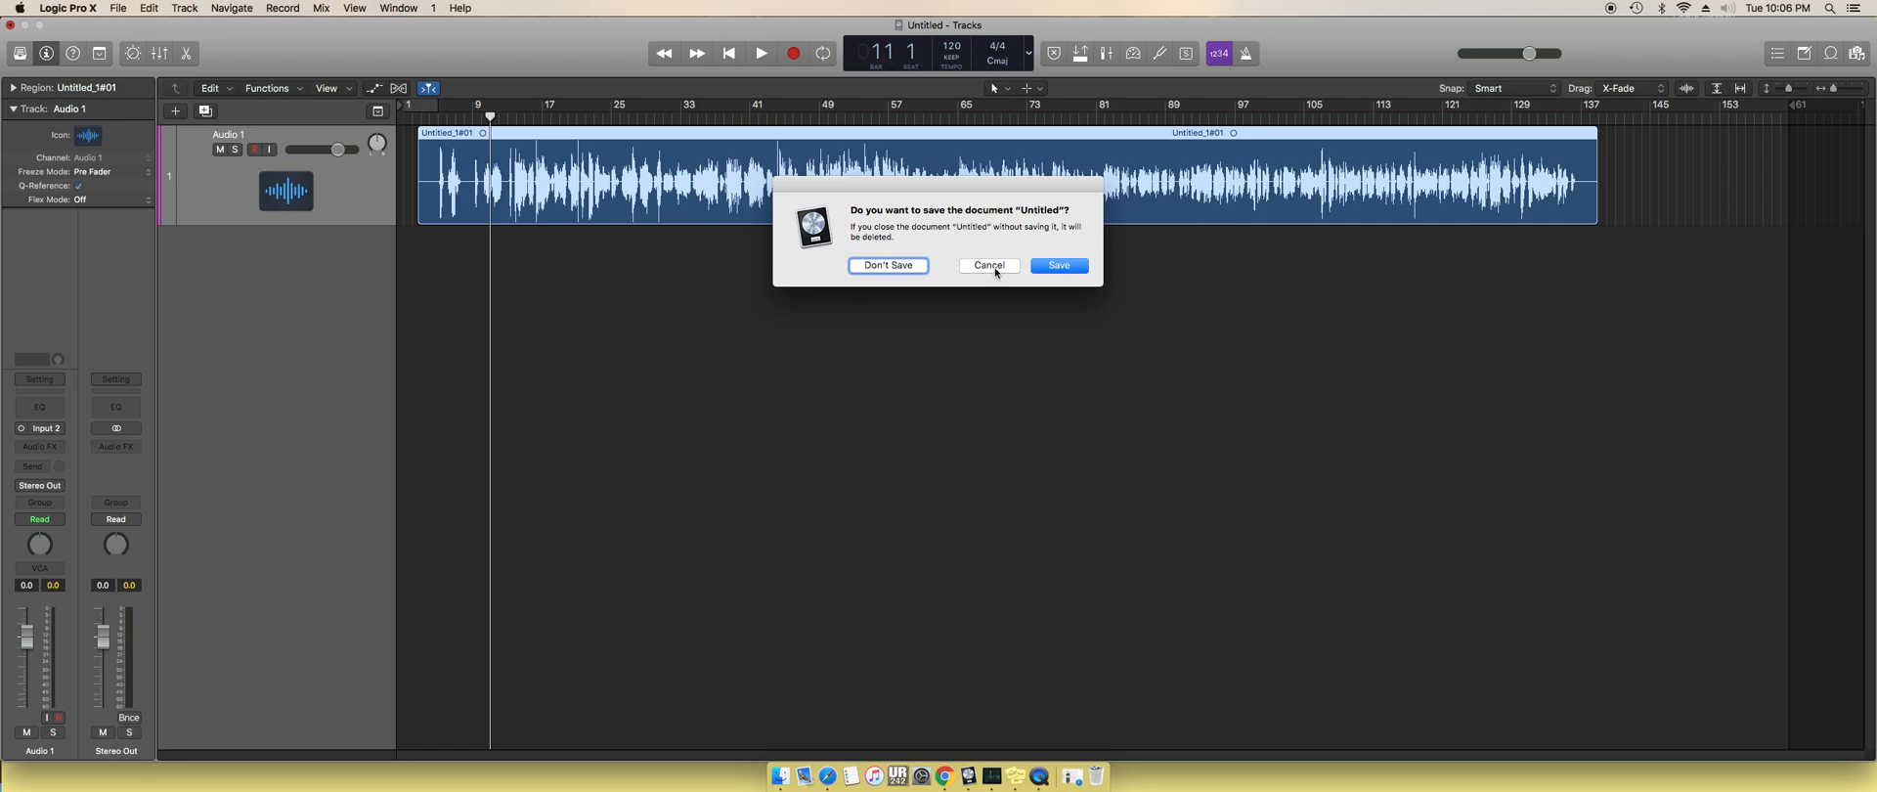
left_click(989, 264)
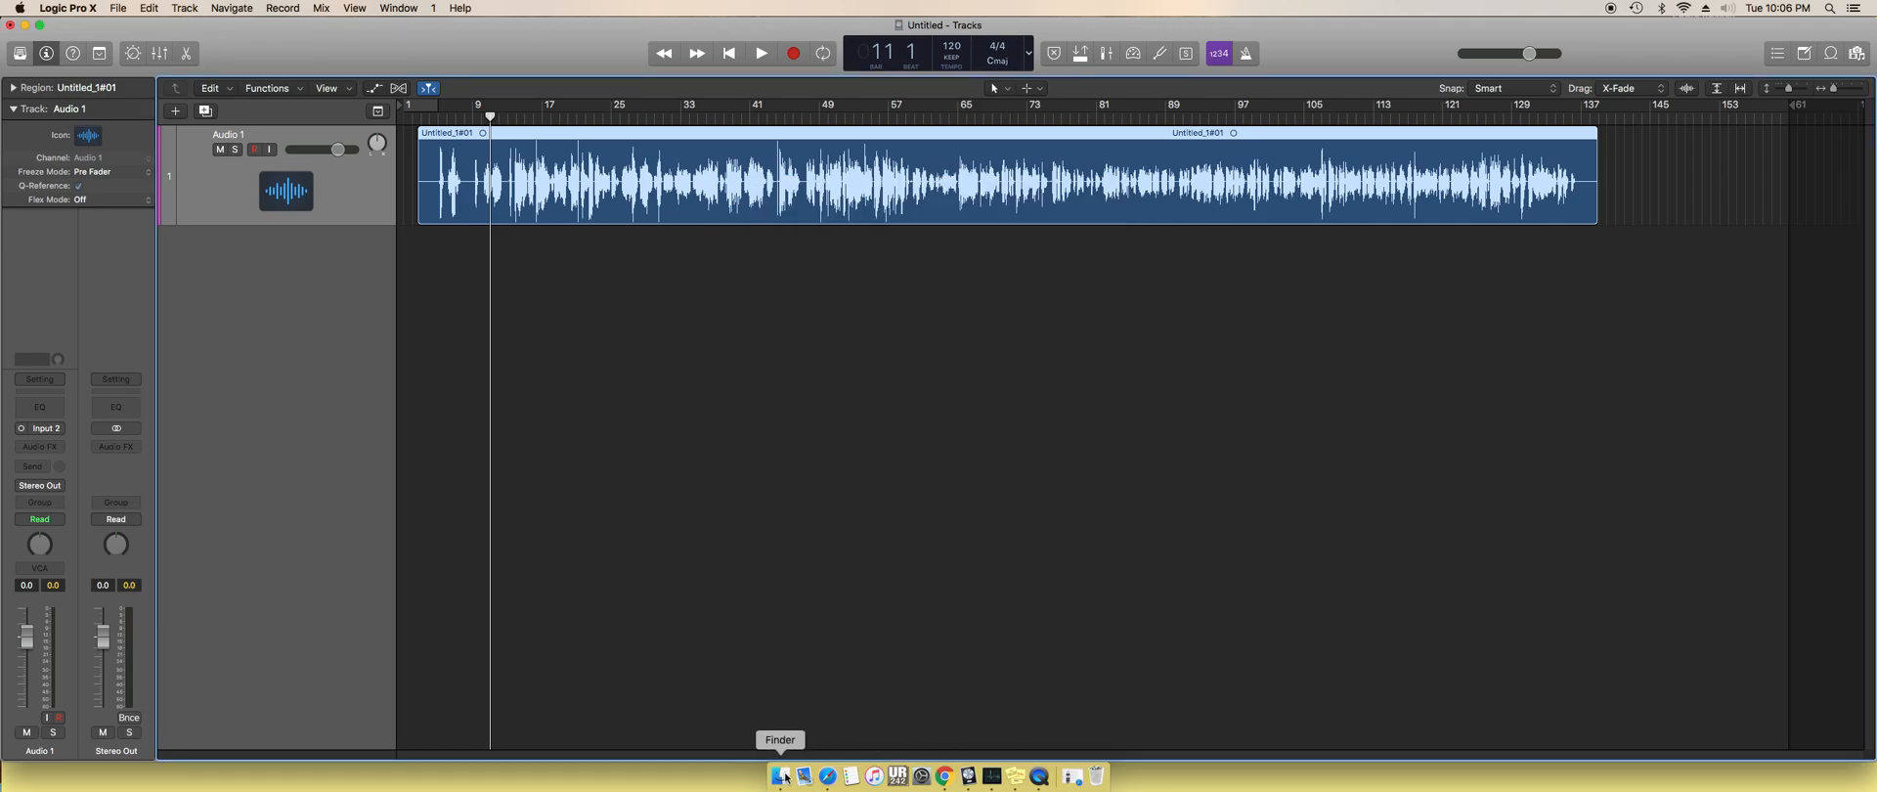
- In Finder, go from Mac SSD into System › Library › Receipts
left_click(782, 775)
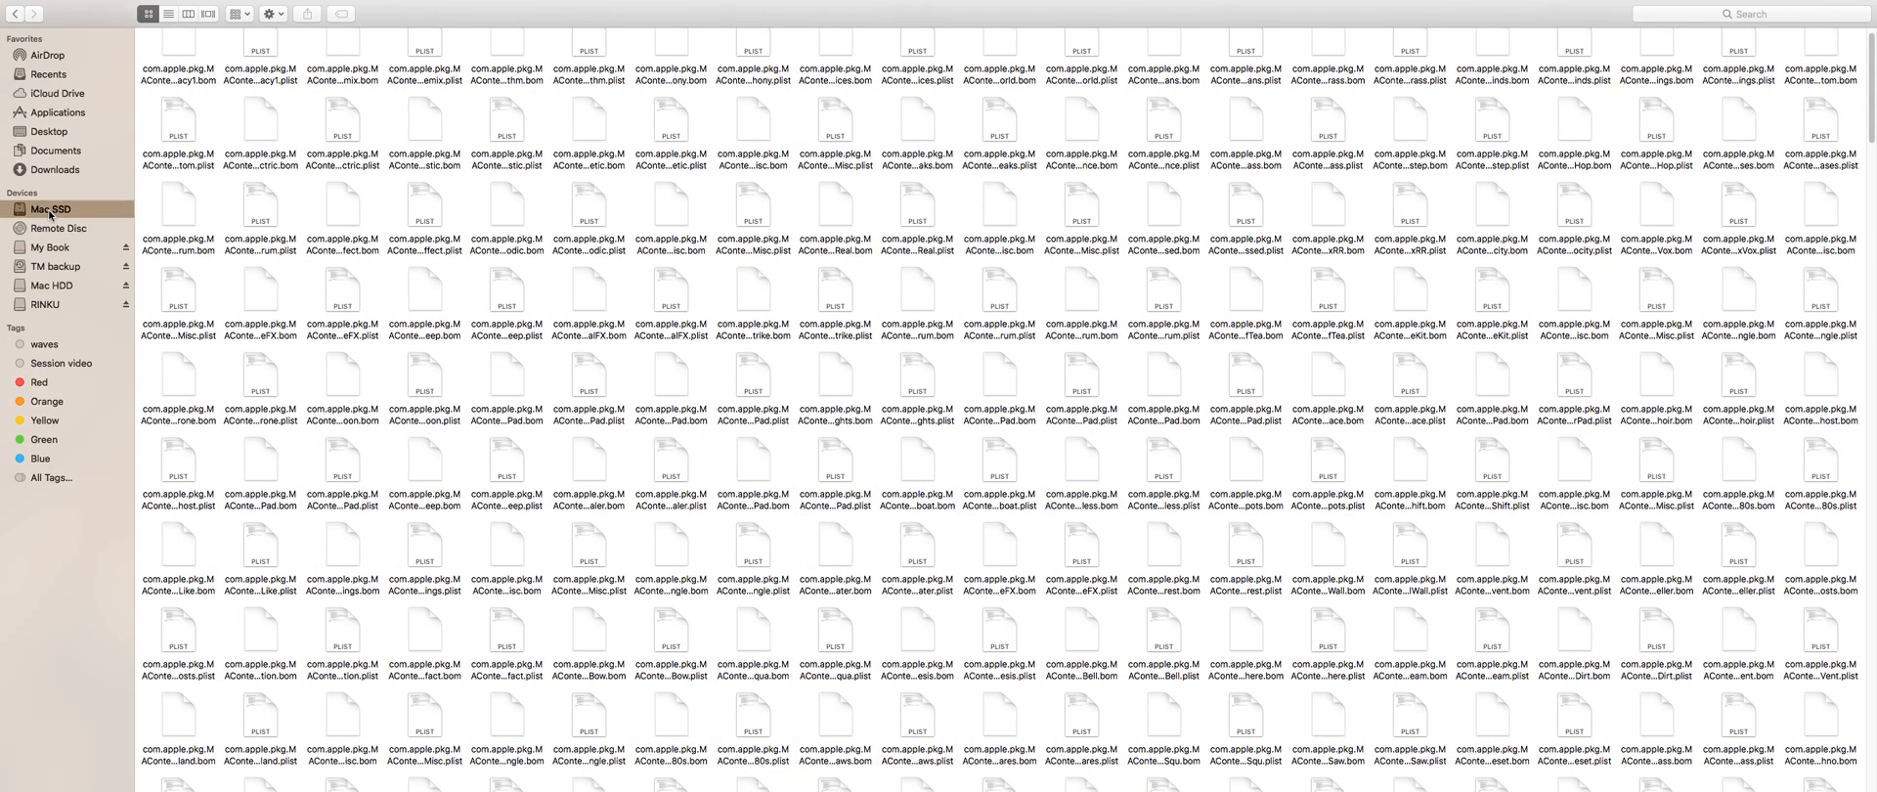
left_click(50, 208)
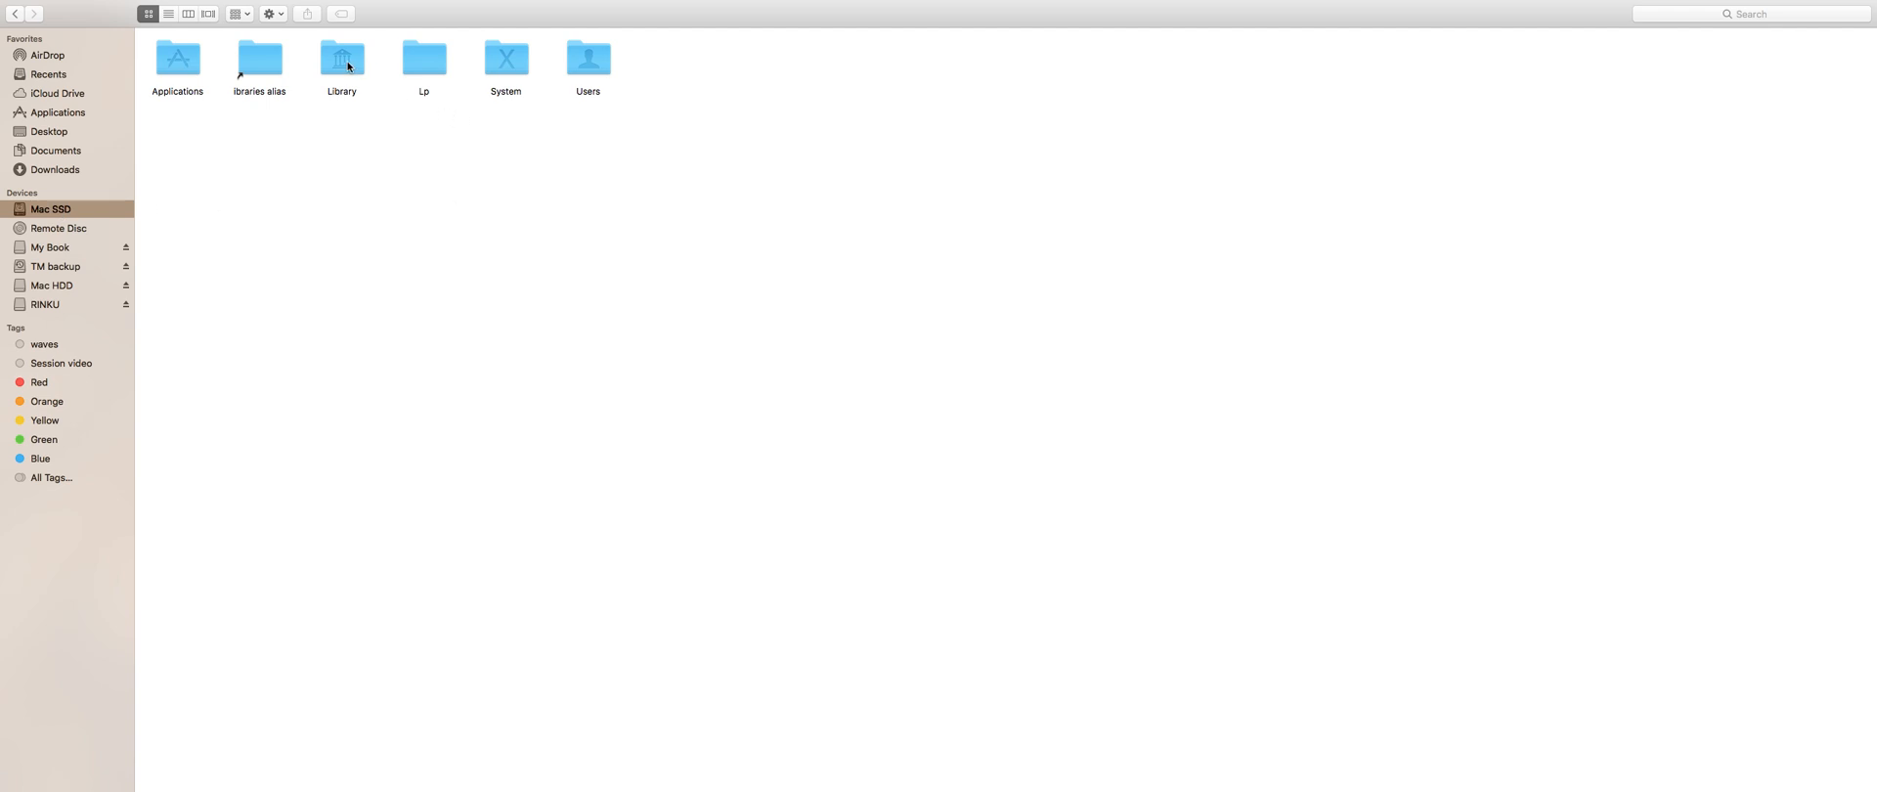
mouse_move(524, 73)
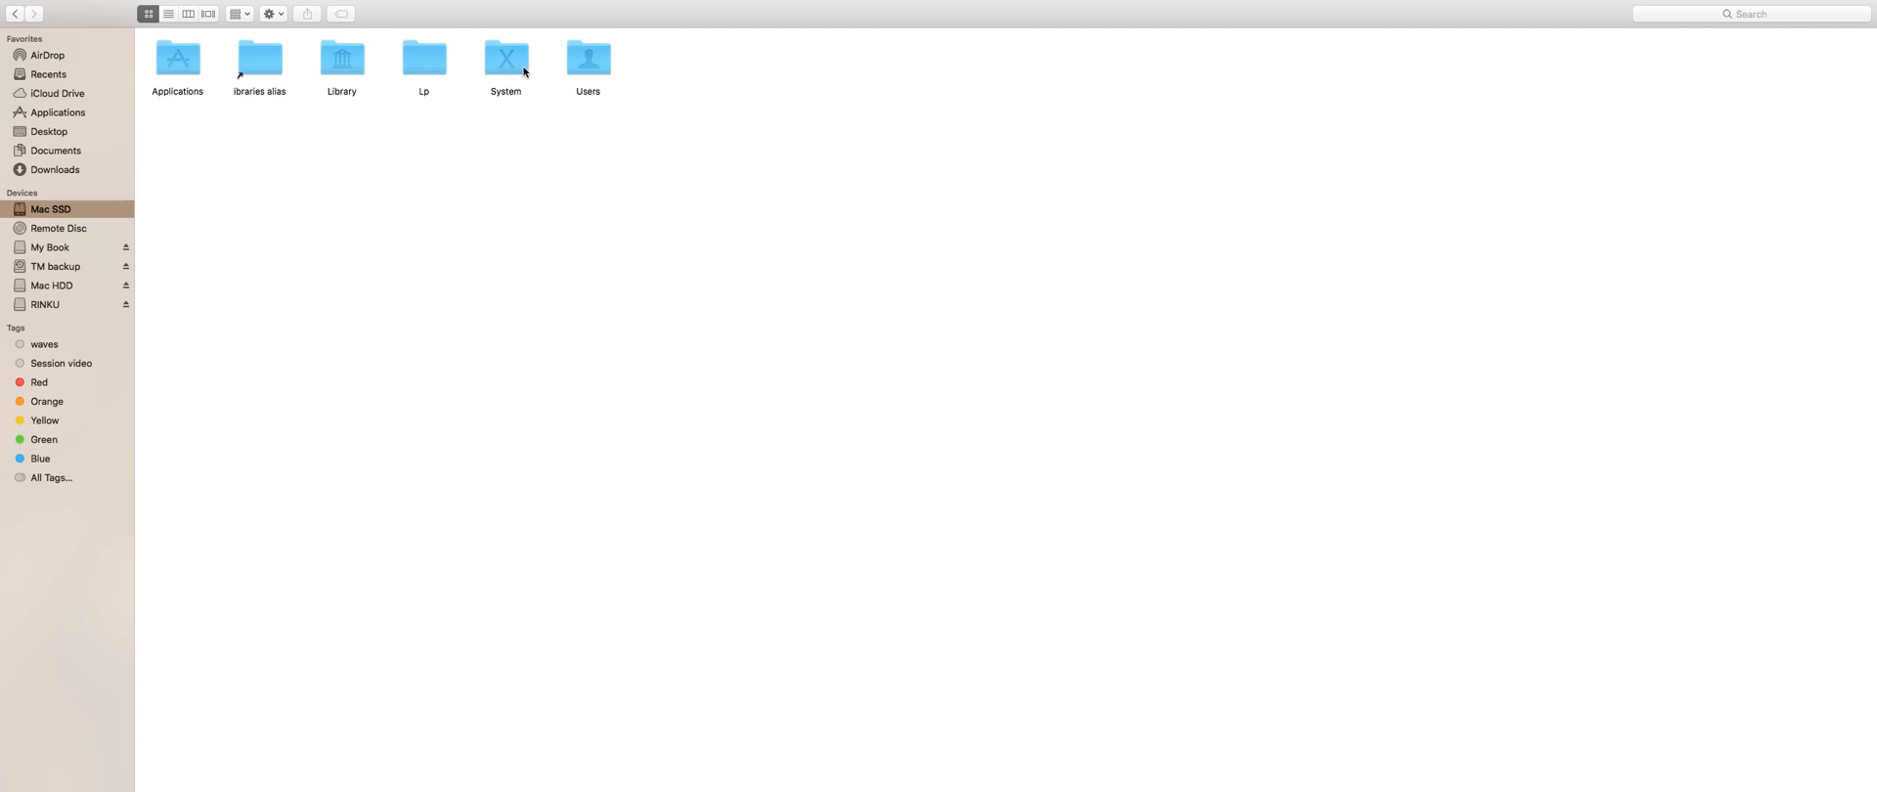
left_click(506, 58)
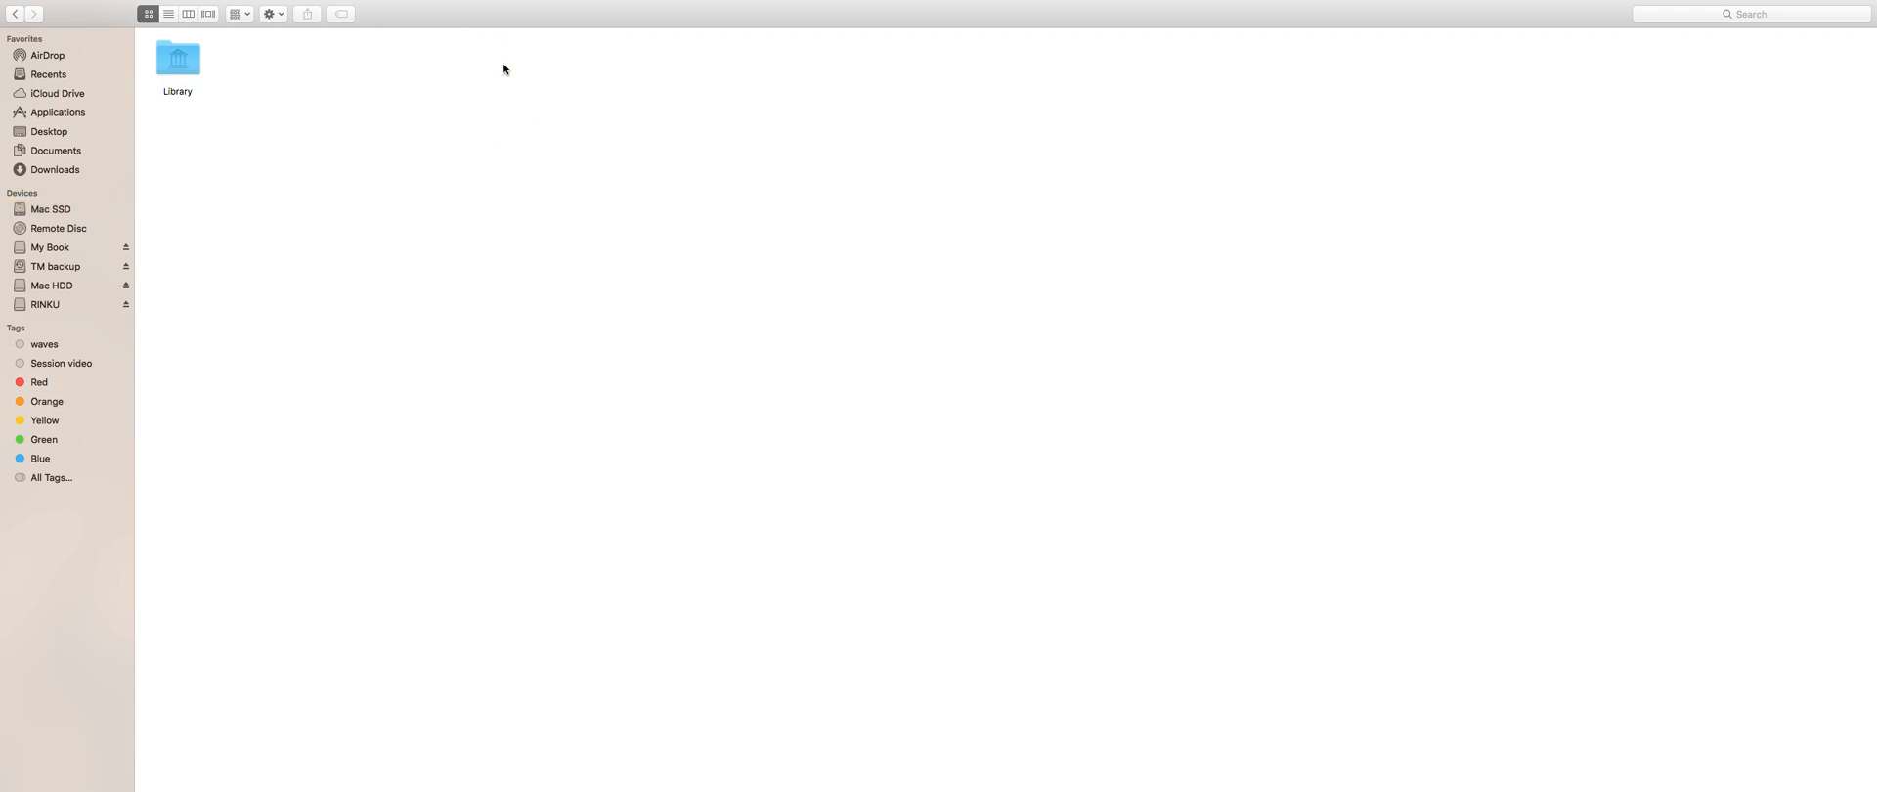
left_click(176, 57)
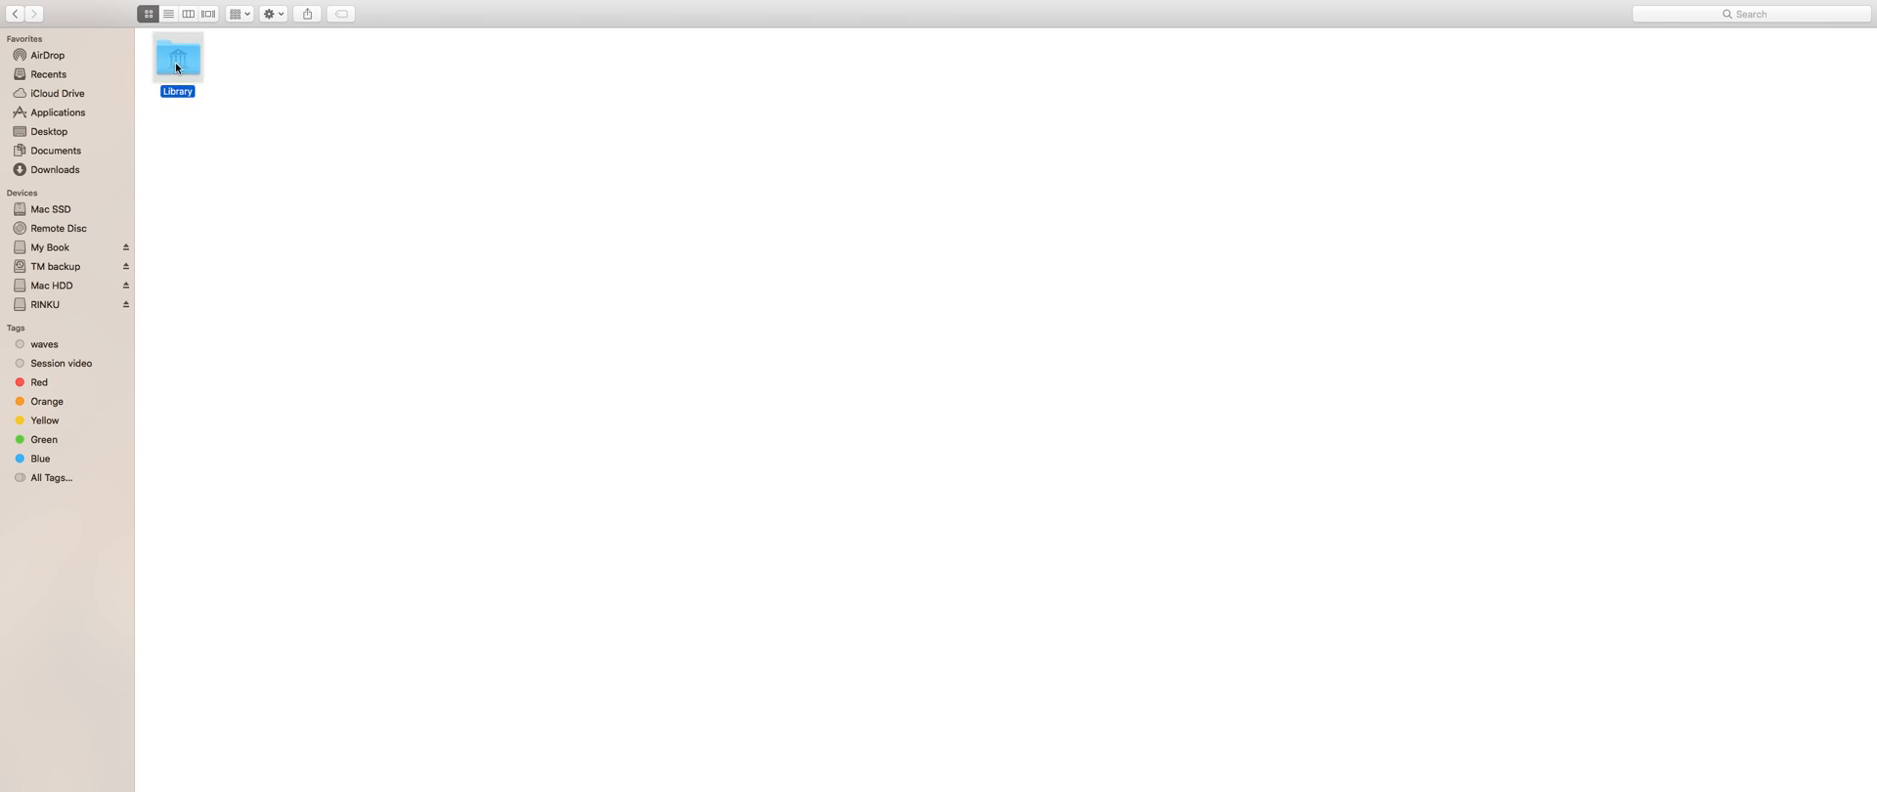
double_click(177, 57)
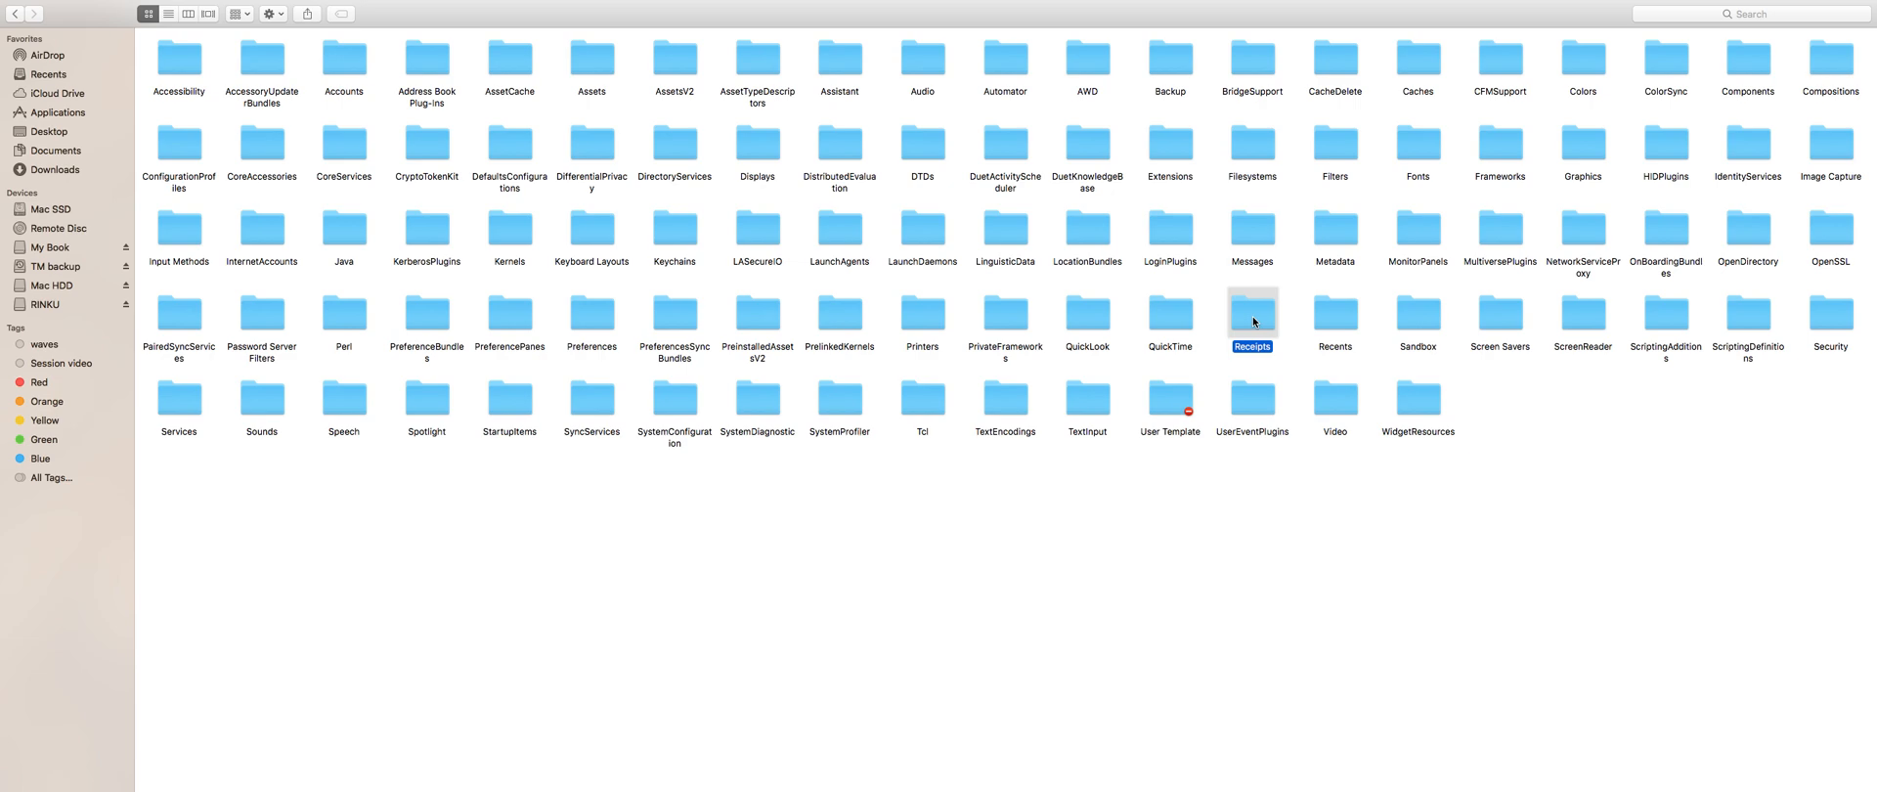
double_click(1253, 304)
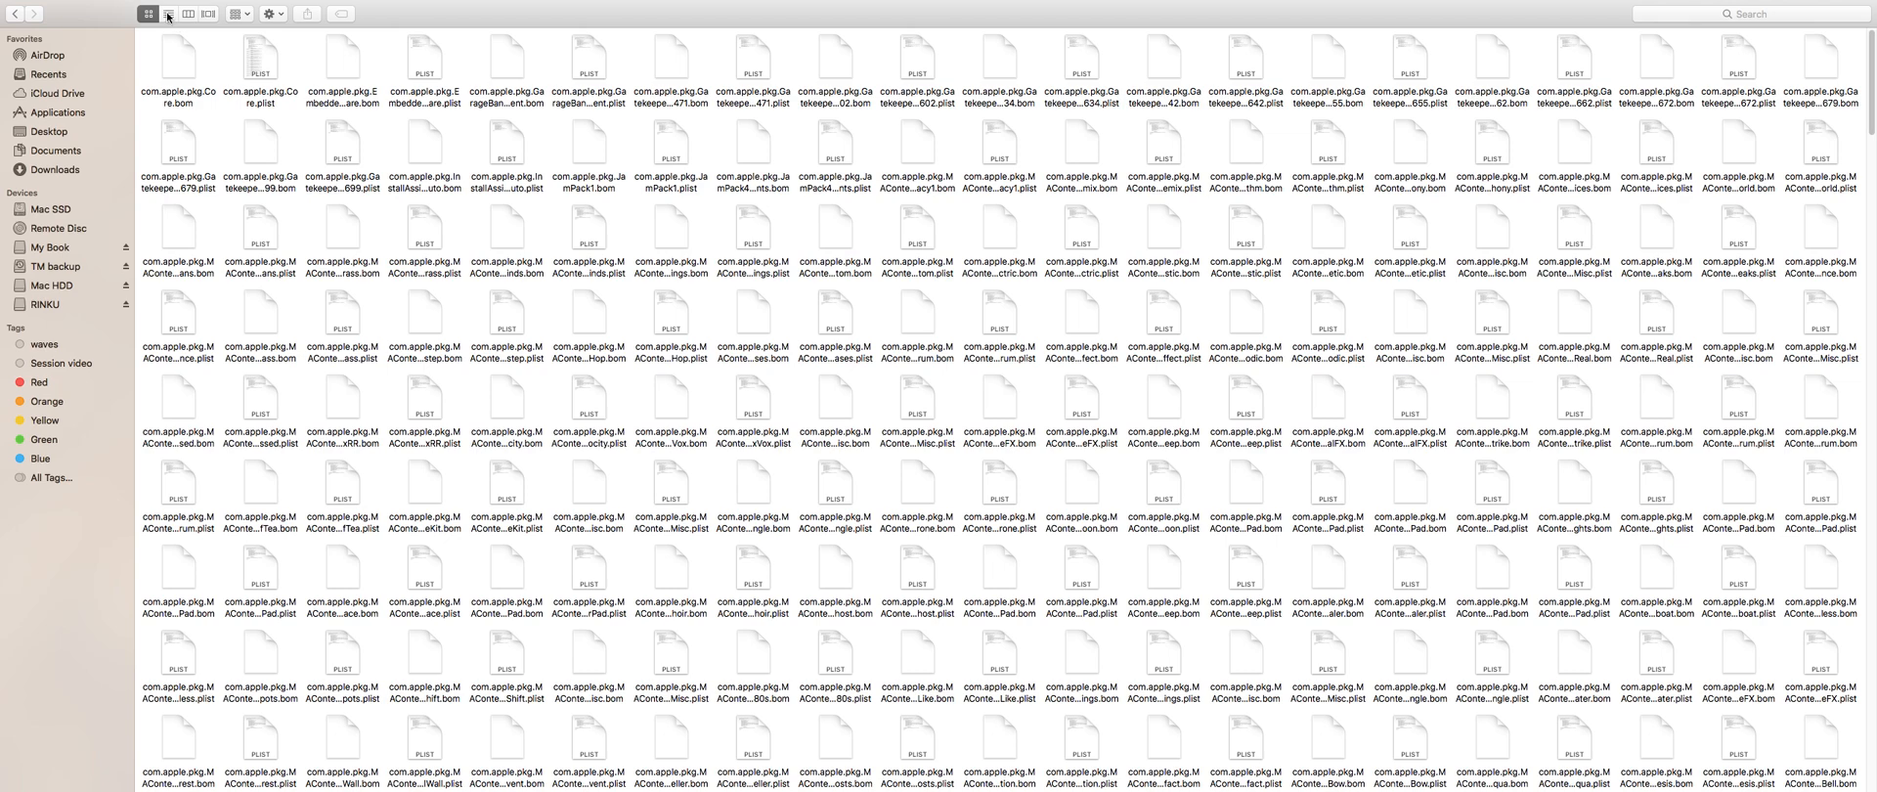
- Search the receipts in list view for file names matching 'macontent'
left_click(167, 12)
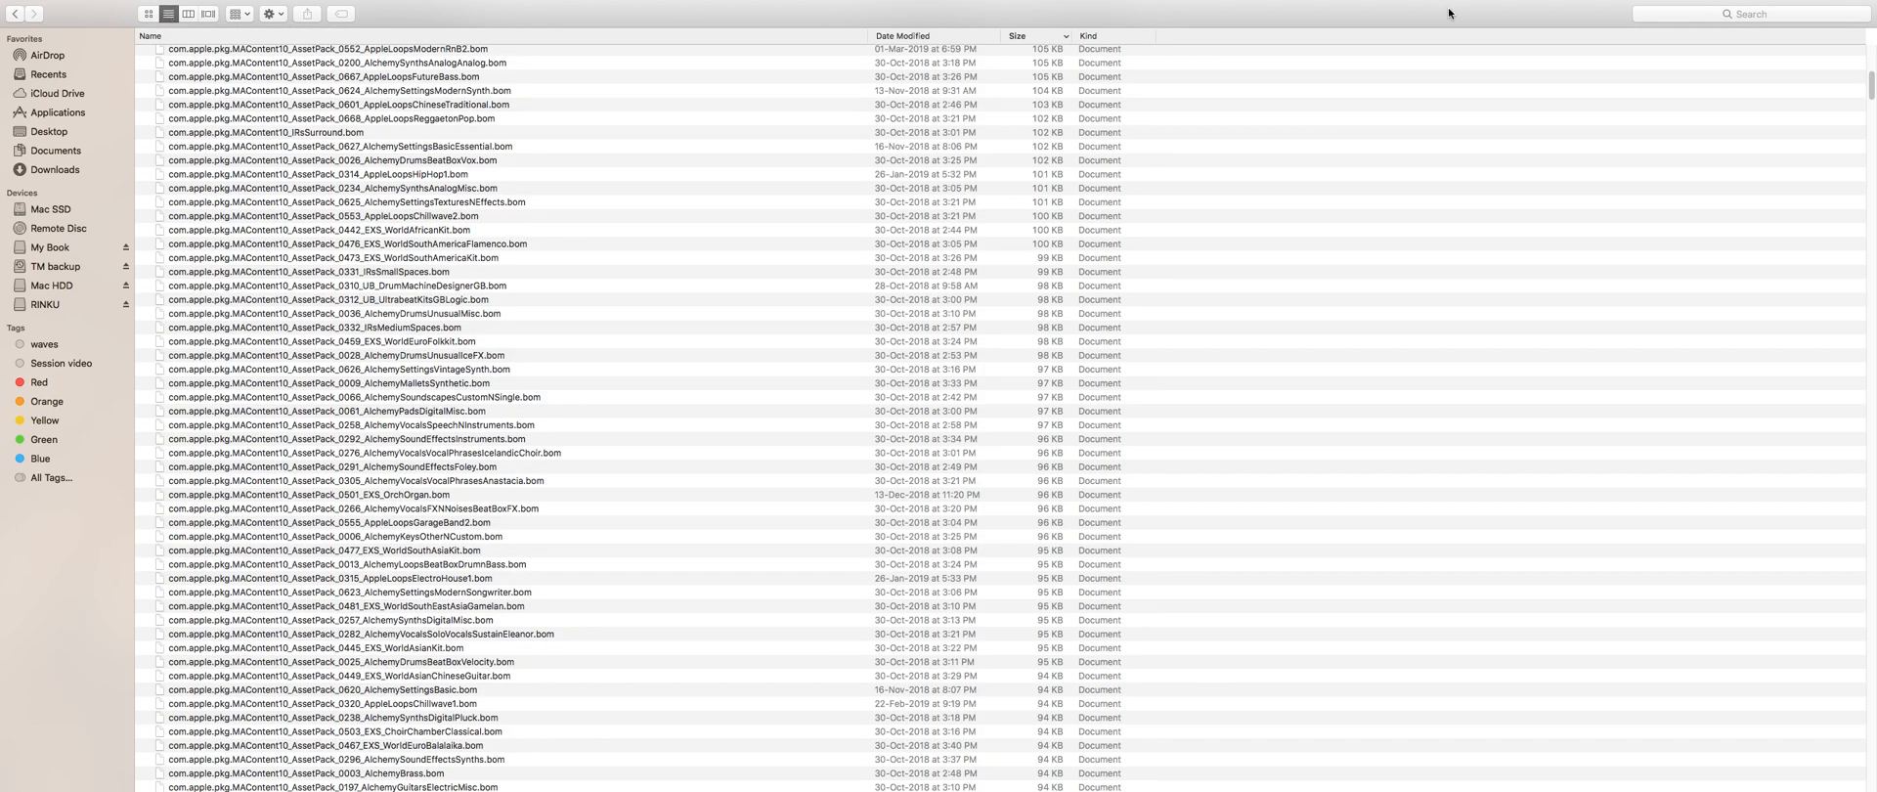
left_click(1748, 13)
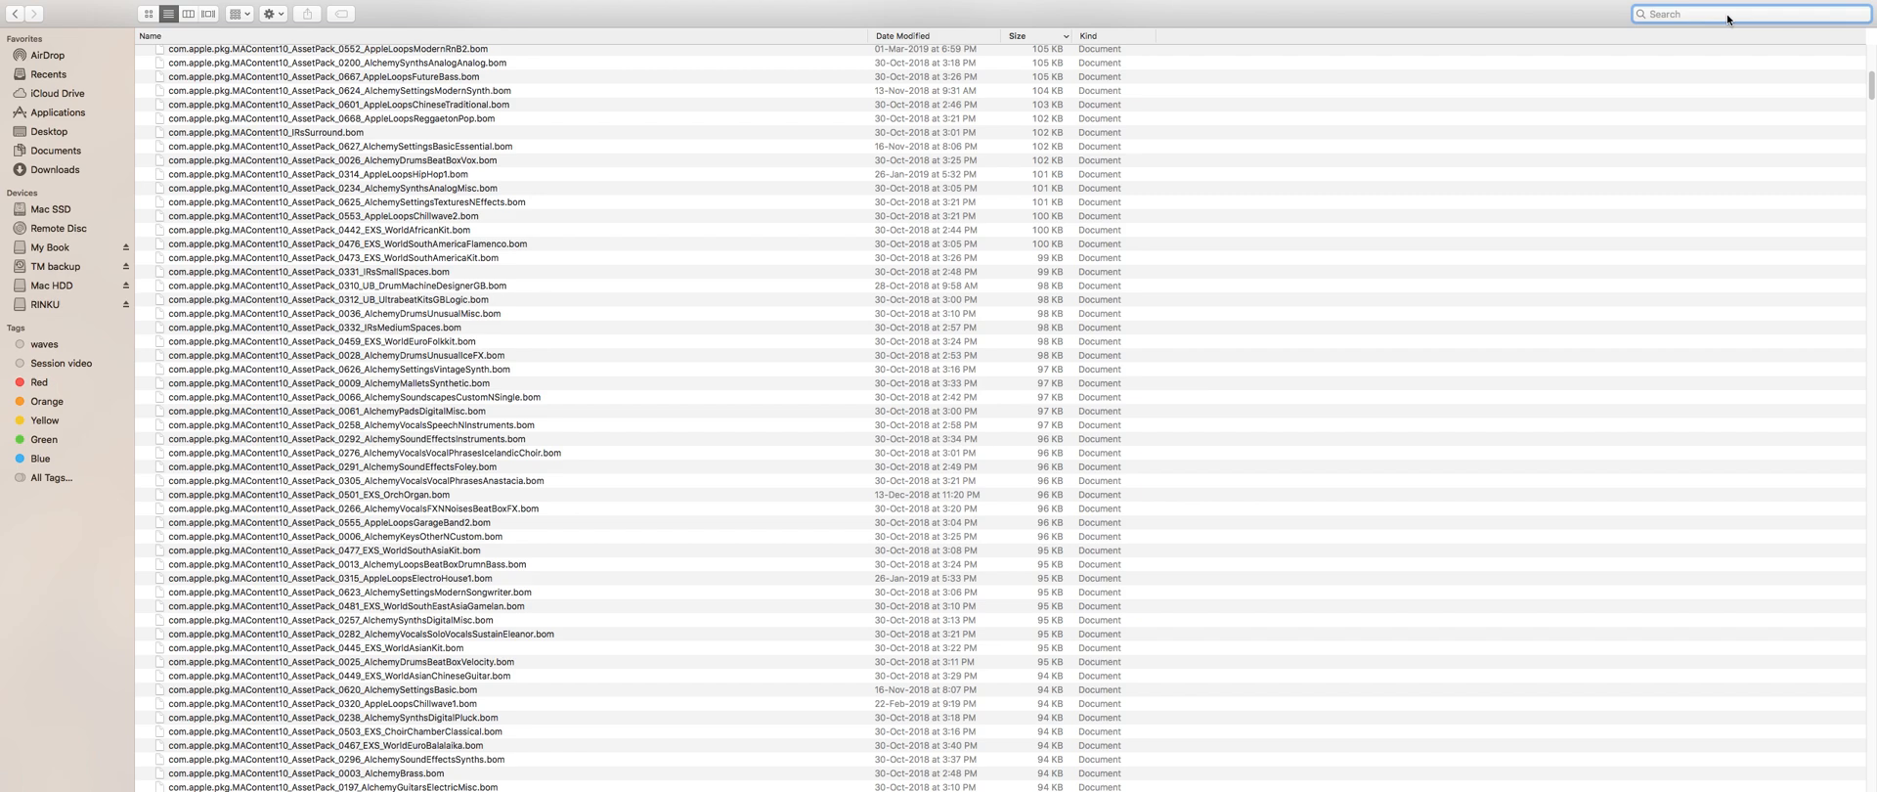
type("macont")
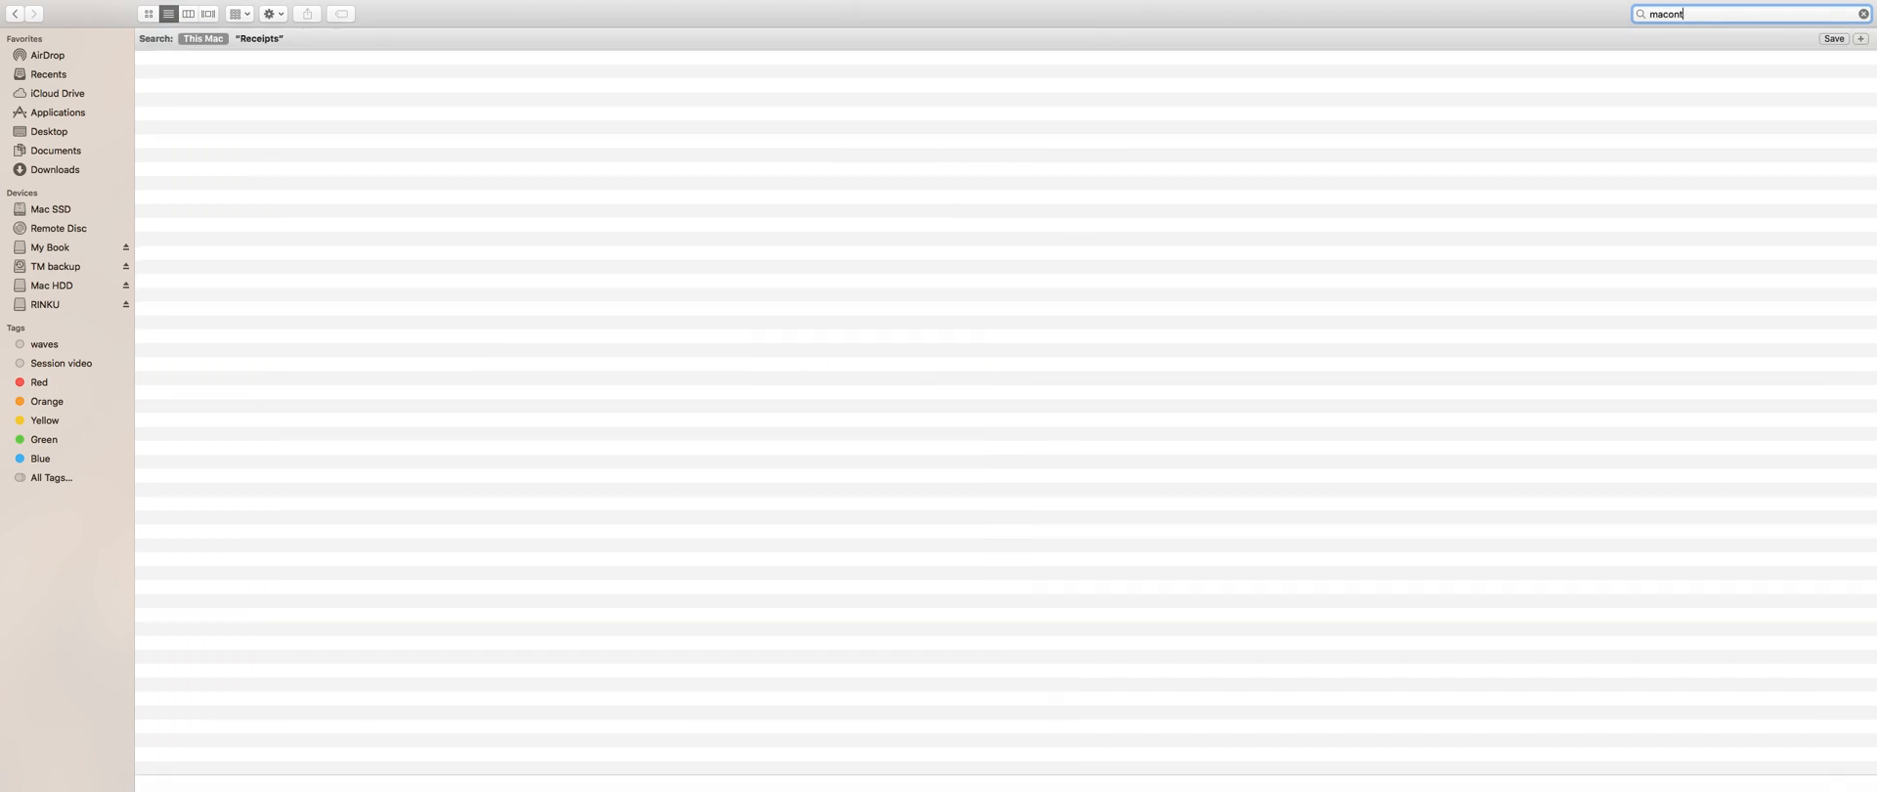
type("ent")
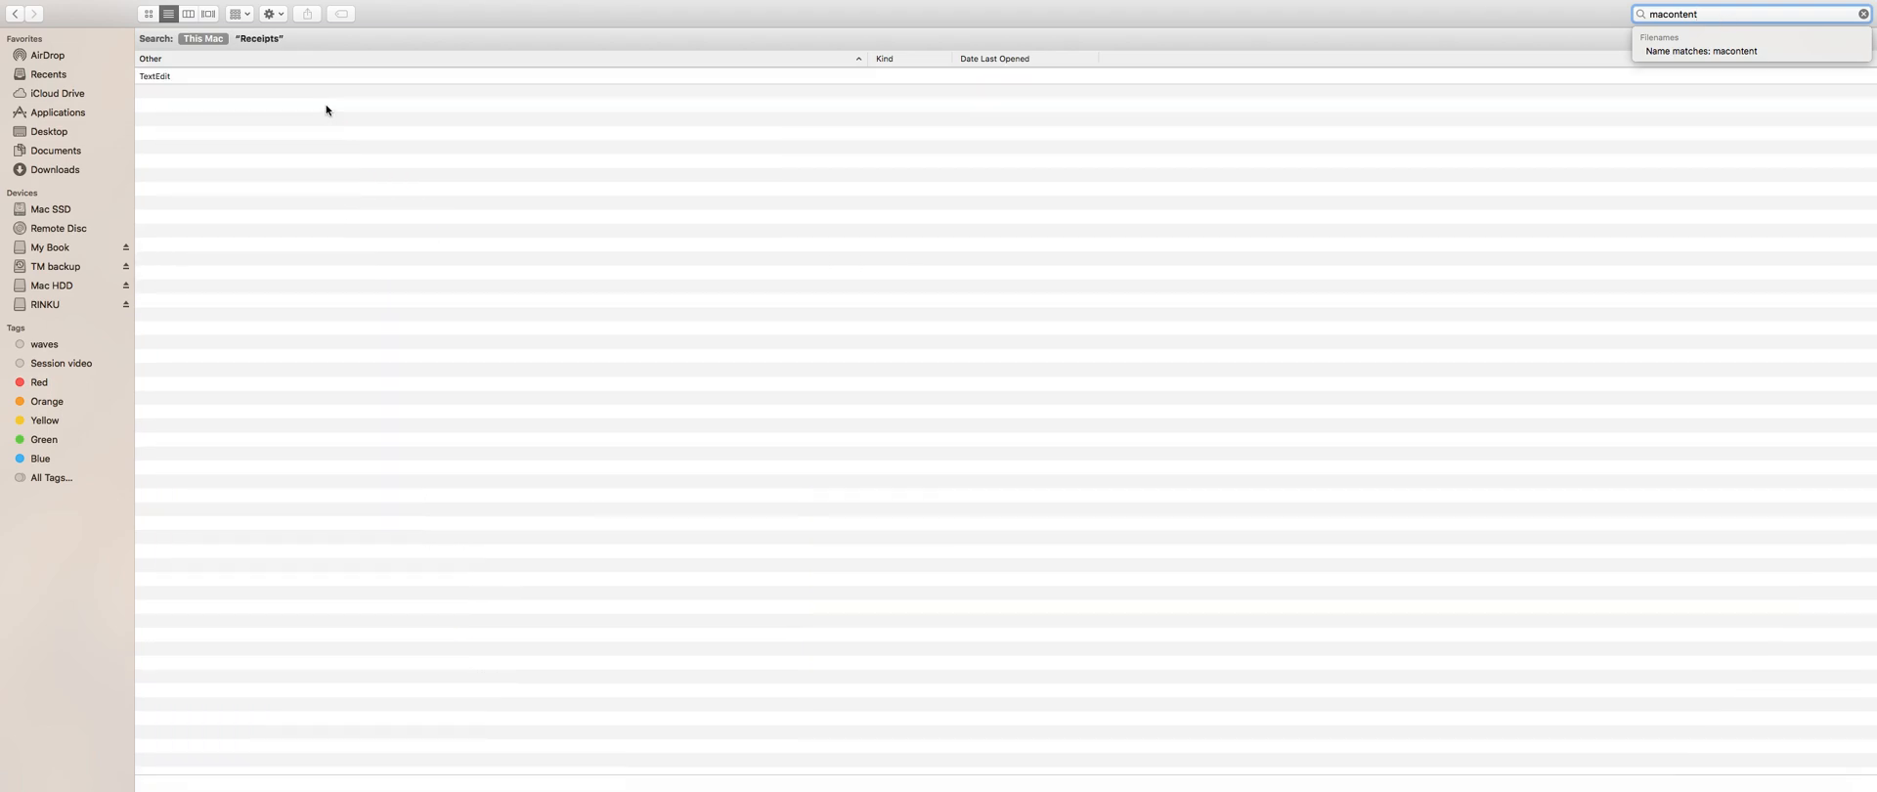
left_click(258, 38)
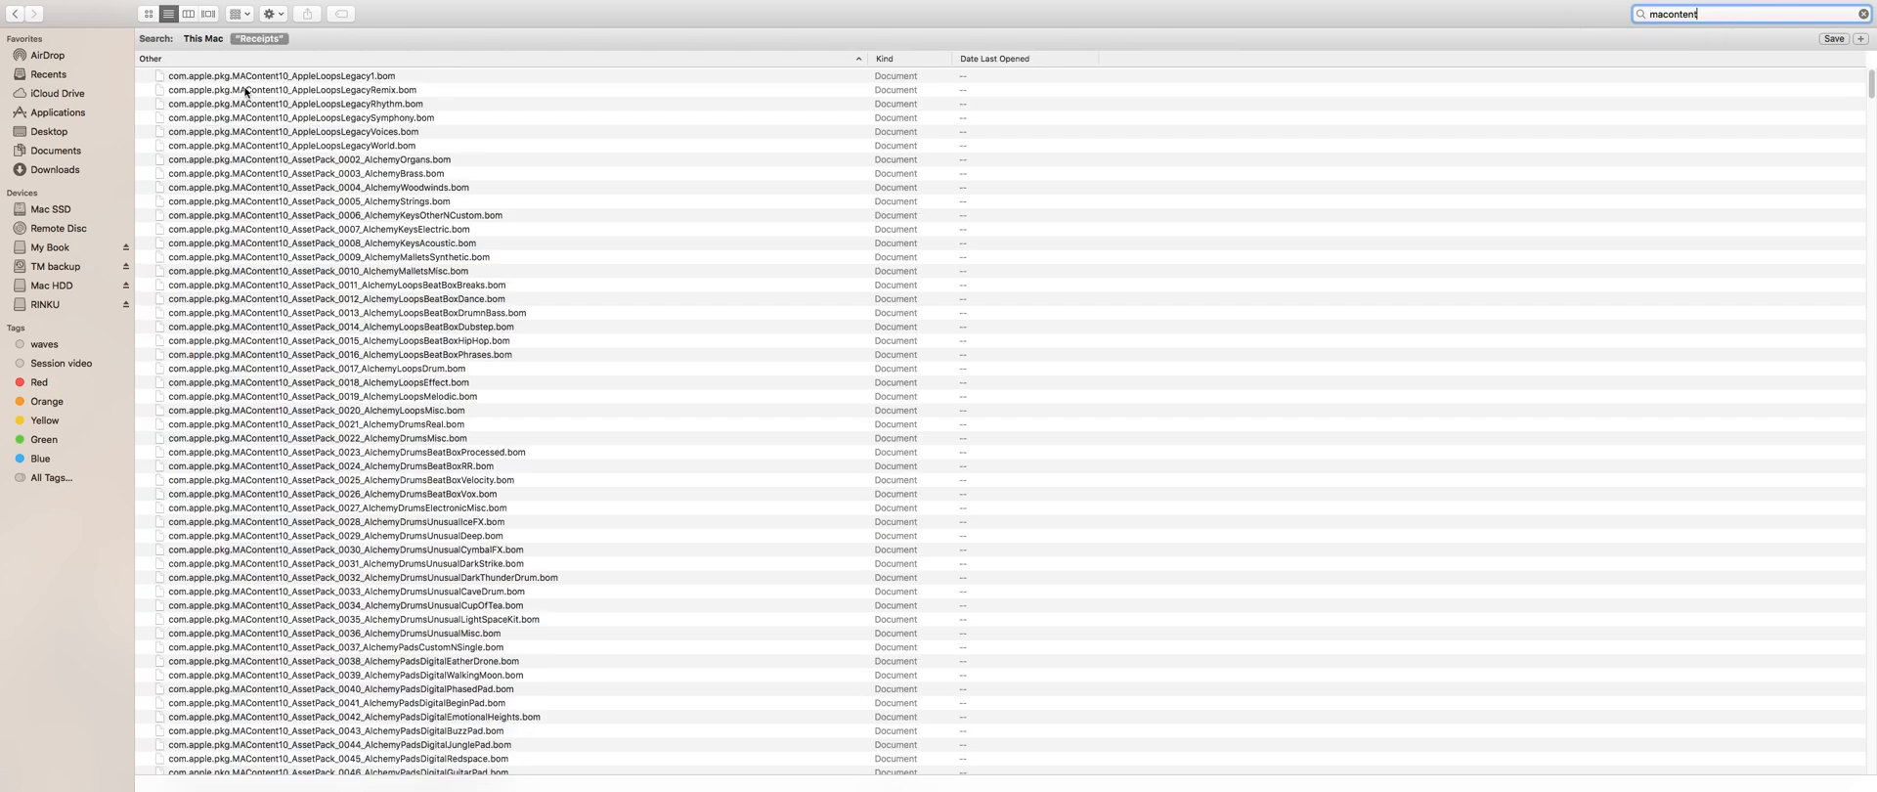
- Select all found MAContent10 receipt files and copy them
left_click(311, 75)
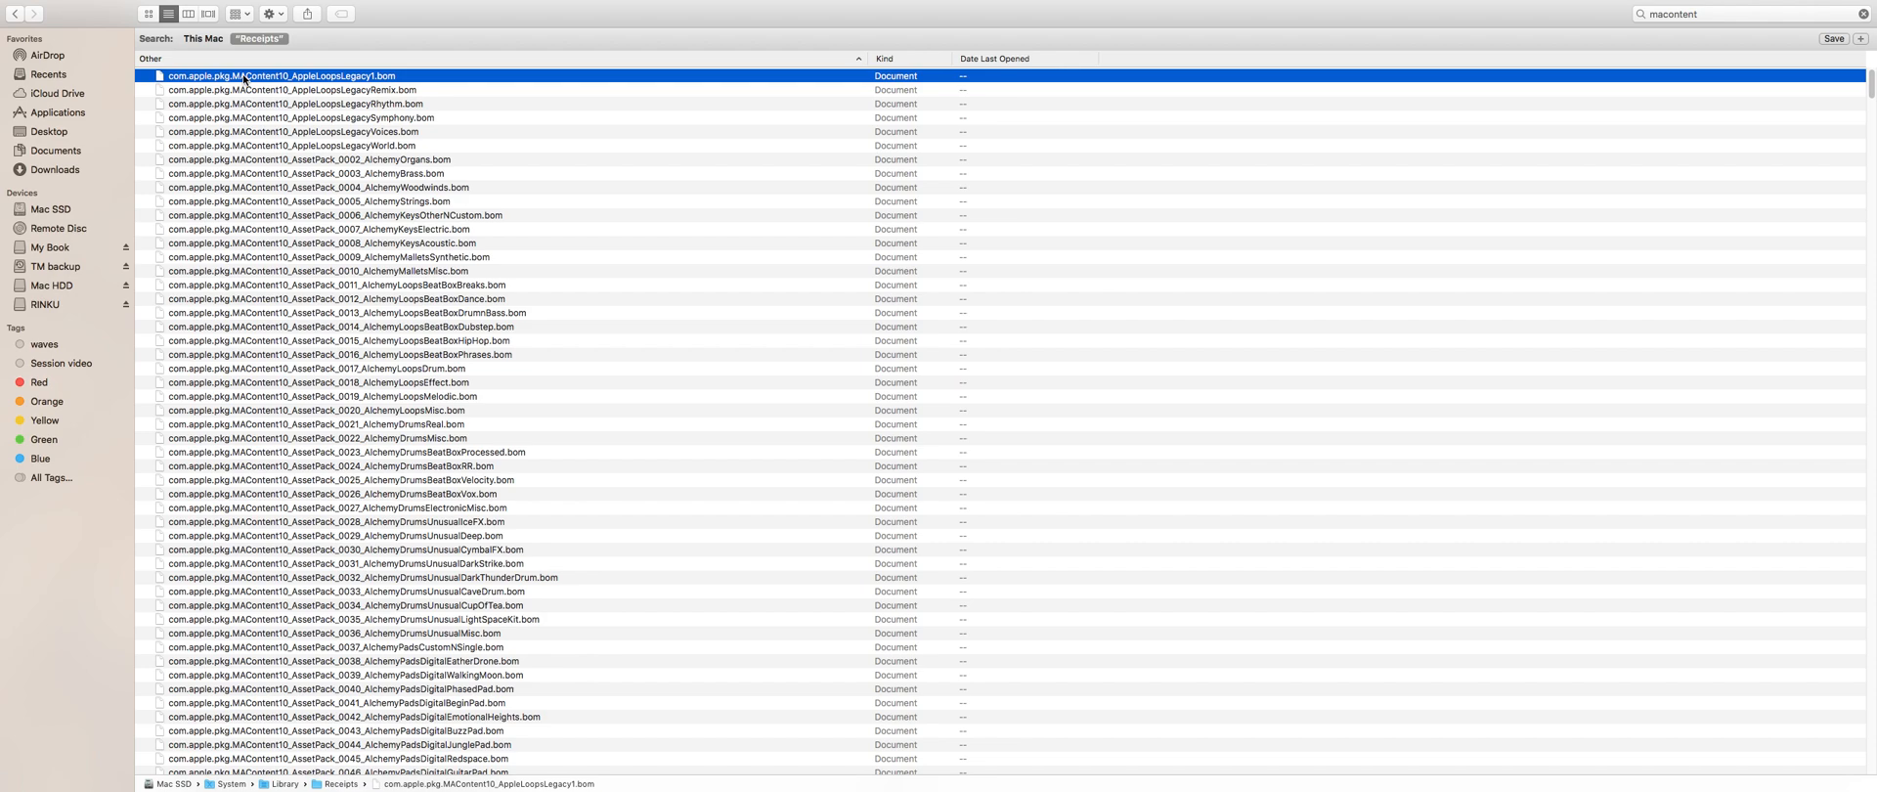
key("cmd+a")
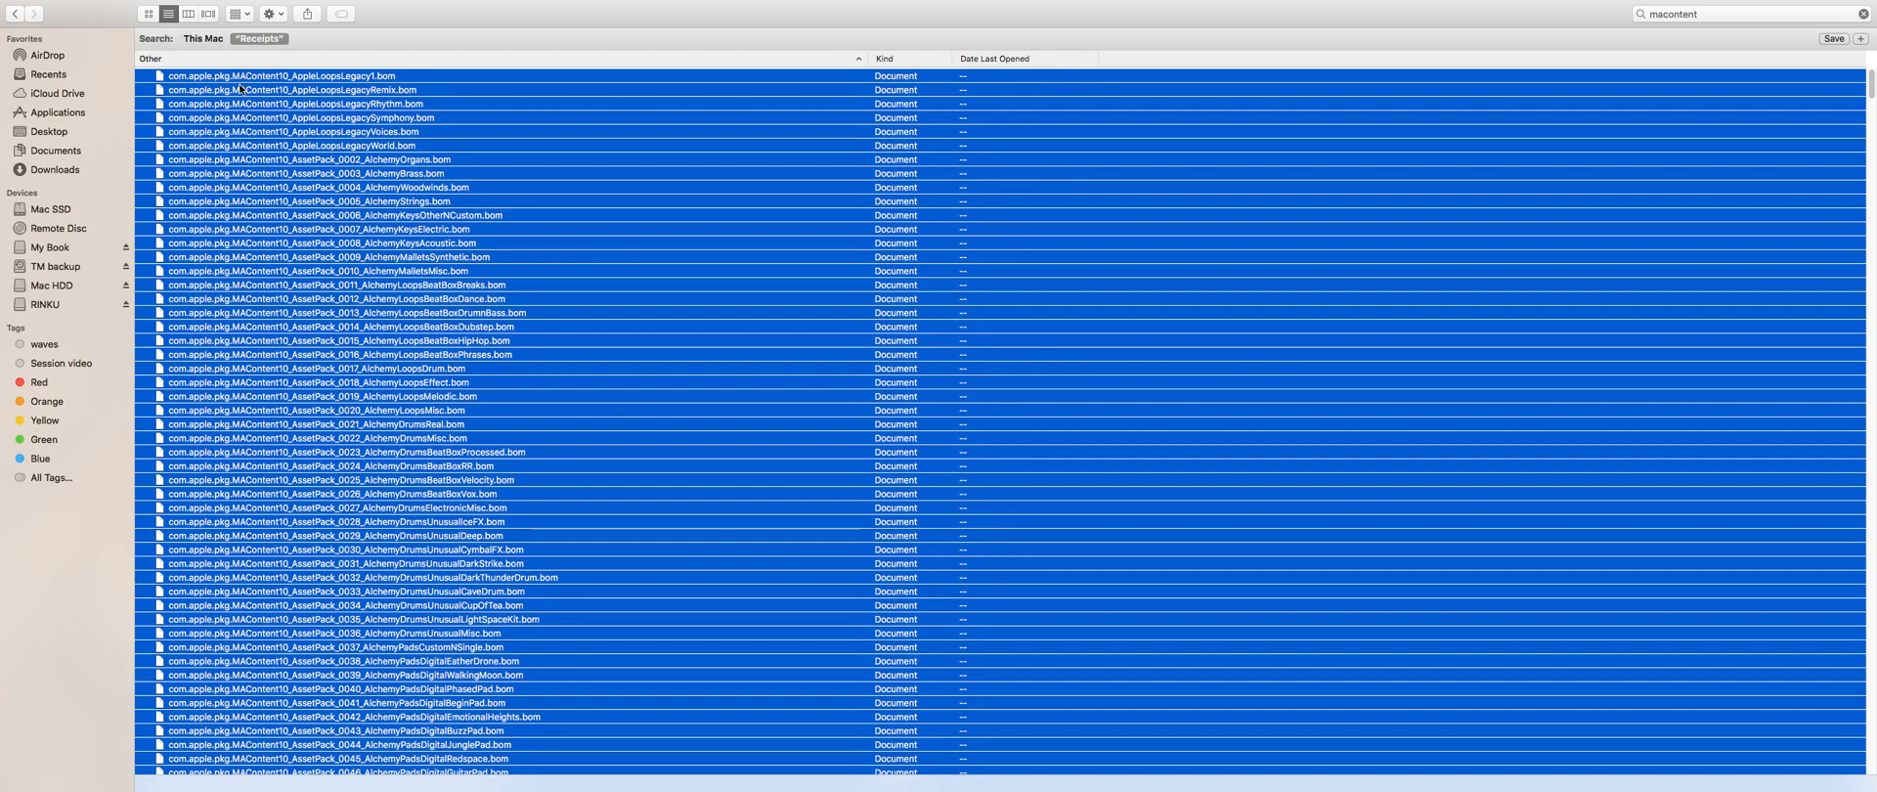
right_click(239, 90)
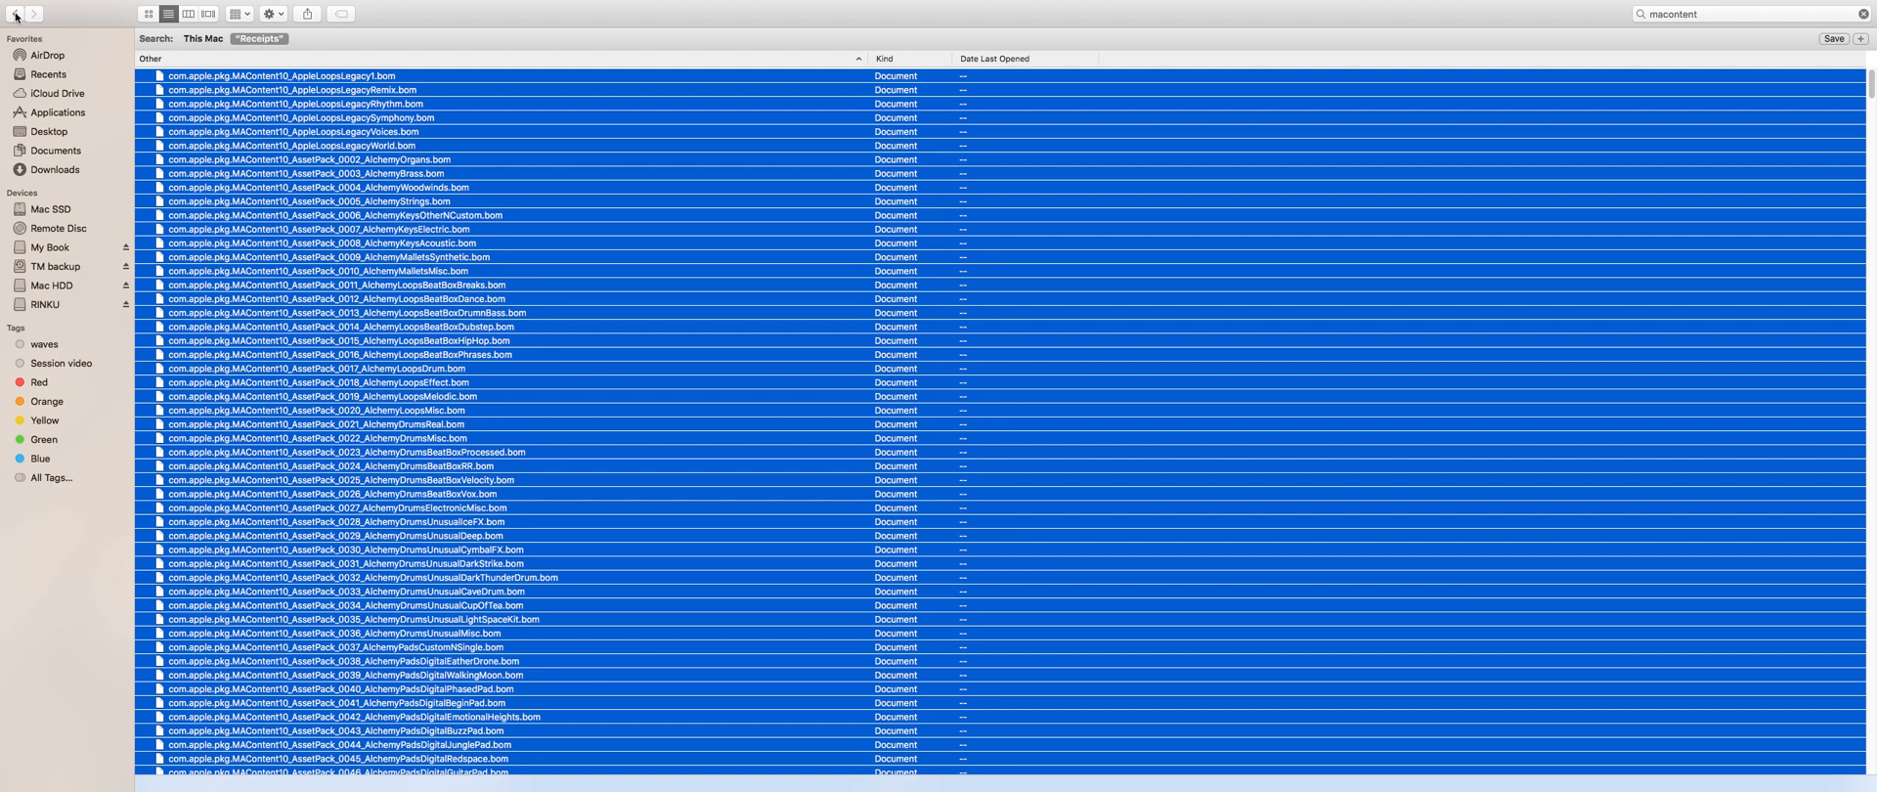
mouse_move(60, 208)
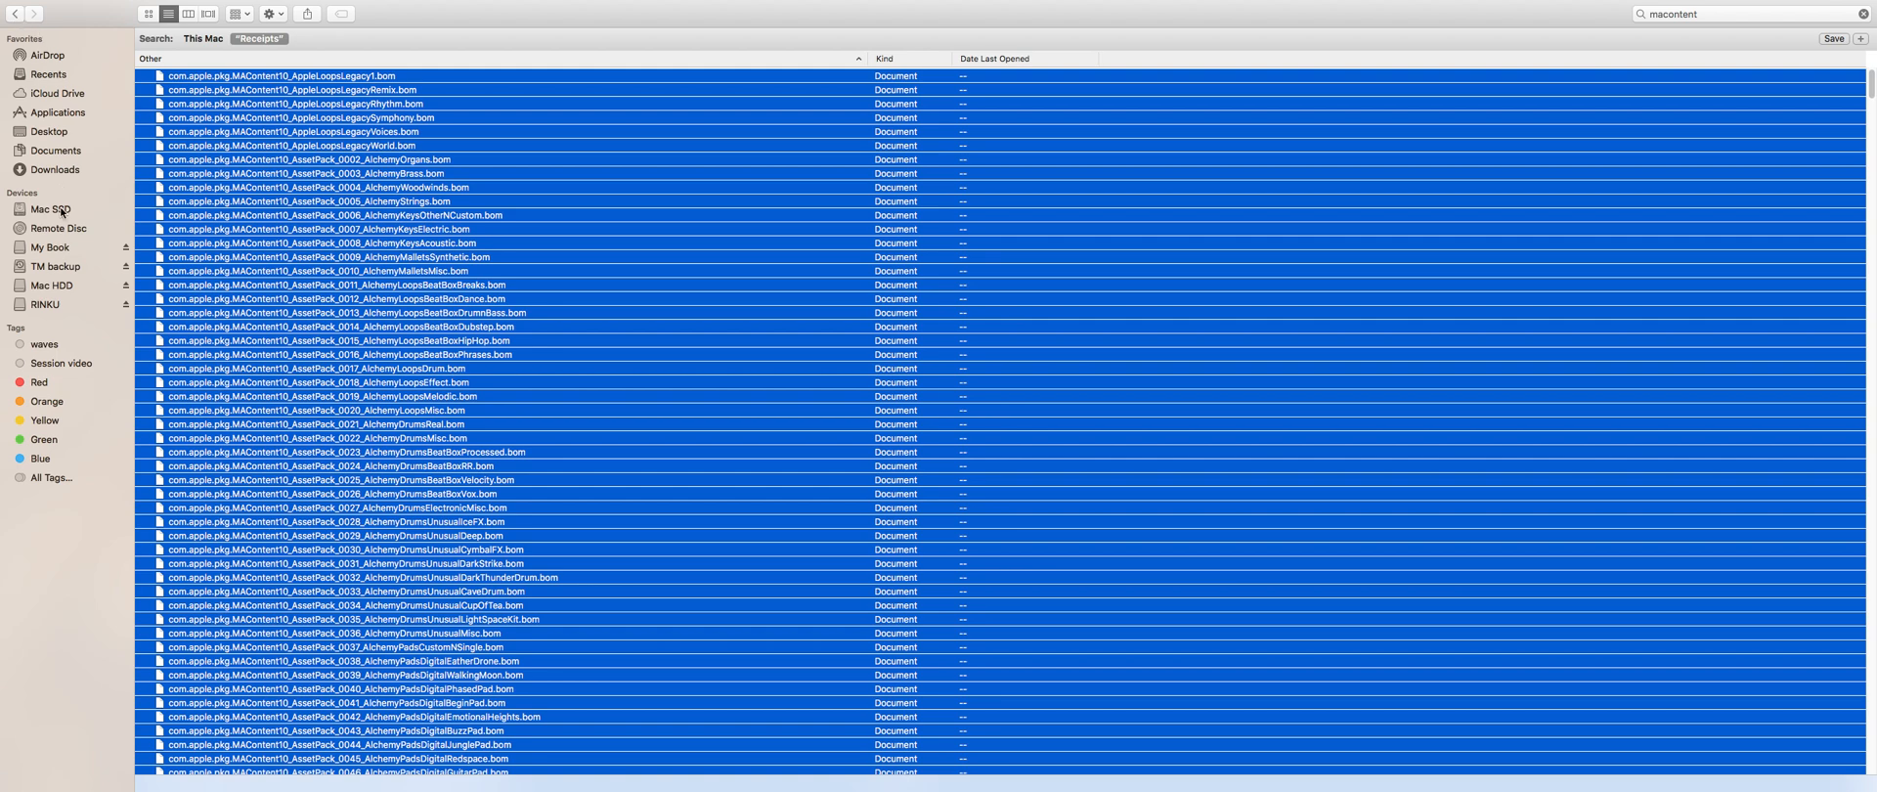
- Paste the copied MAContent receipts into Mac SSD › Library › Receipts
left_click(50, 209)
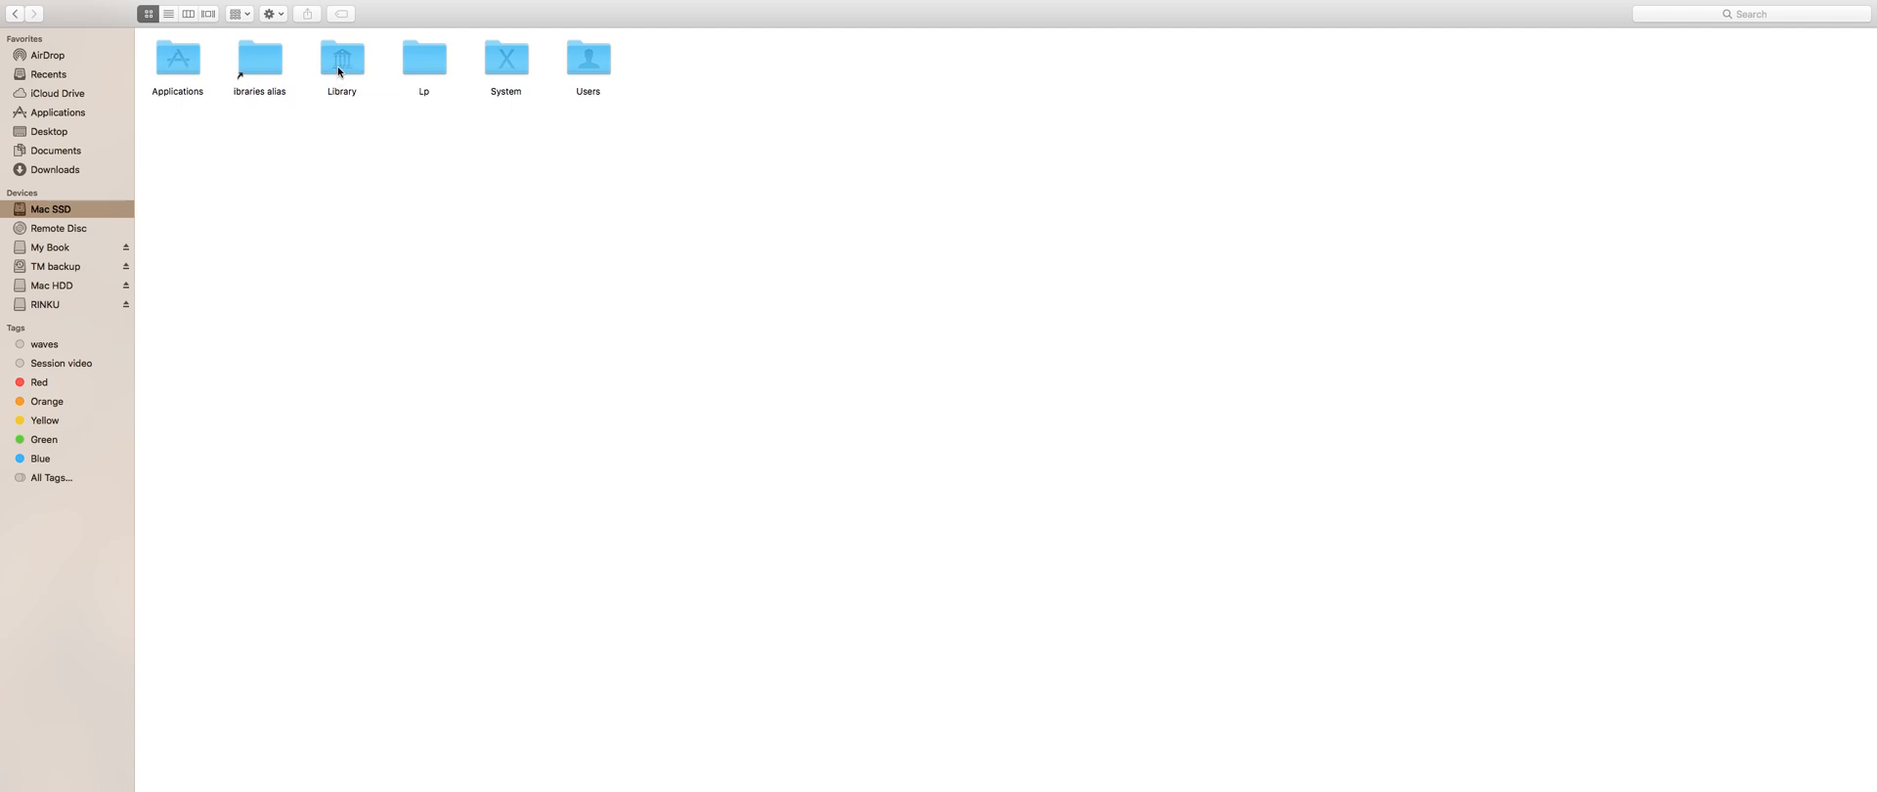
left_click(341, 58)
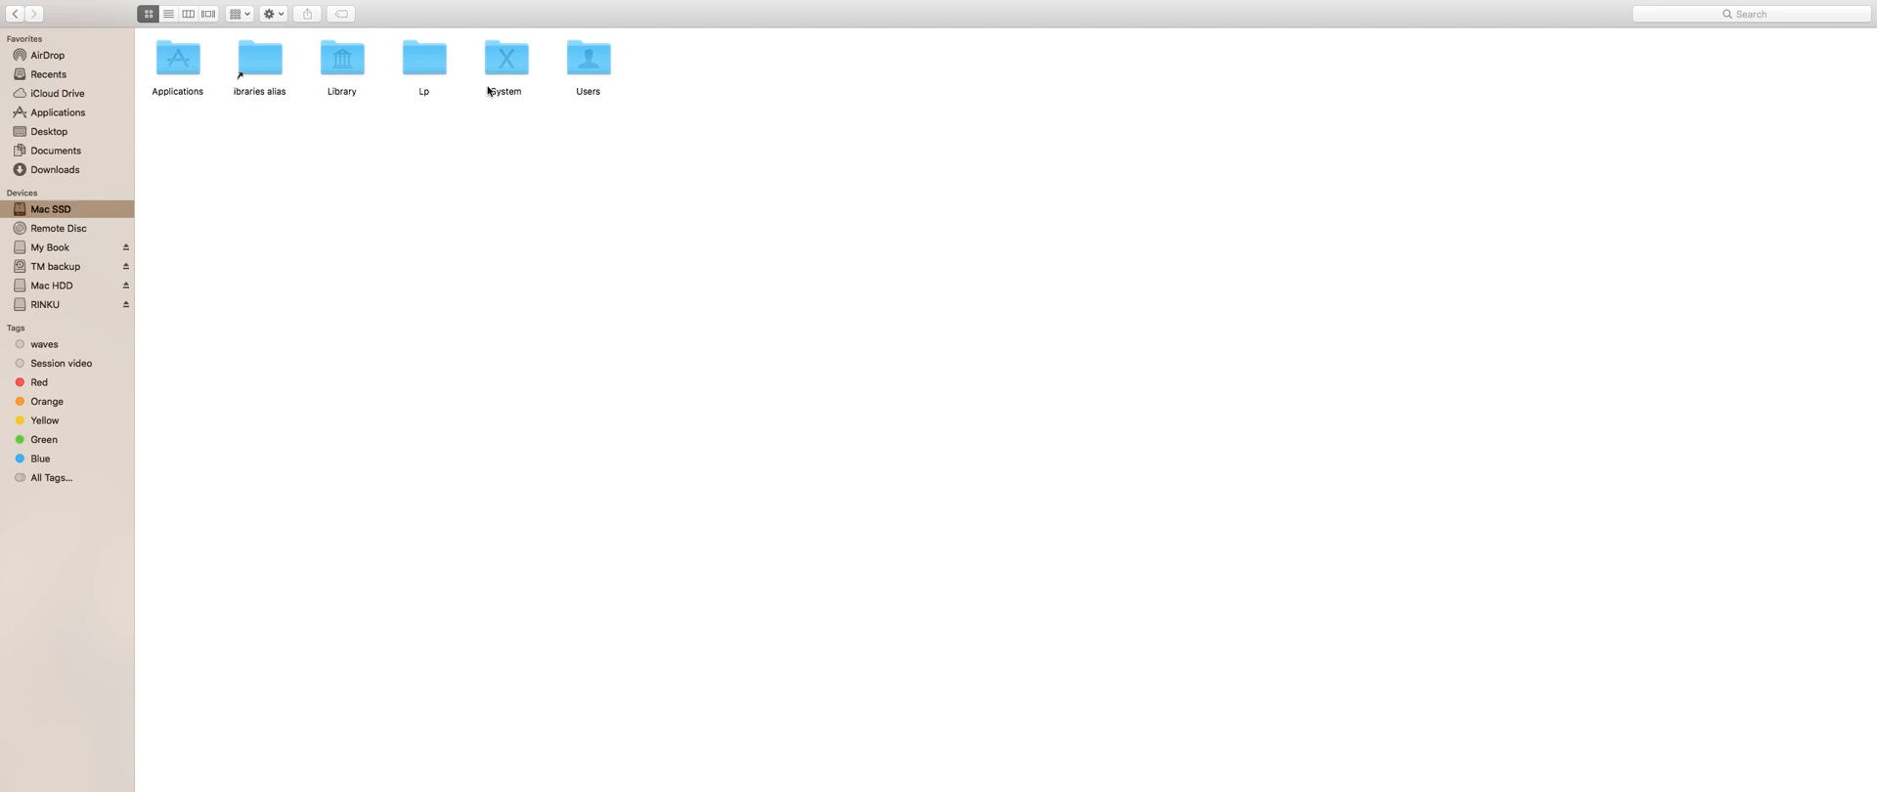
left_click(341, 60)
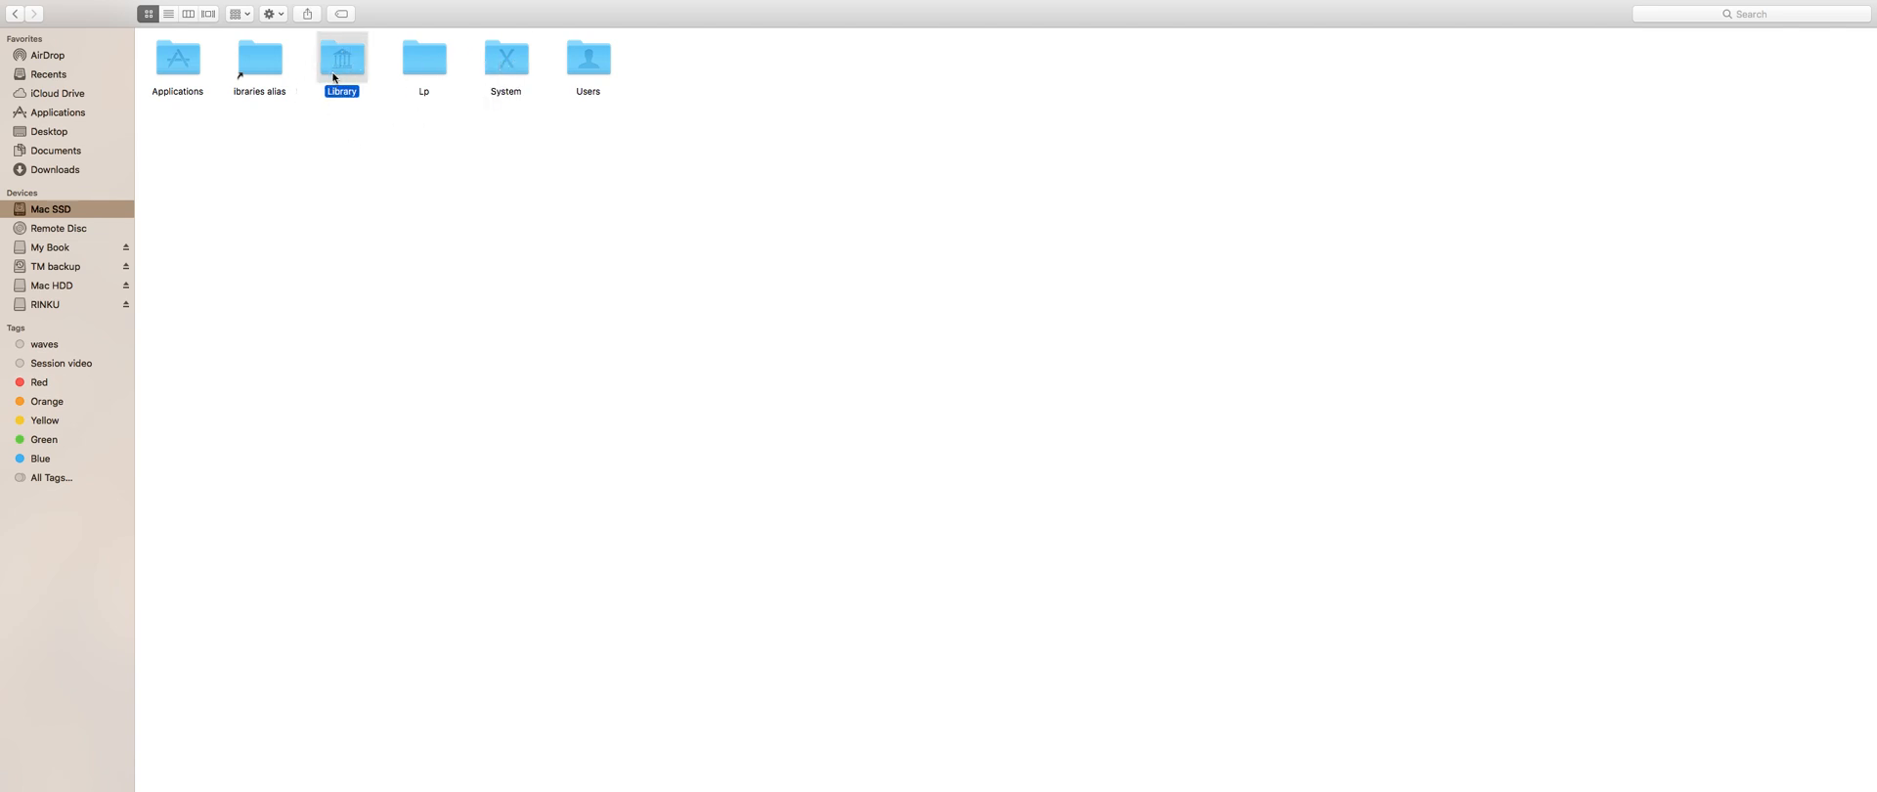
double_click(341, 58)
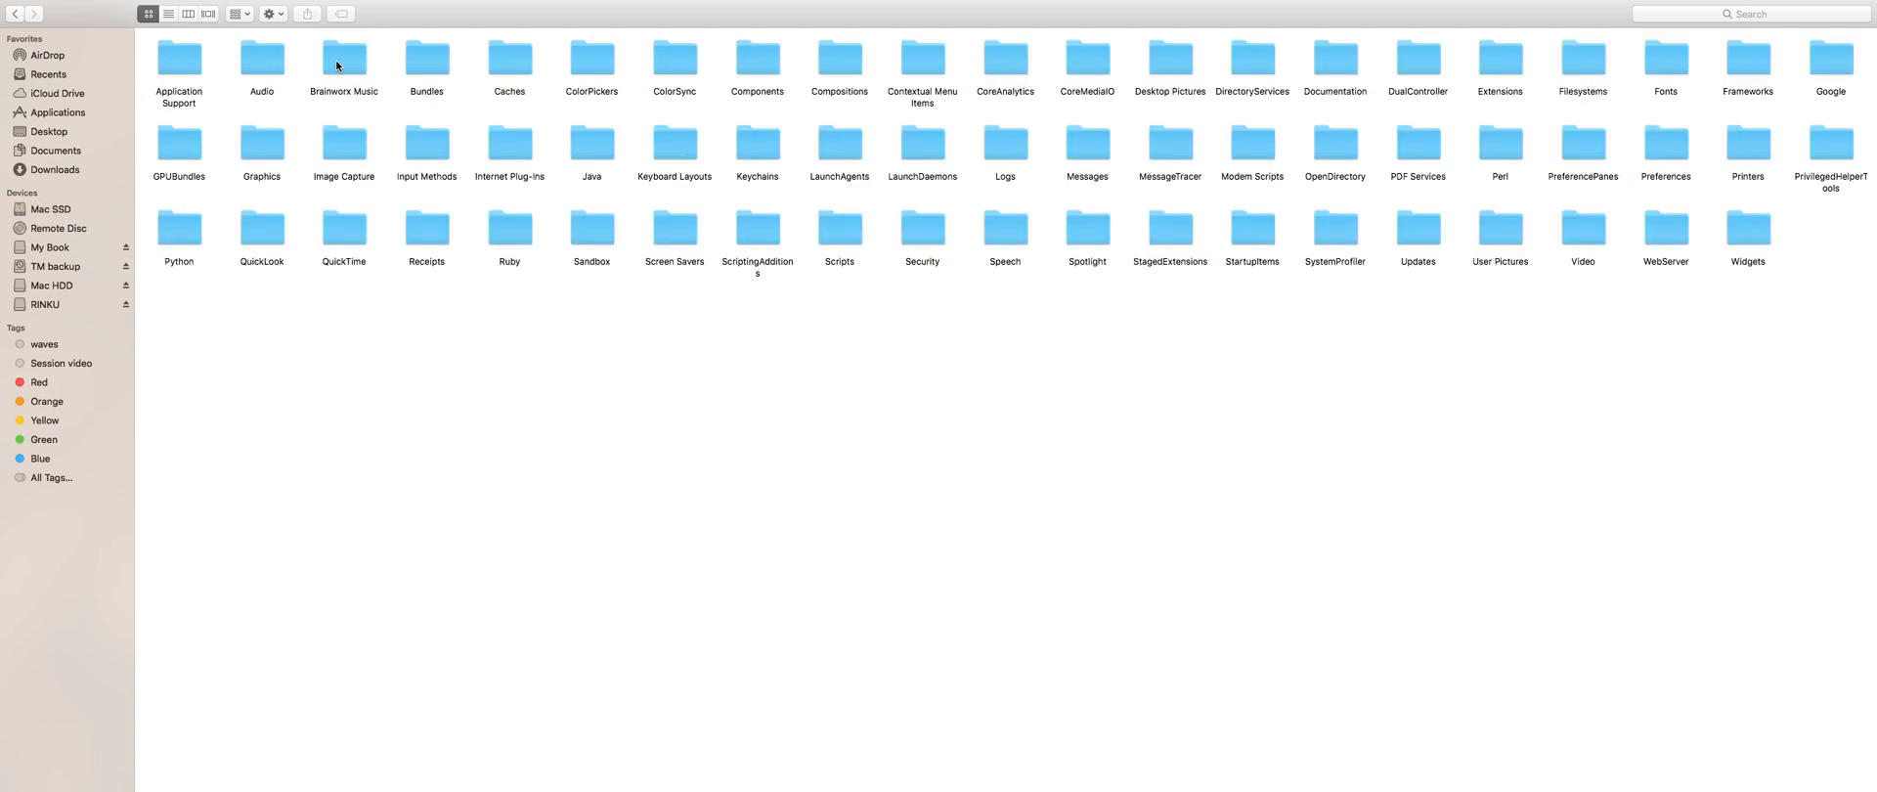
mouse_move(427, 237)
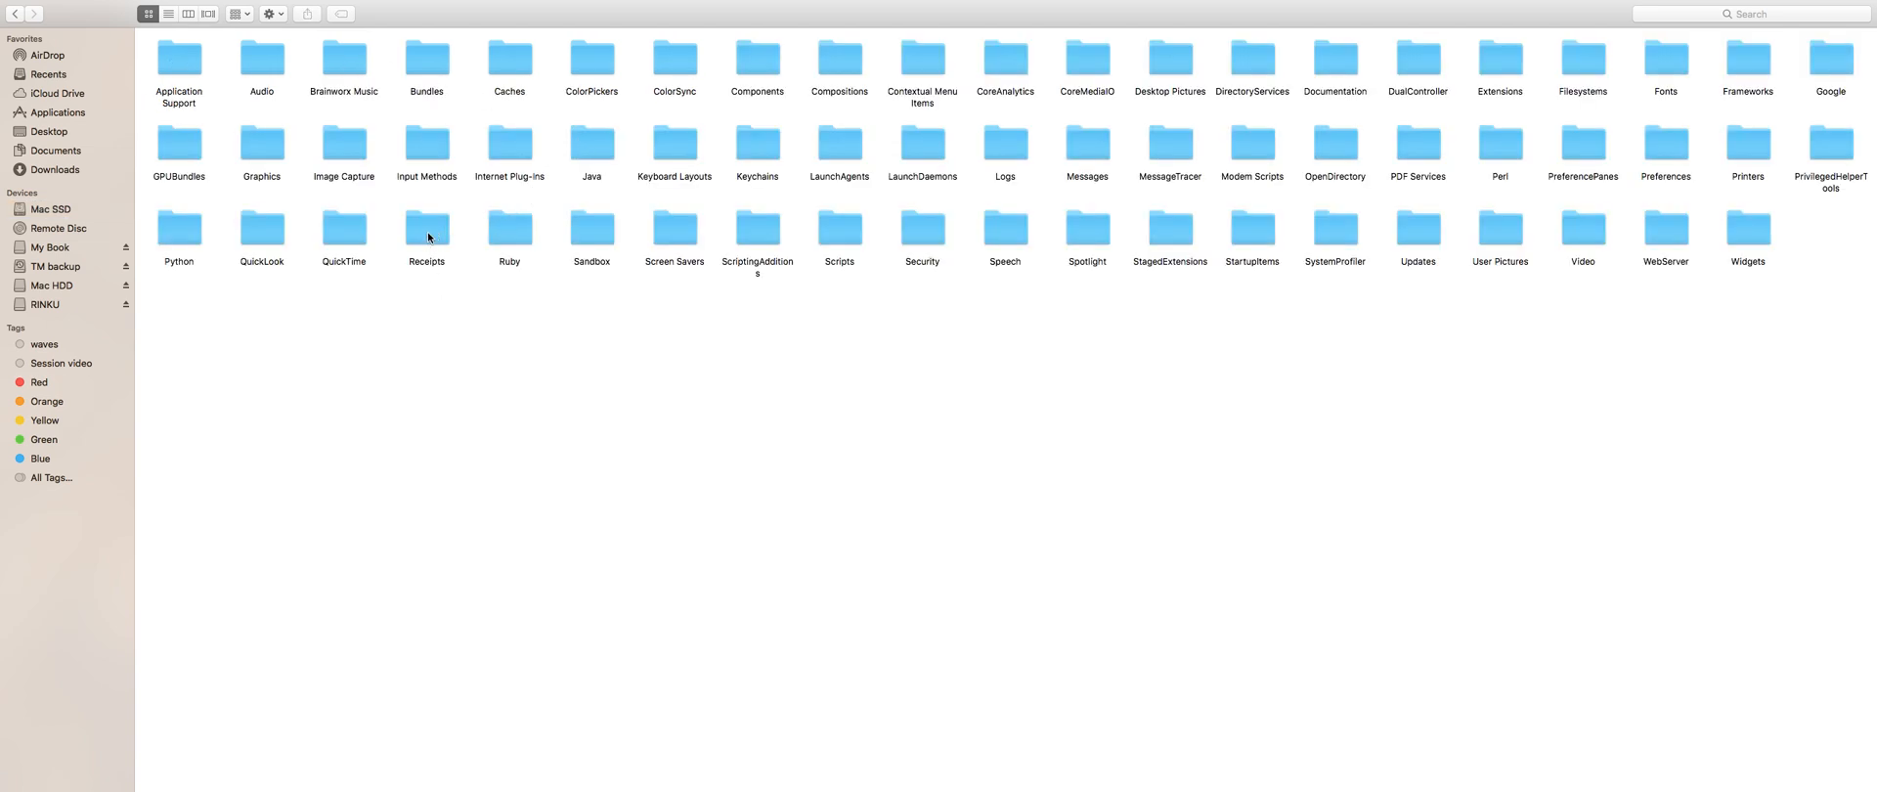
left_click(425, 229)
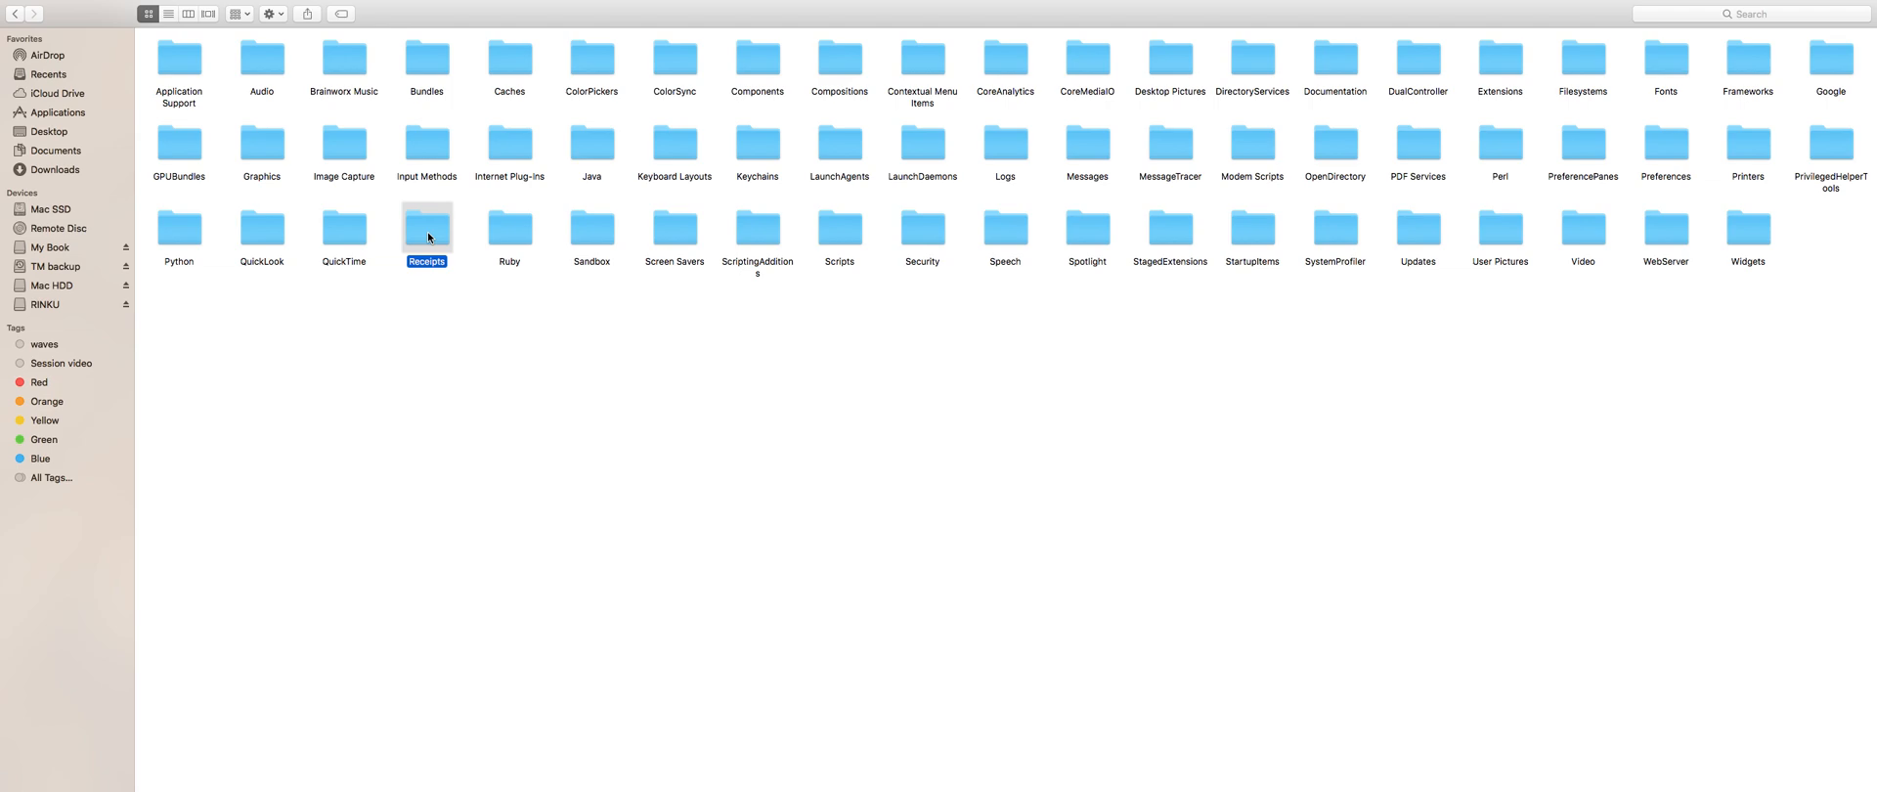
double_click(425, 227)
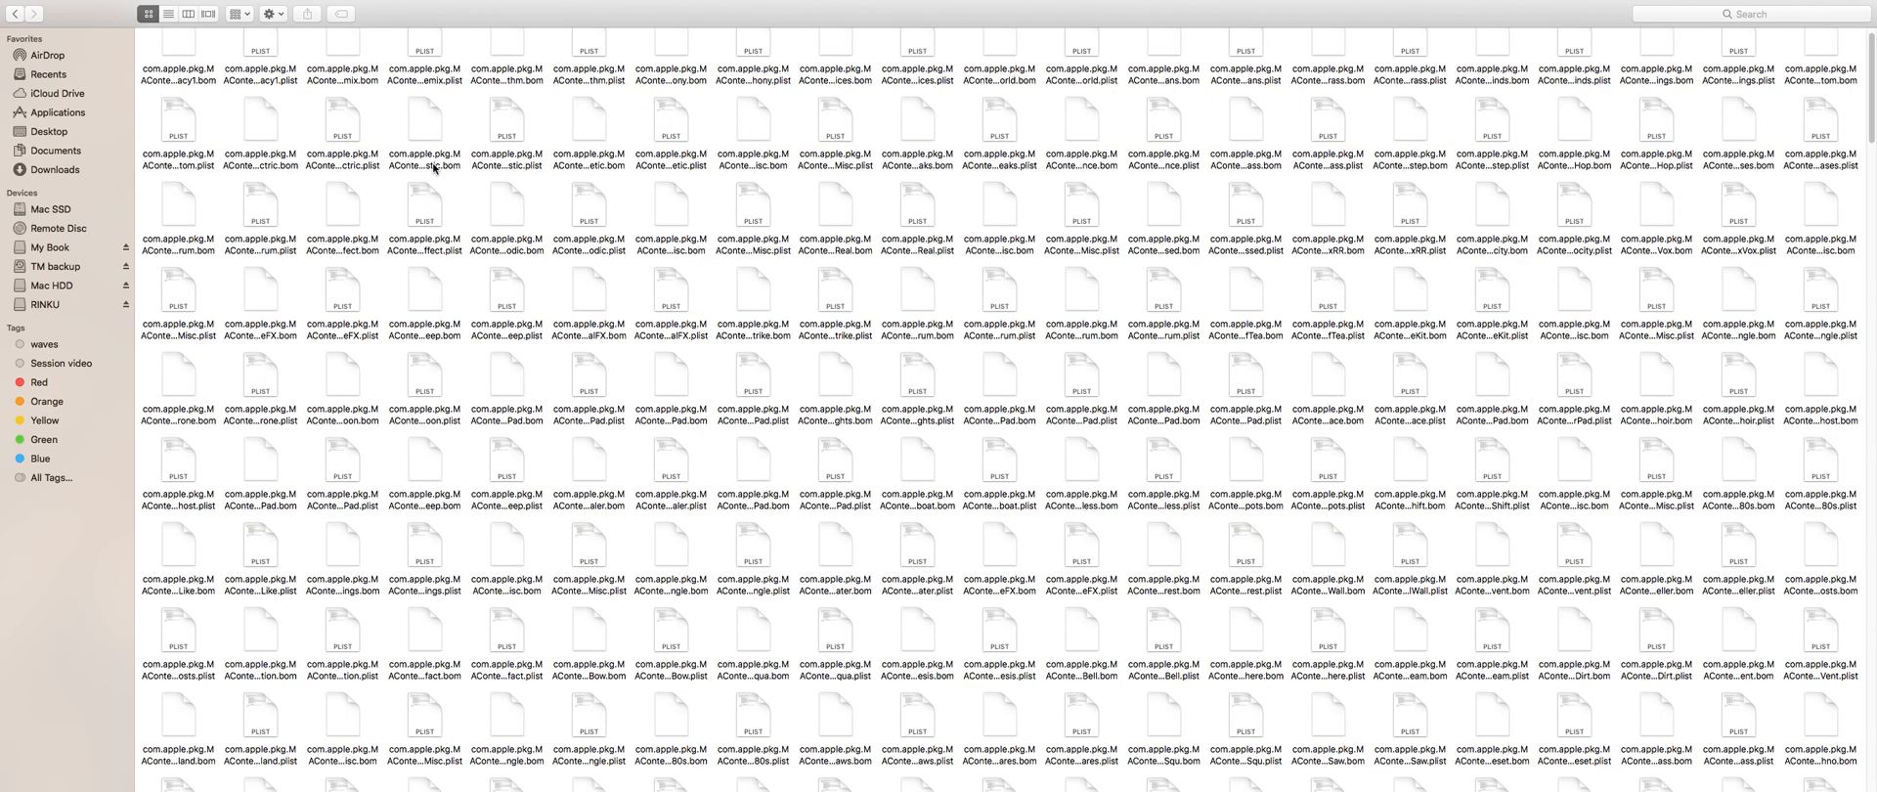
right_click(434, 170)
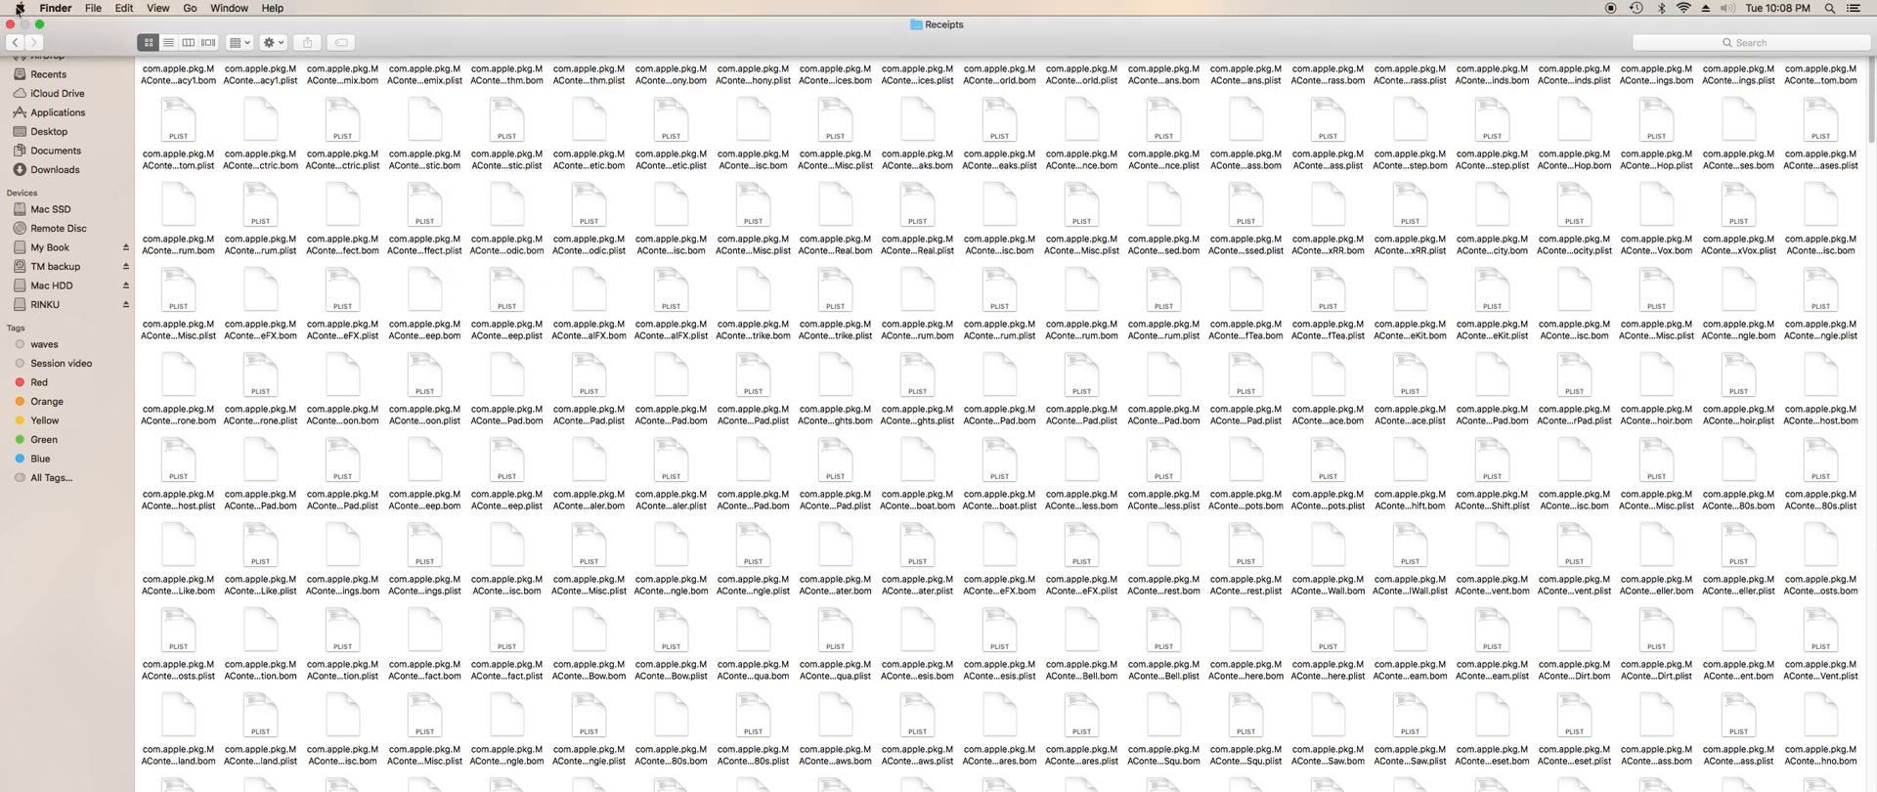
- Open the Apple menu showing the restart and shut down options
left_click(20, 7)
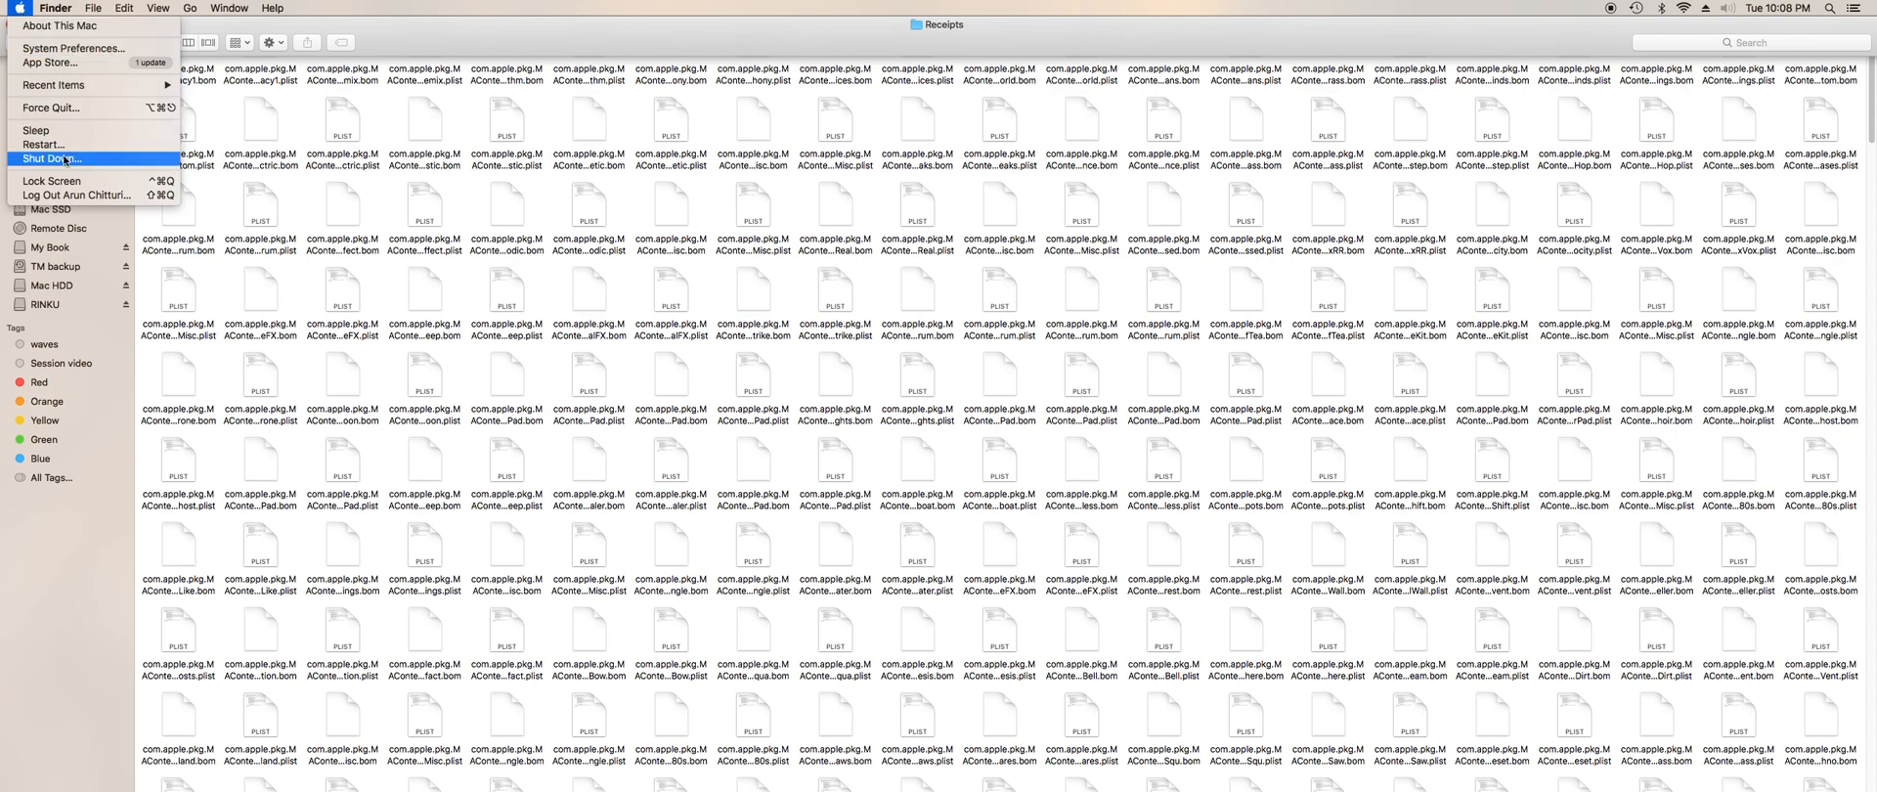
mouse_move(60, 144)
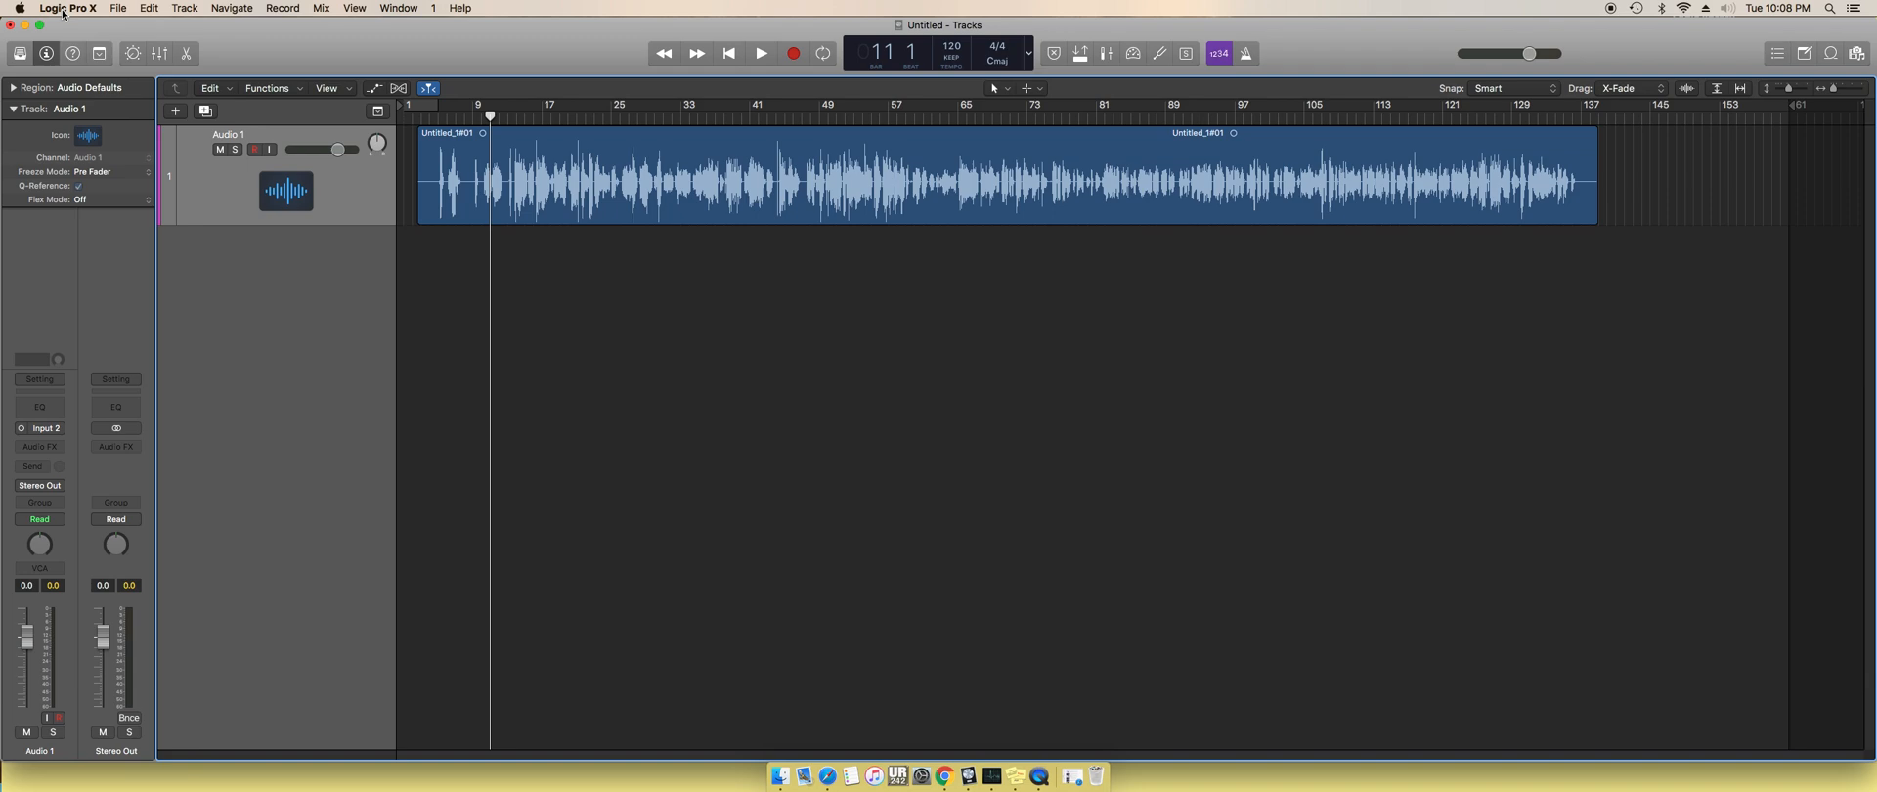
- Reopen the Sound Library Manager and check the Guitar, Studio Strings and Mallet package rows
left_click(20, 9)
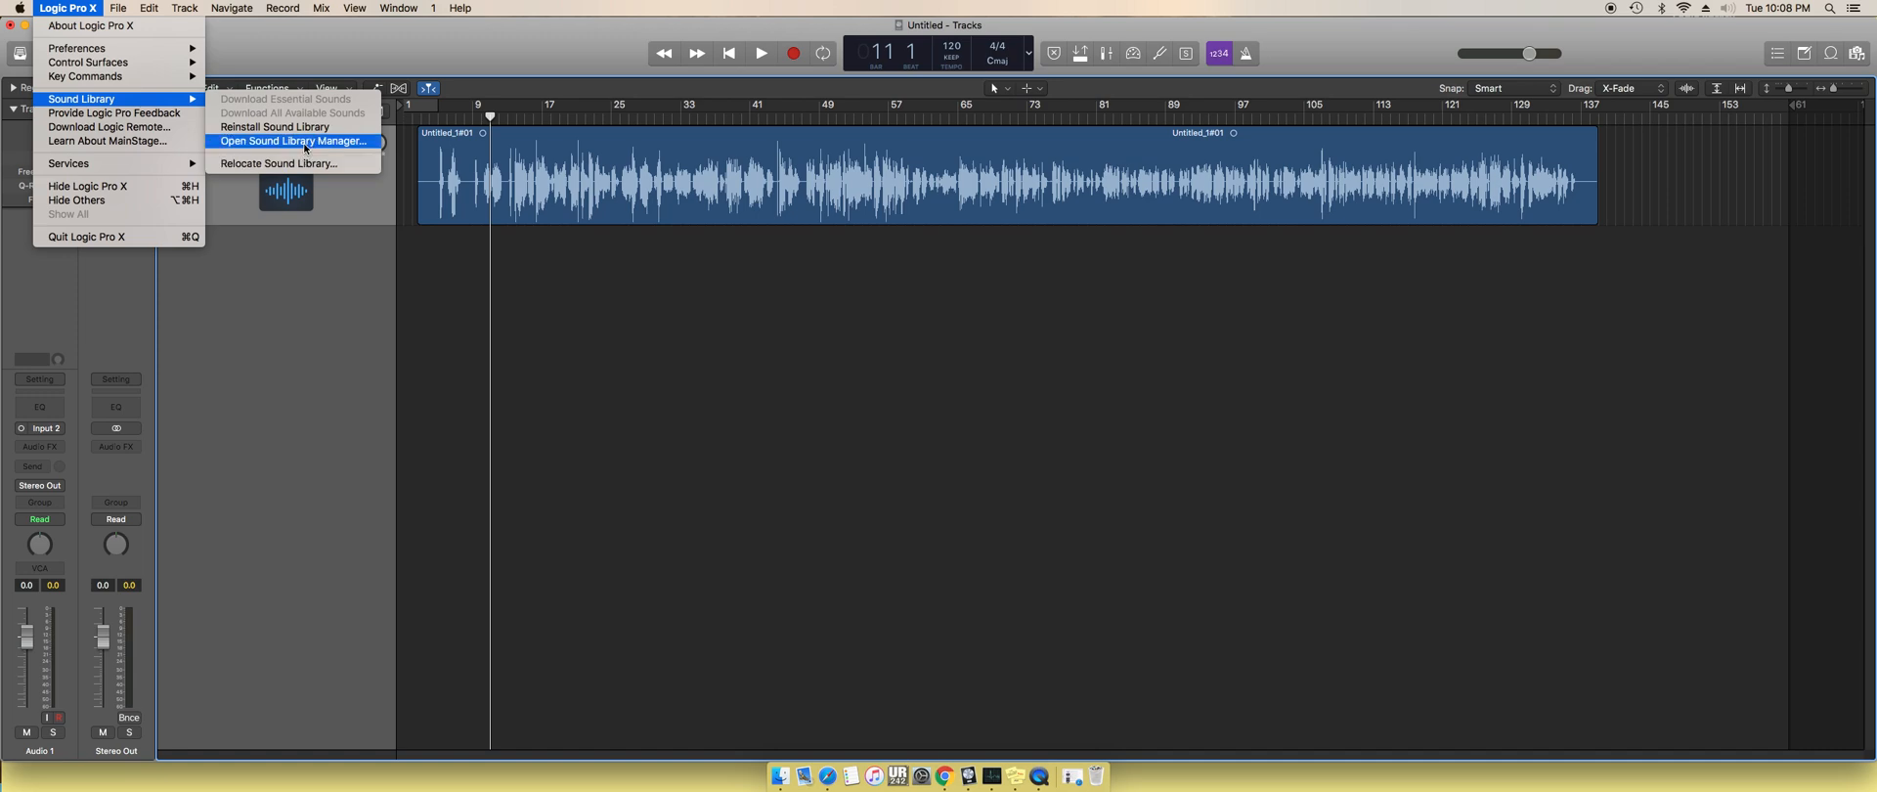
left_click(292, 139)
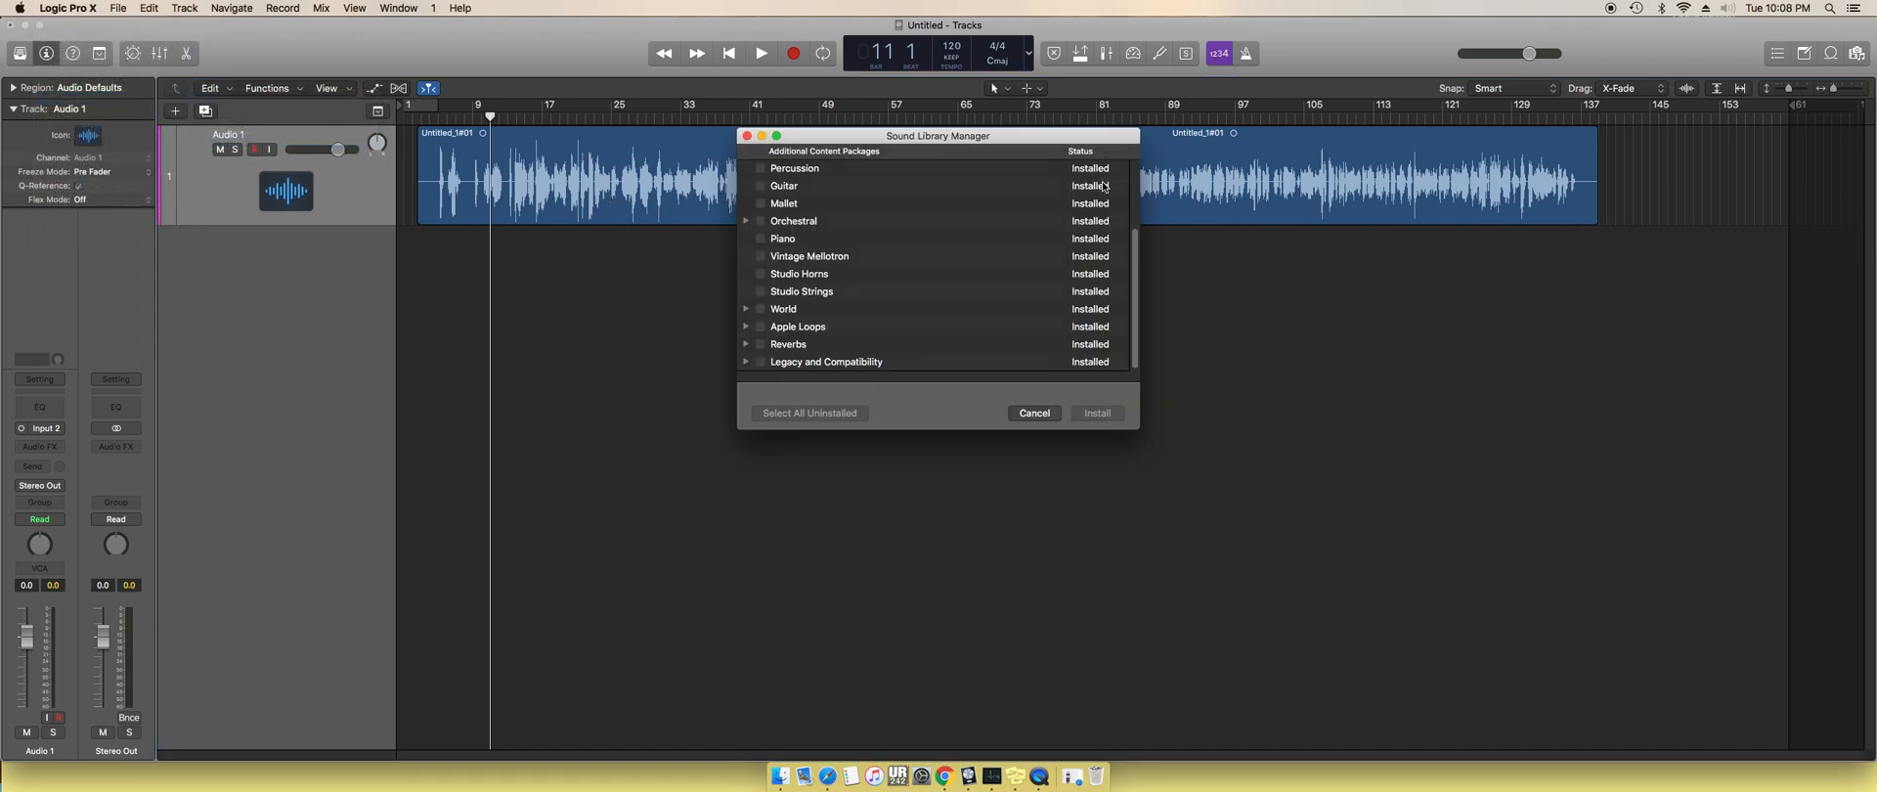
left_click(784, 186)
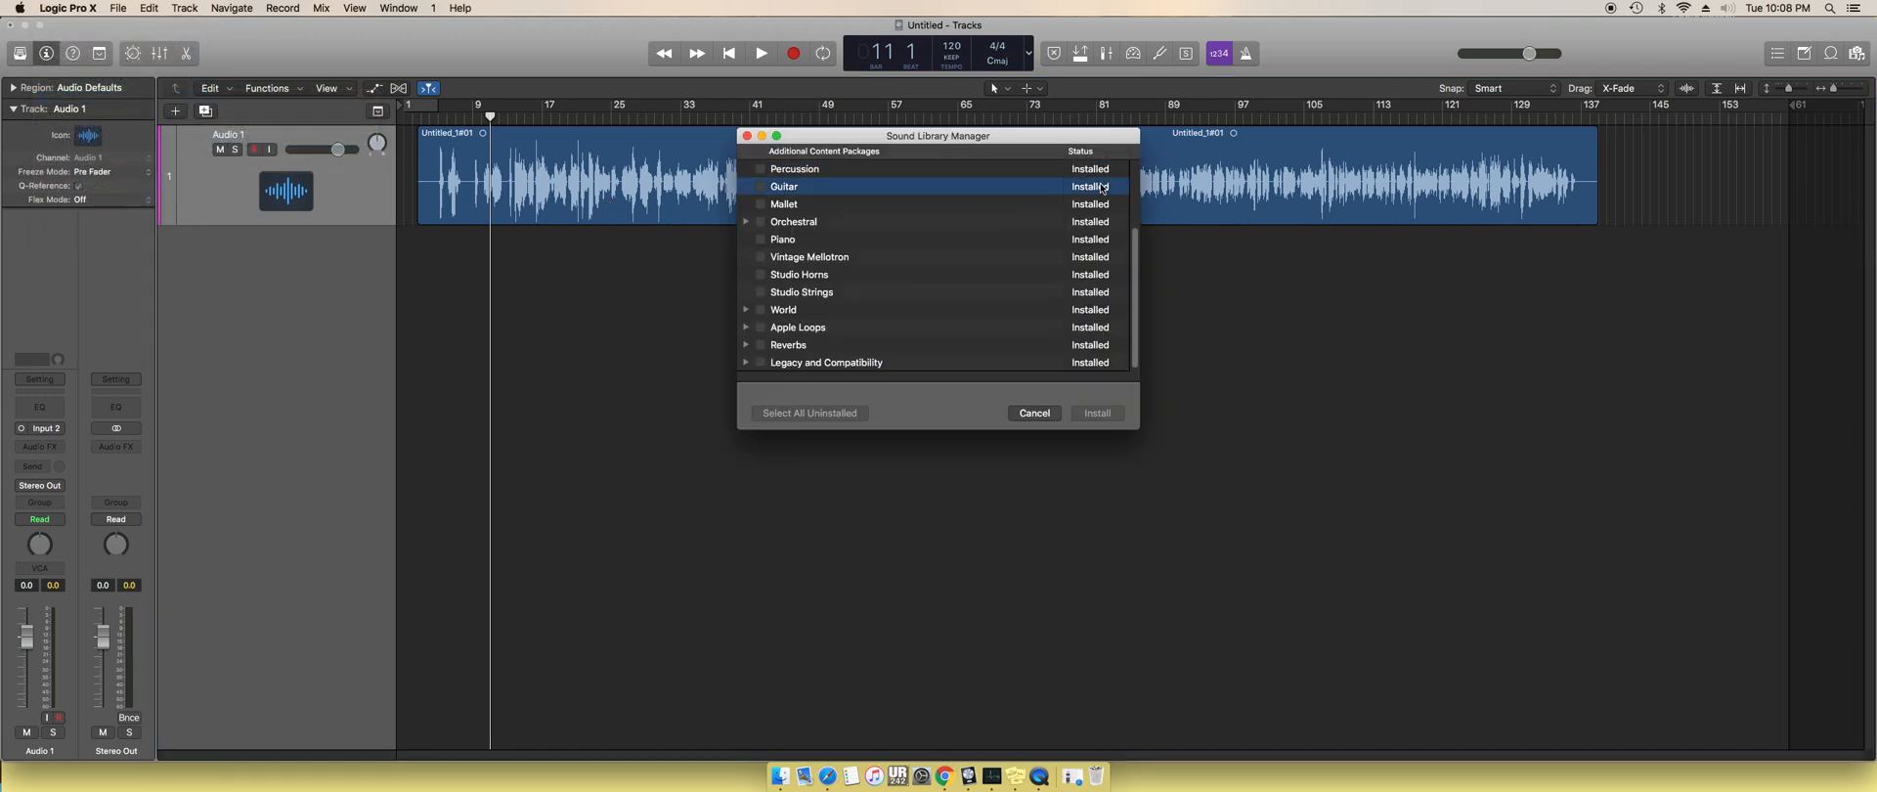
left_click(800, 292)
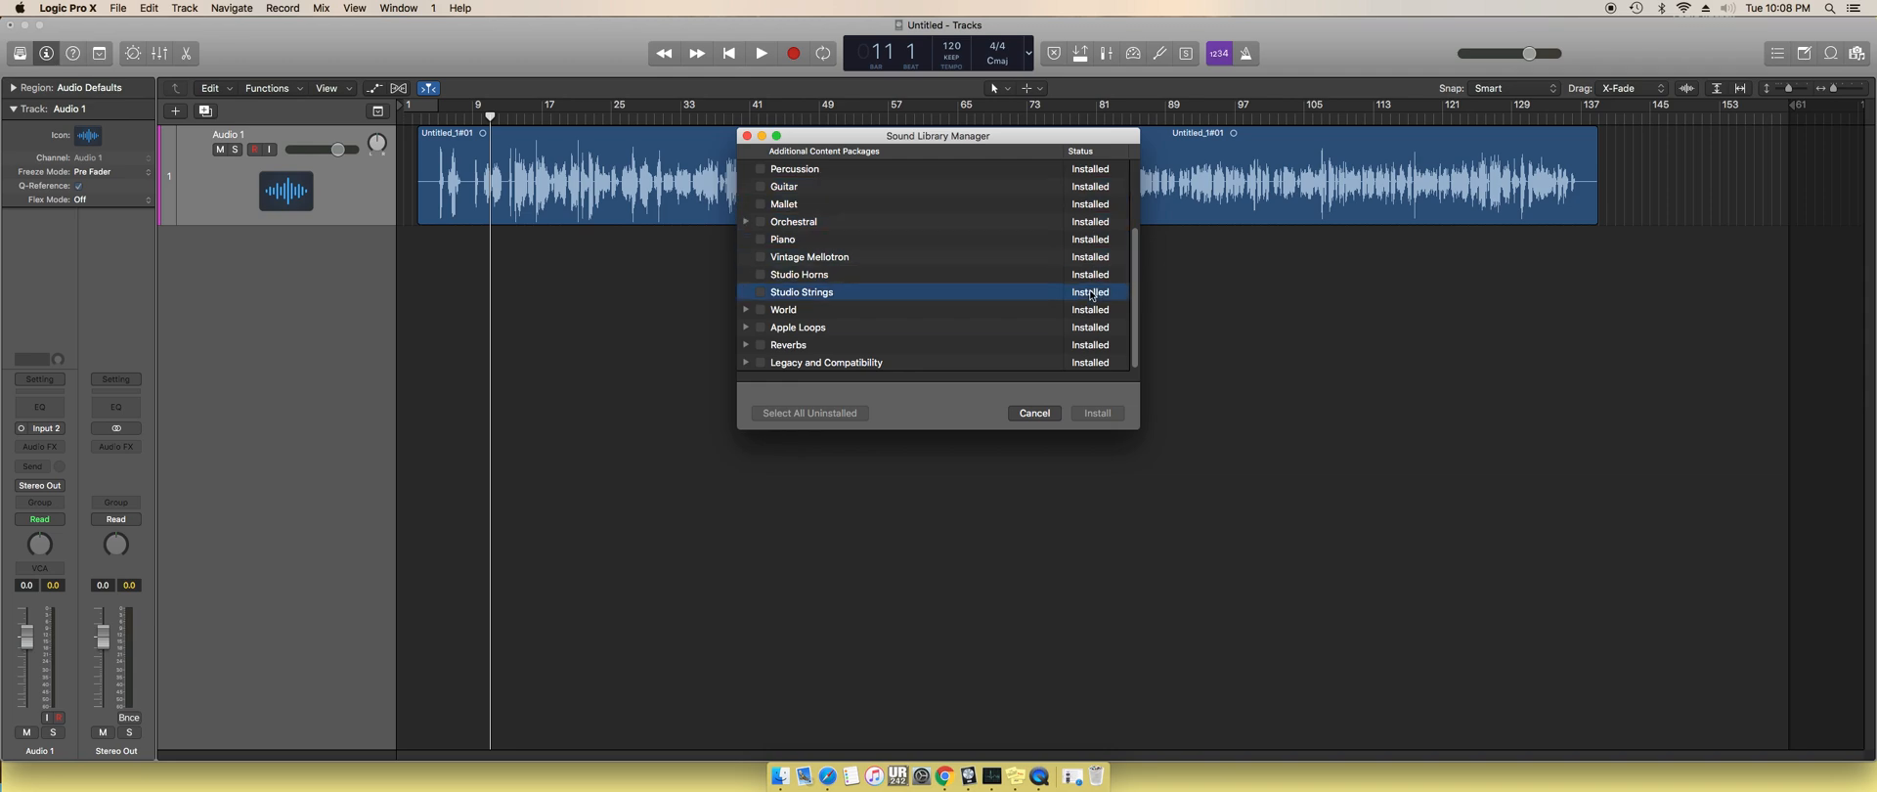
left_click(783, 309)
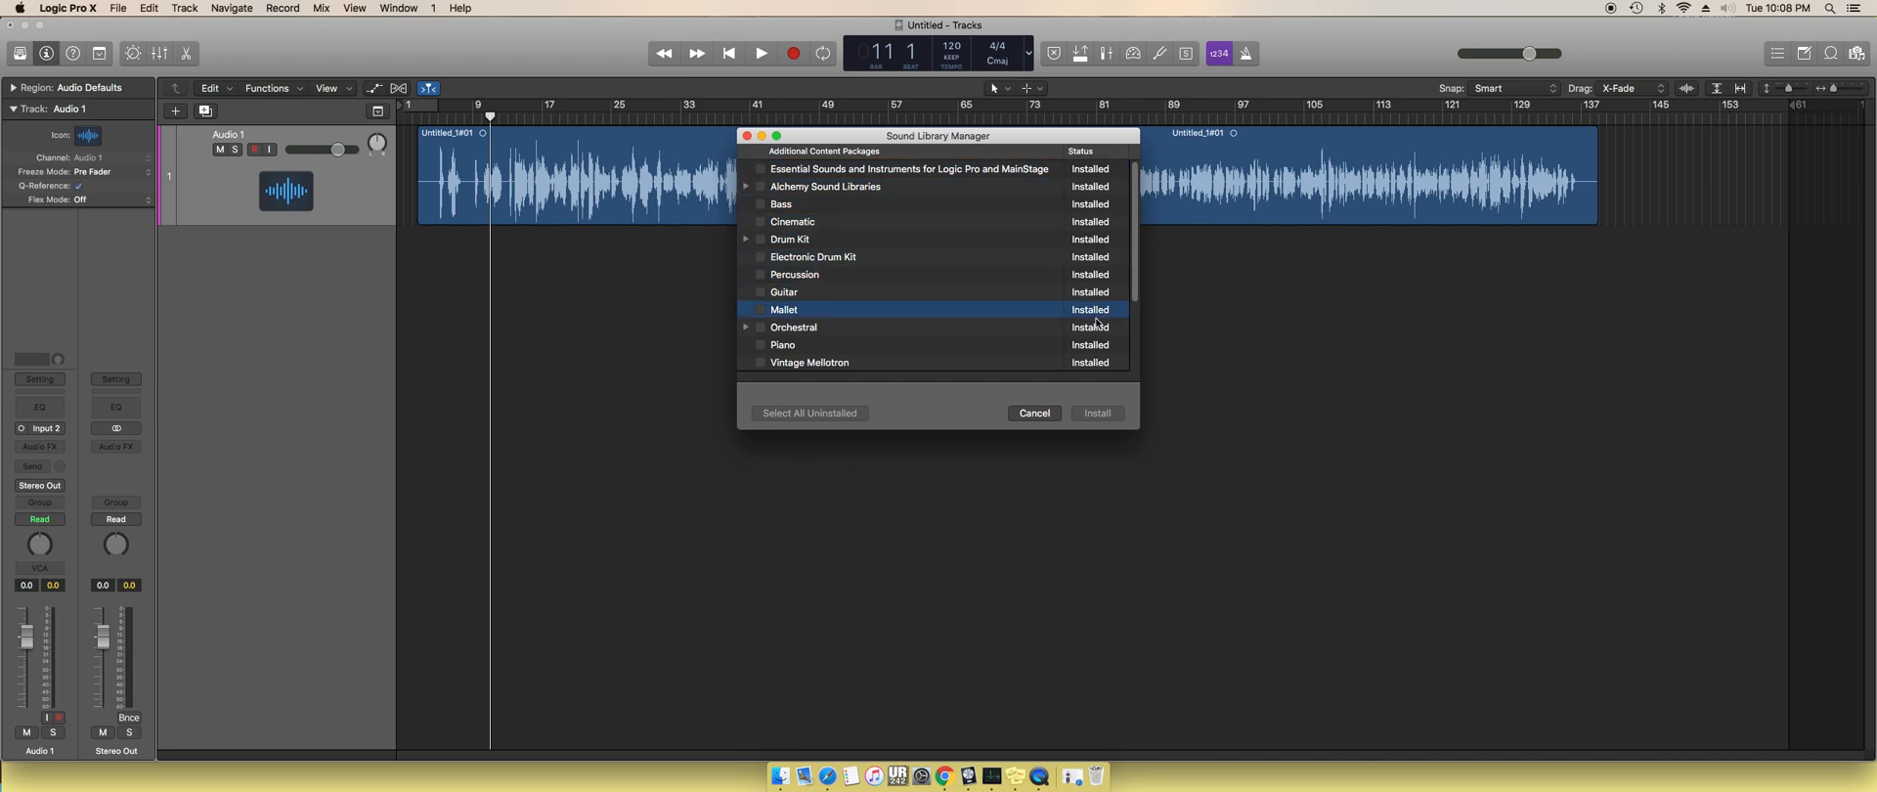
scroll("down", 3)
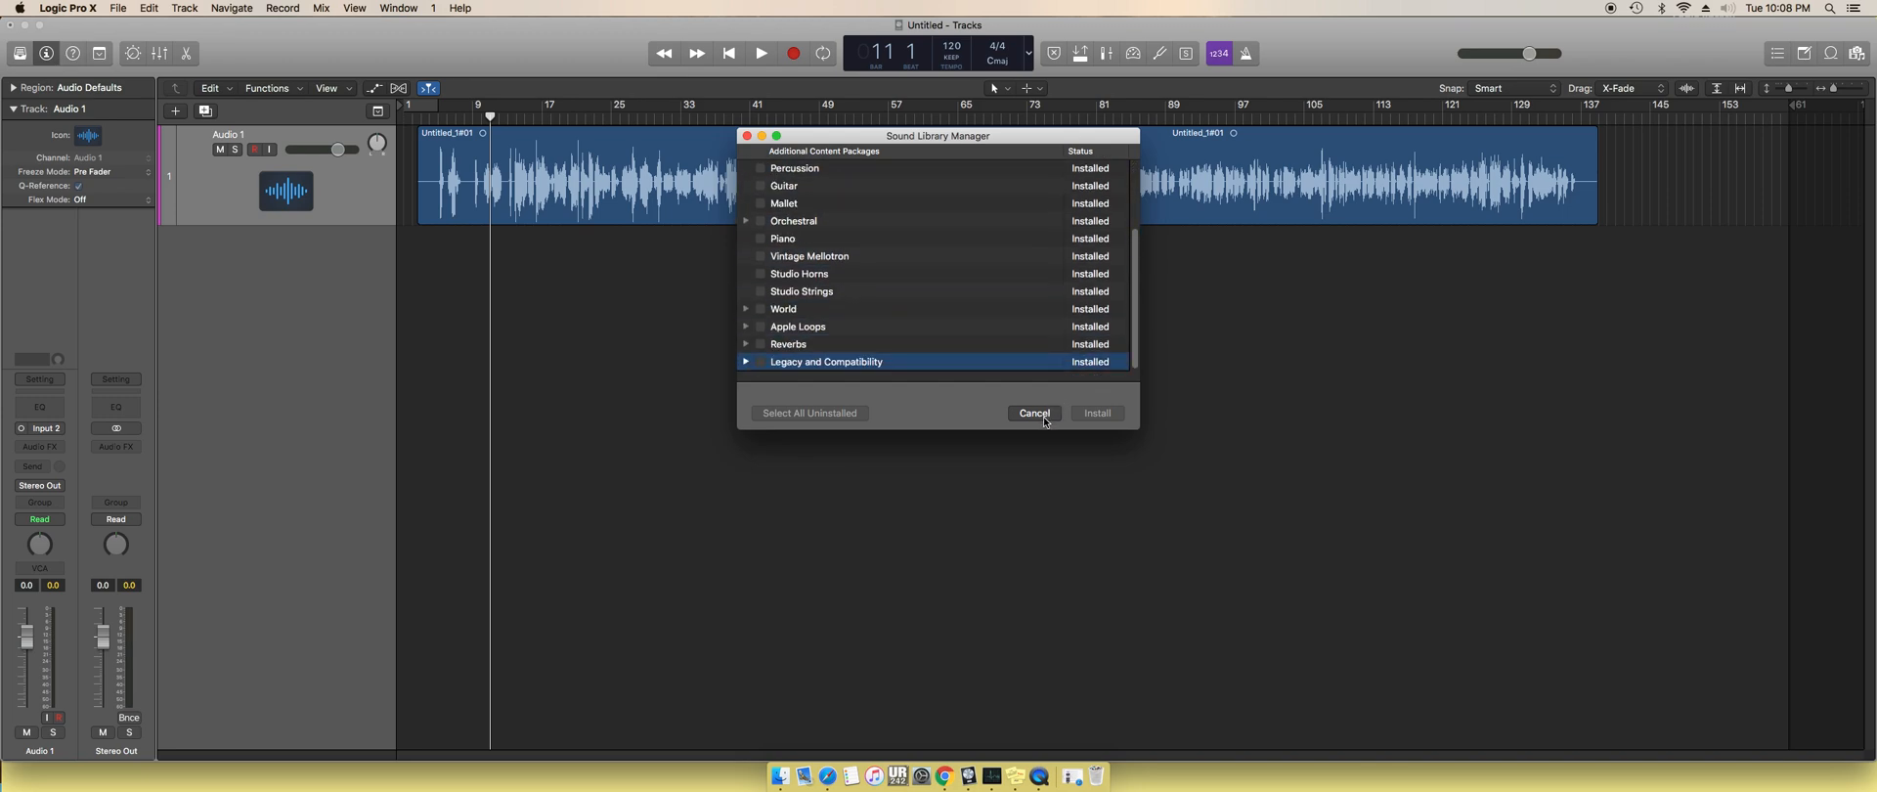